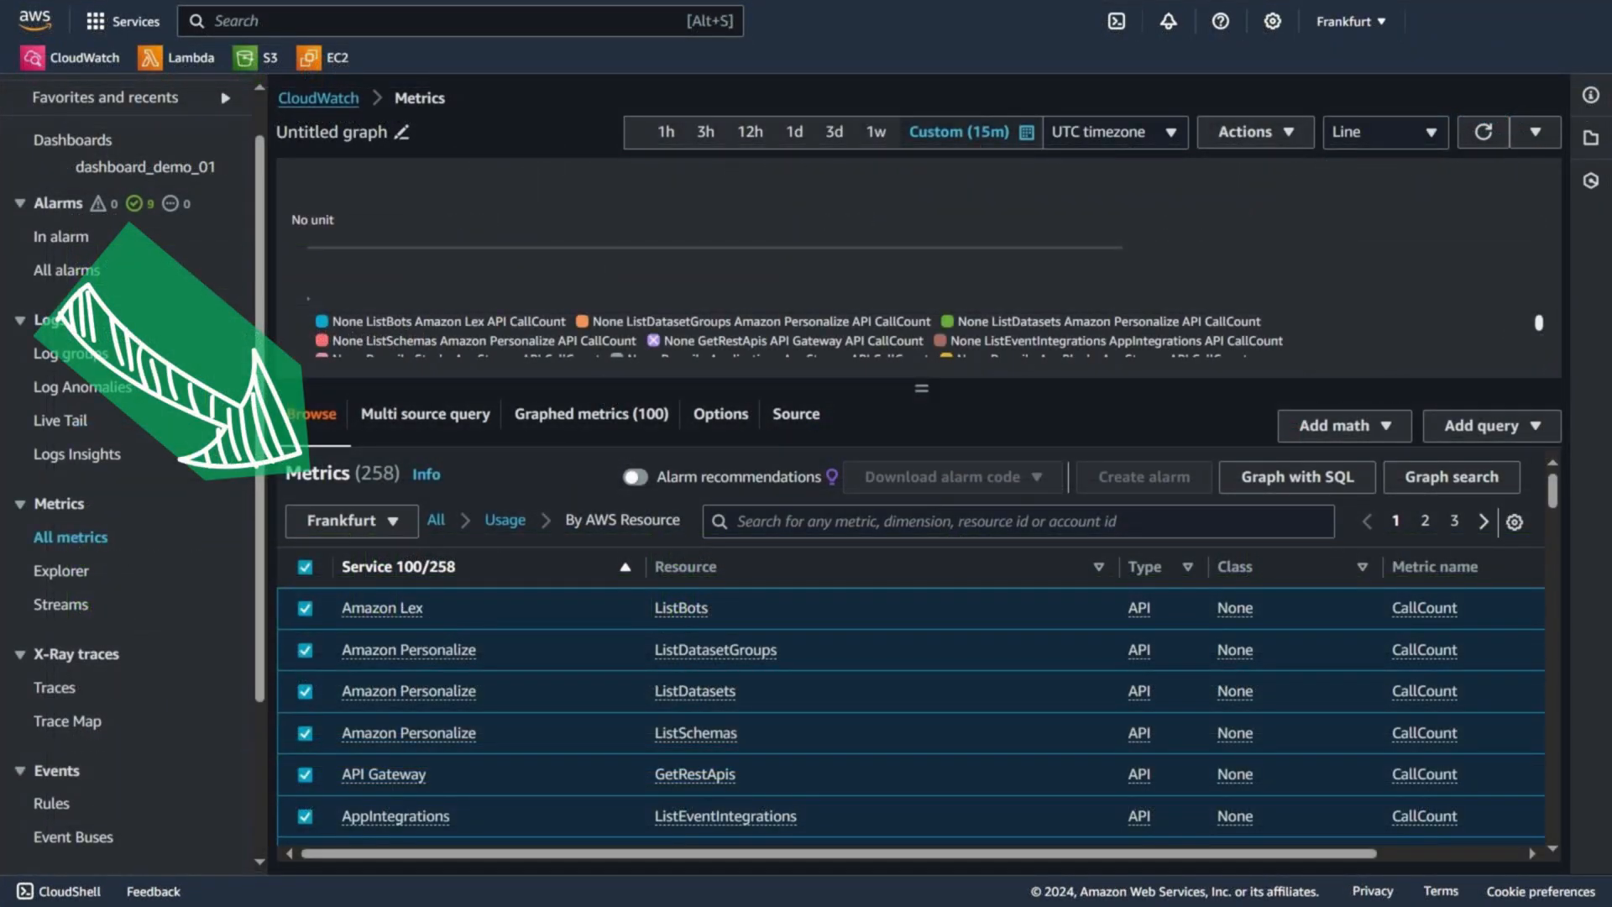
Step: Open the AWS documentation on combining alarms
left_click(147, 166)
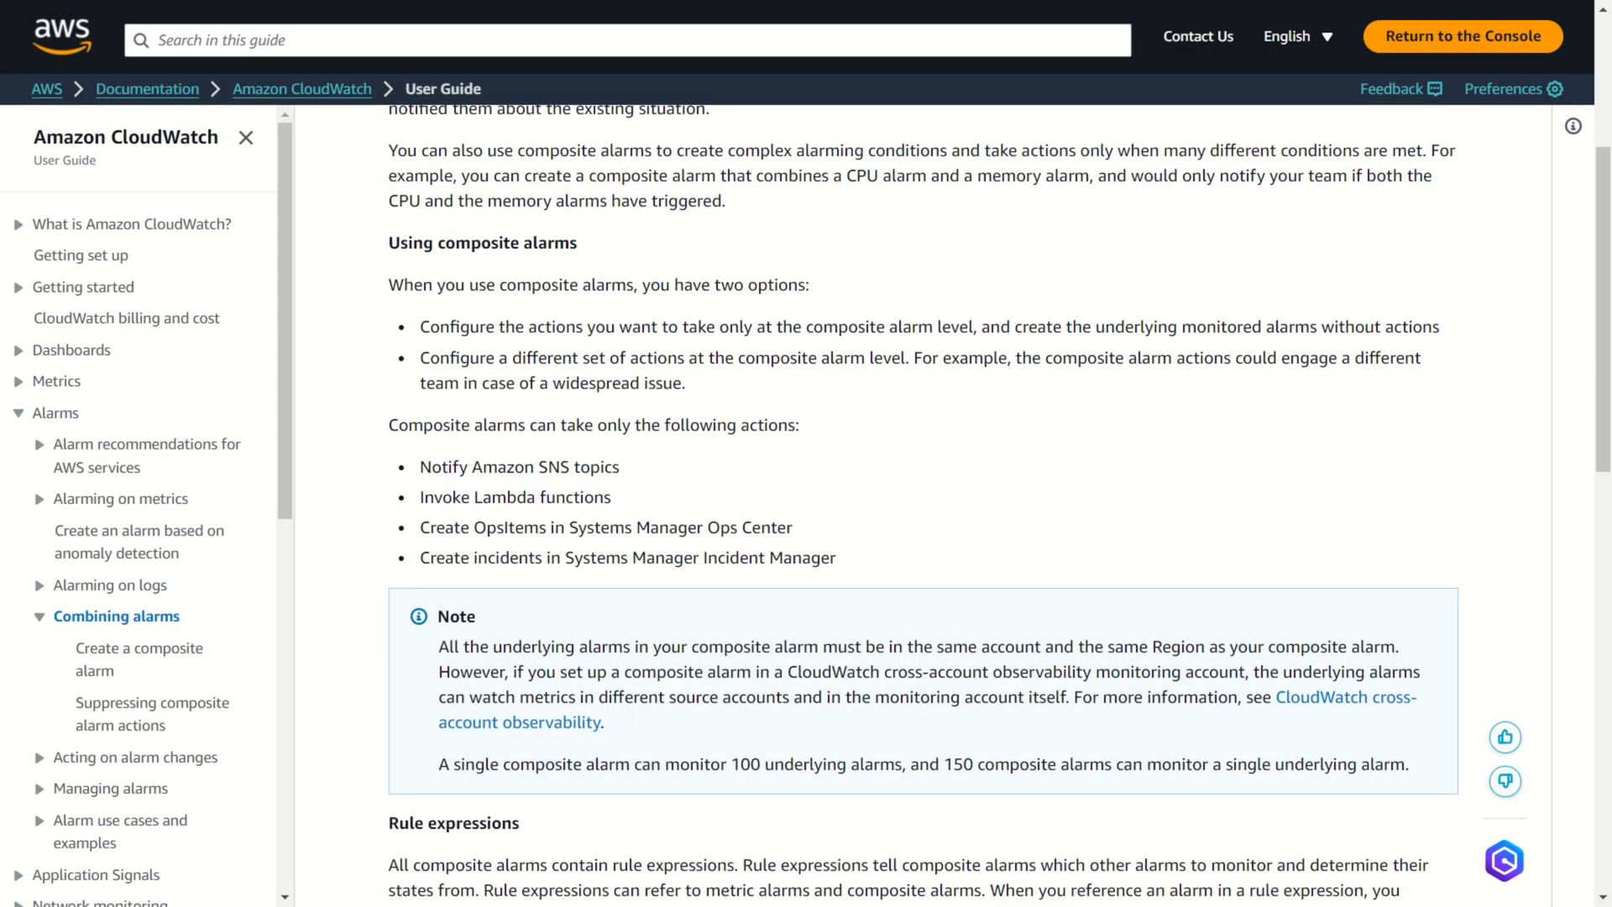
Step: Go to the Amazon CloudWatch Pricing page
left_click(1462, 36)
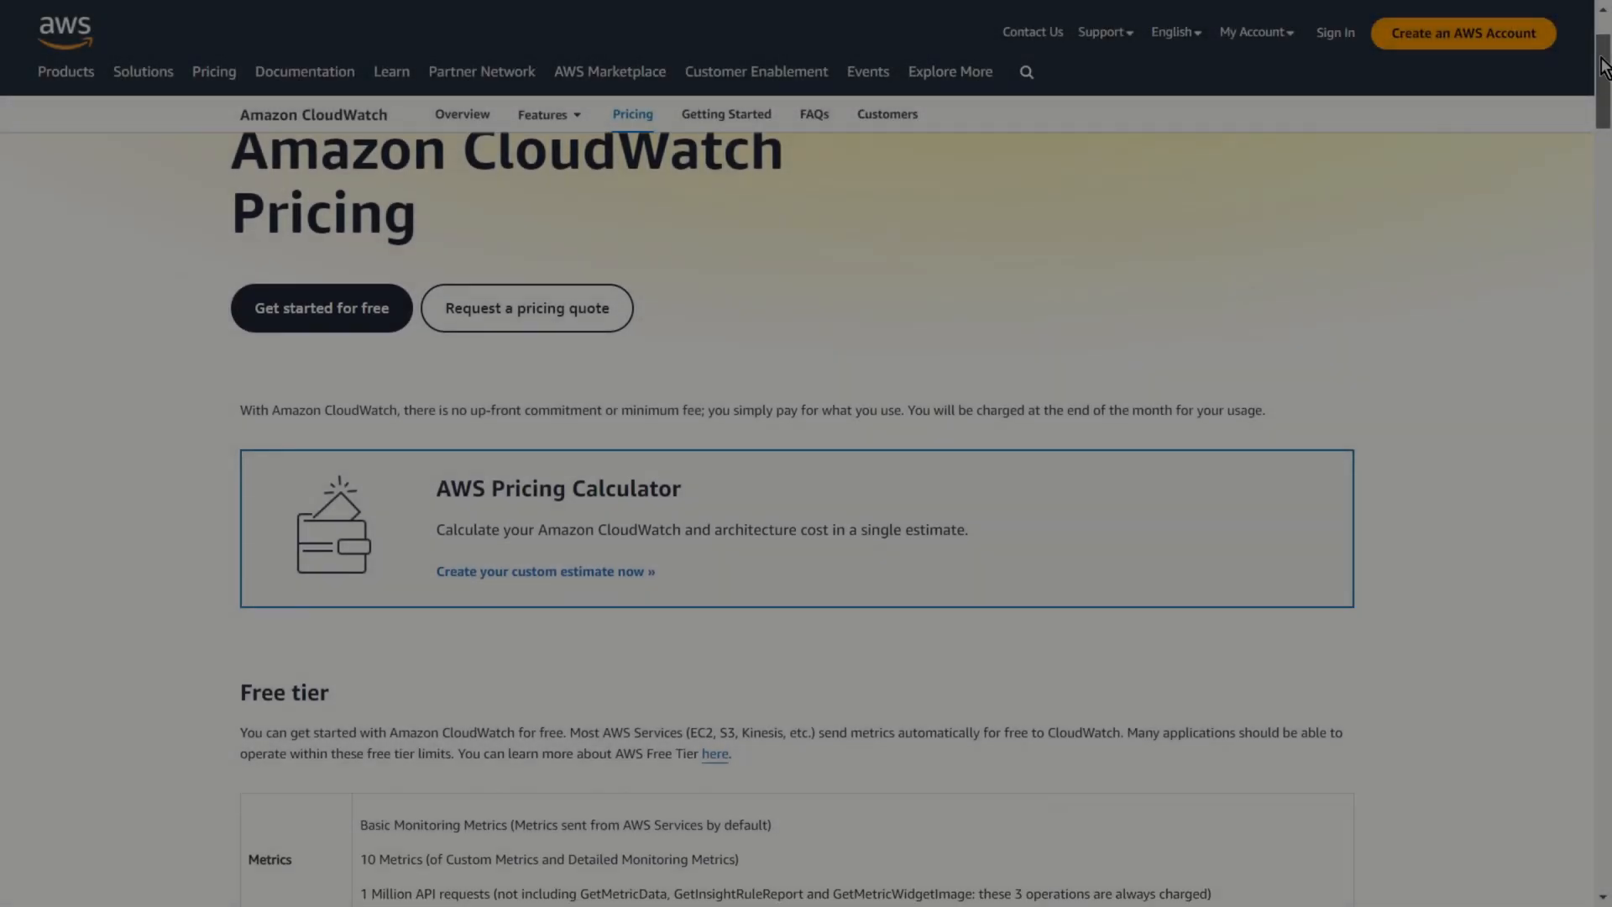
Step: Scroll down the pricing page toward the paid-tier alarm pricing
scroll("down", 3)
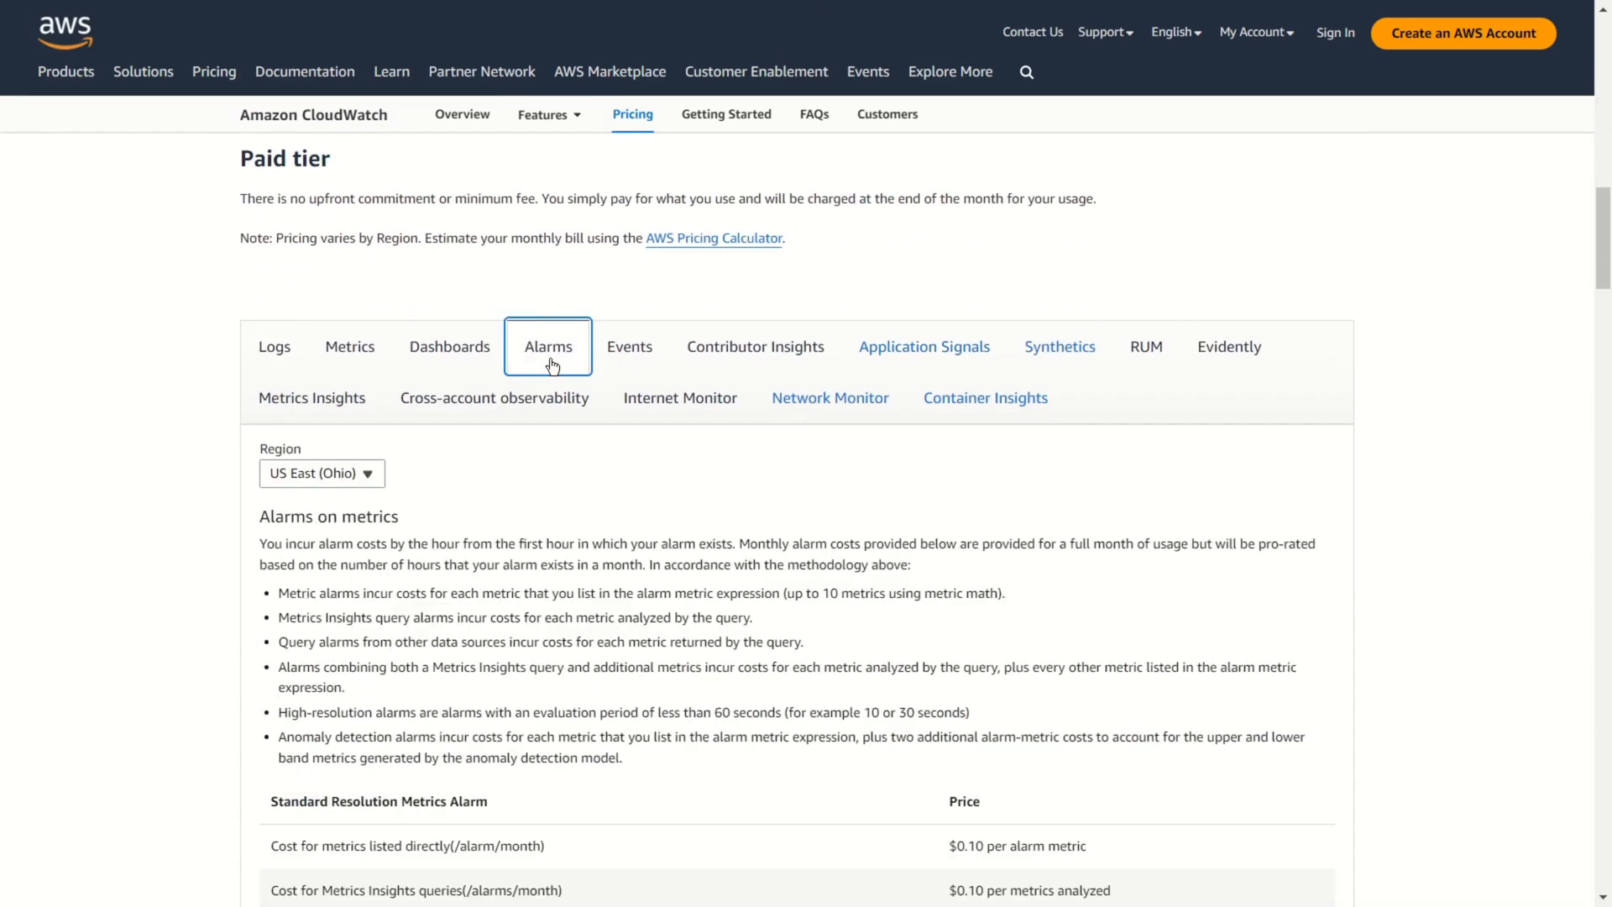
scroll("down", 3)
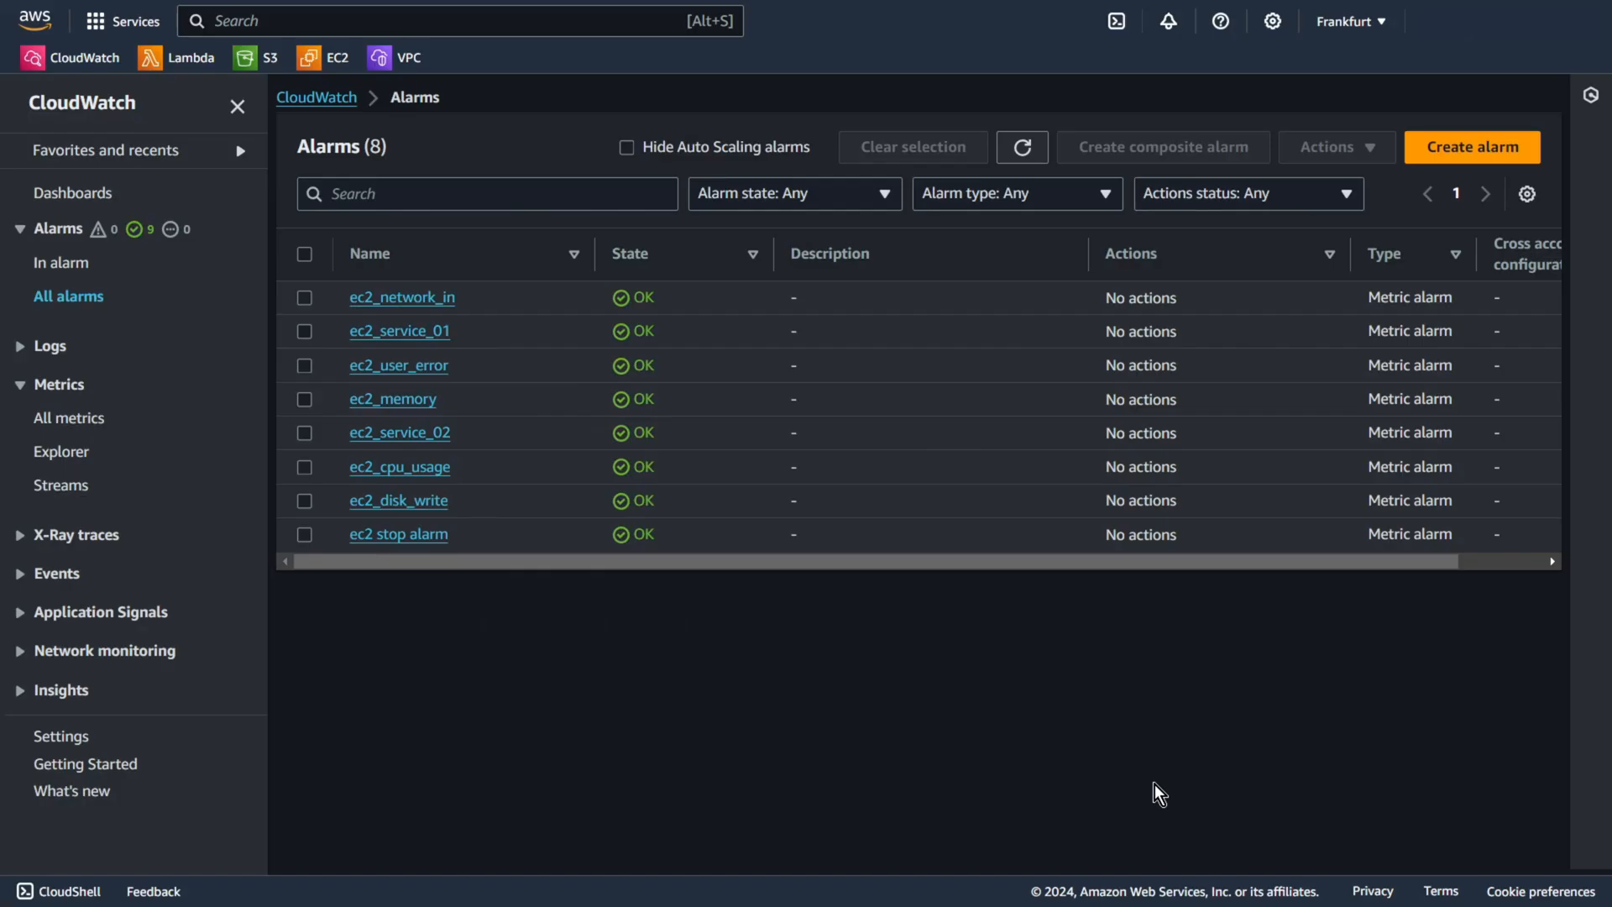
mouse_move(628, 837)
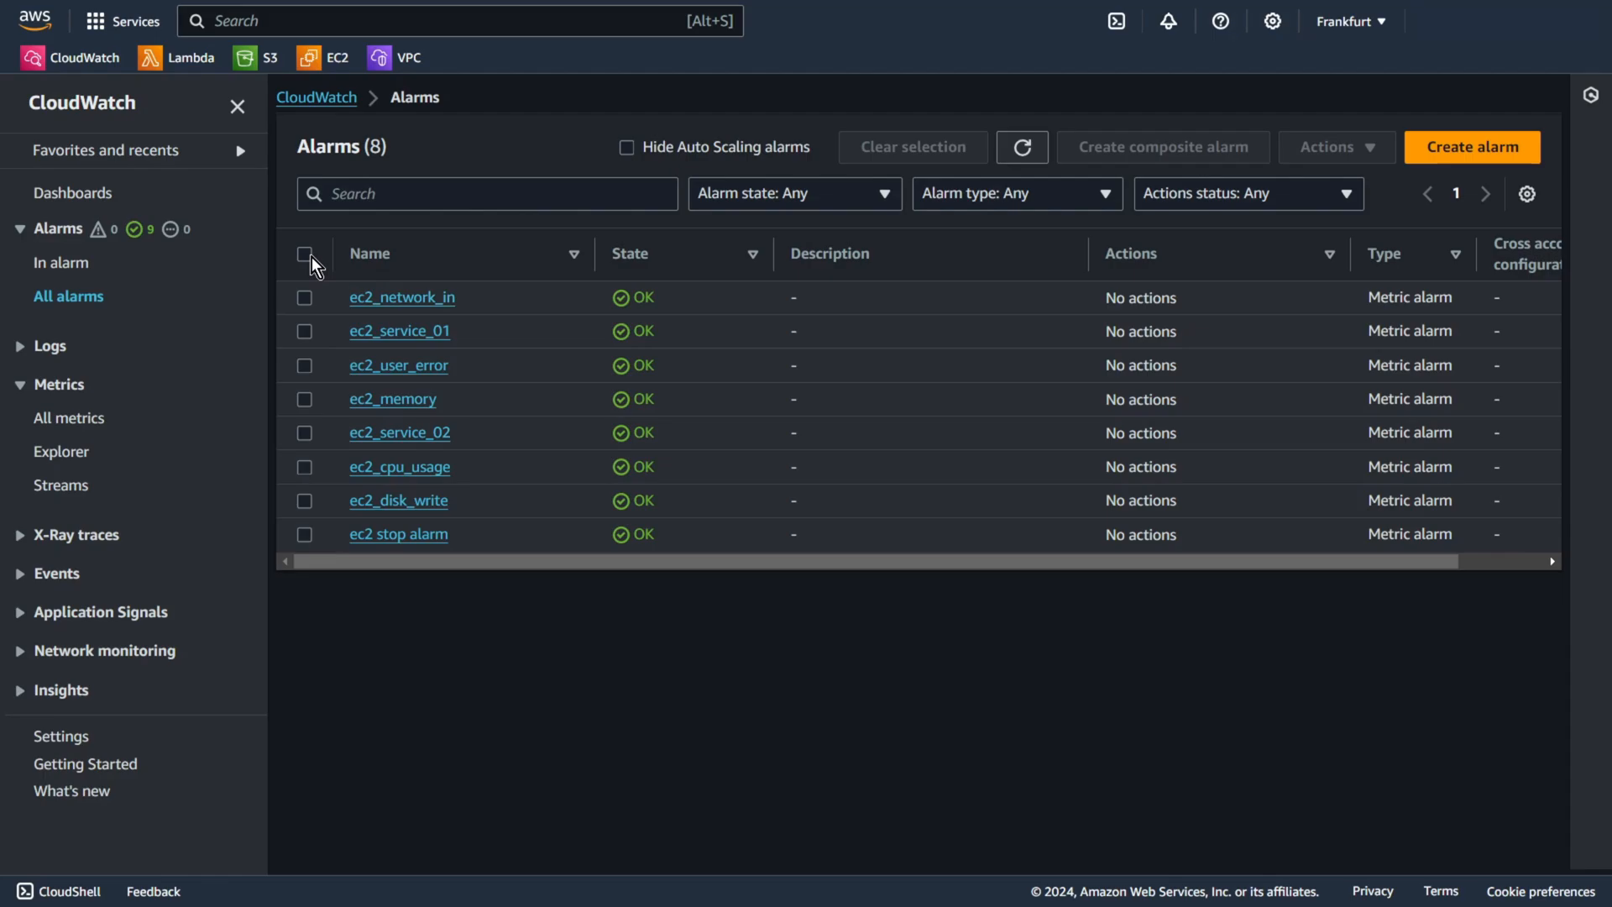
Step: Select all eight EC2 alarms and build a composite alarm joining them with OR
left_click(304, 252)
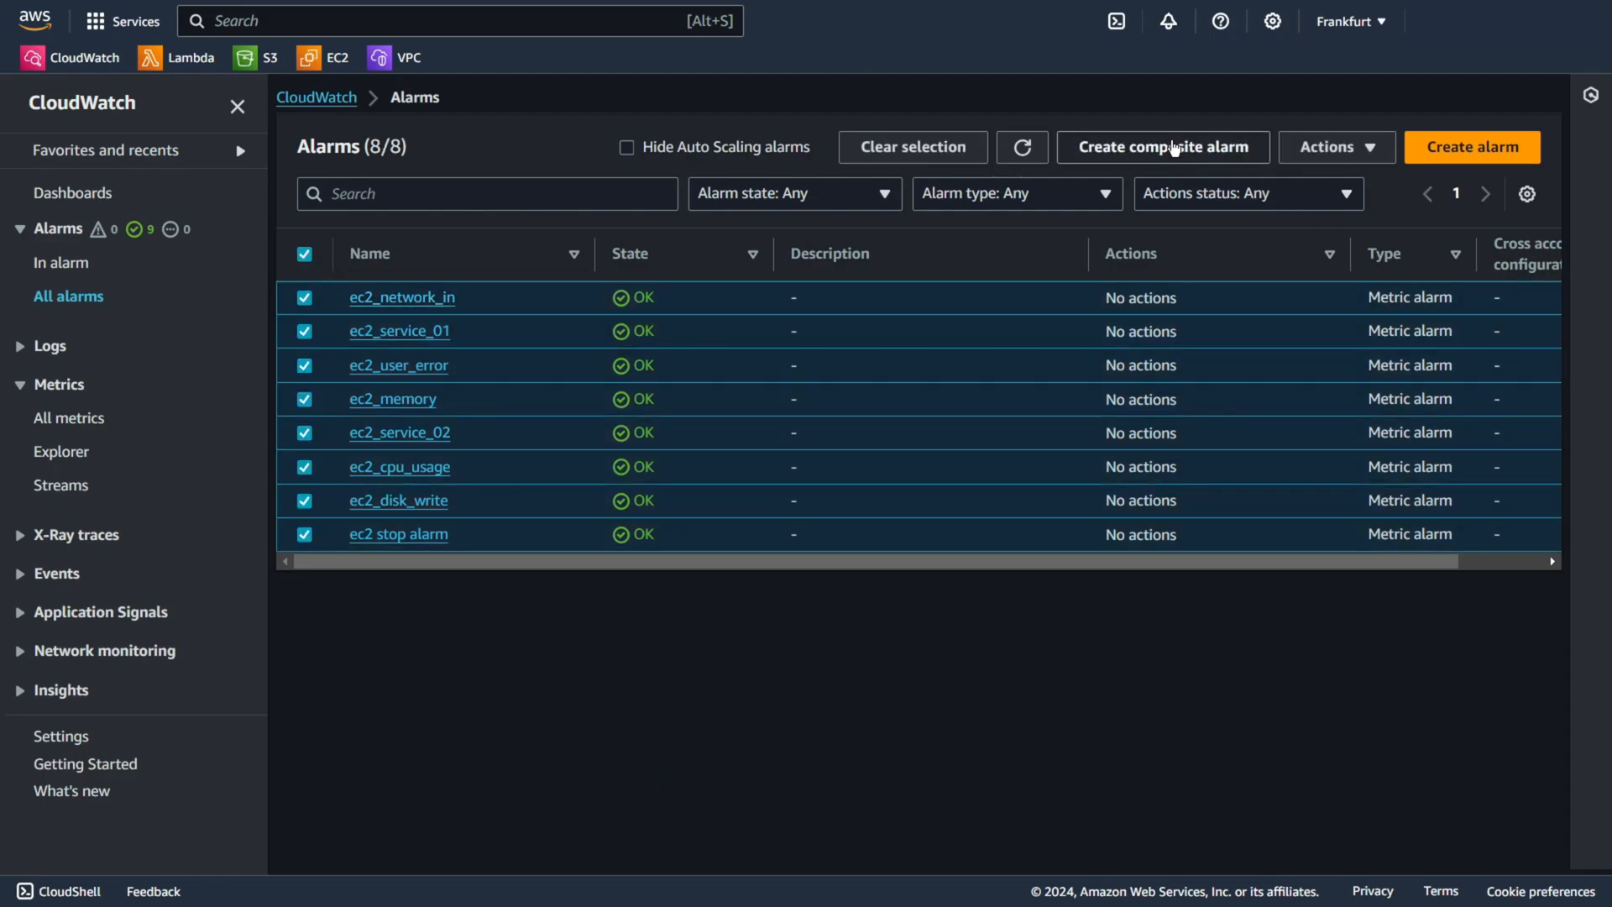
left_click(1162, 147)
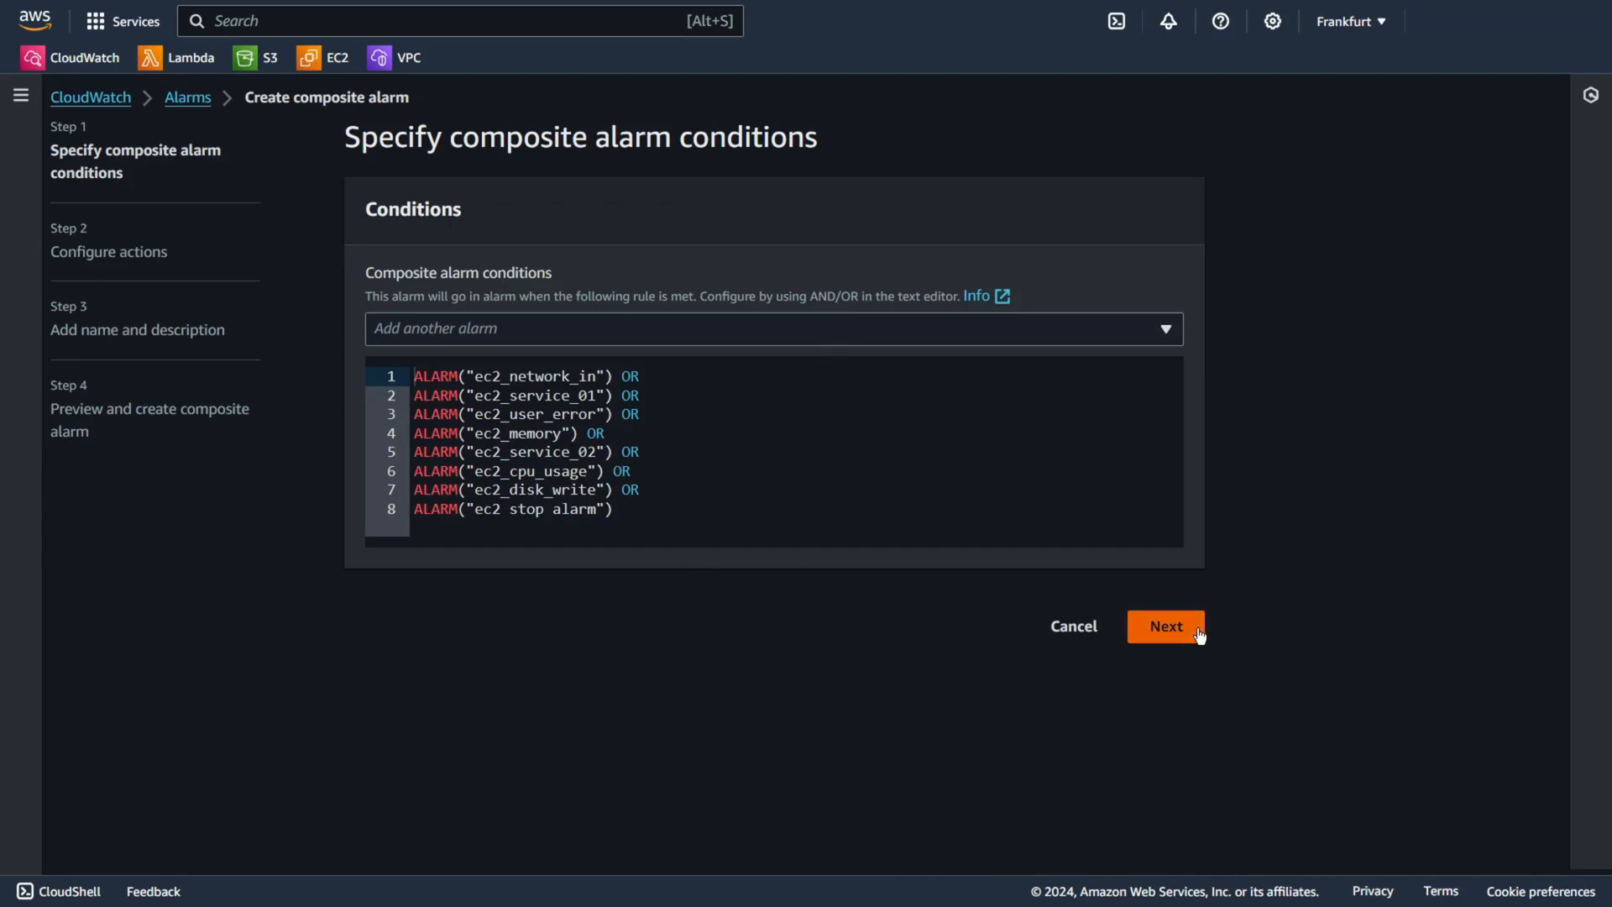
left_click(1165, 626)
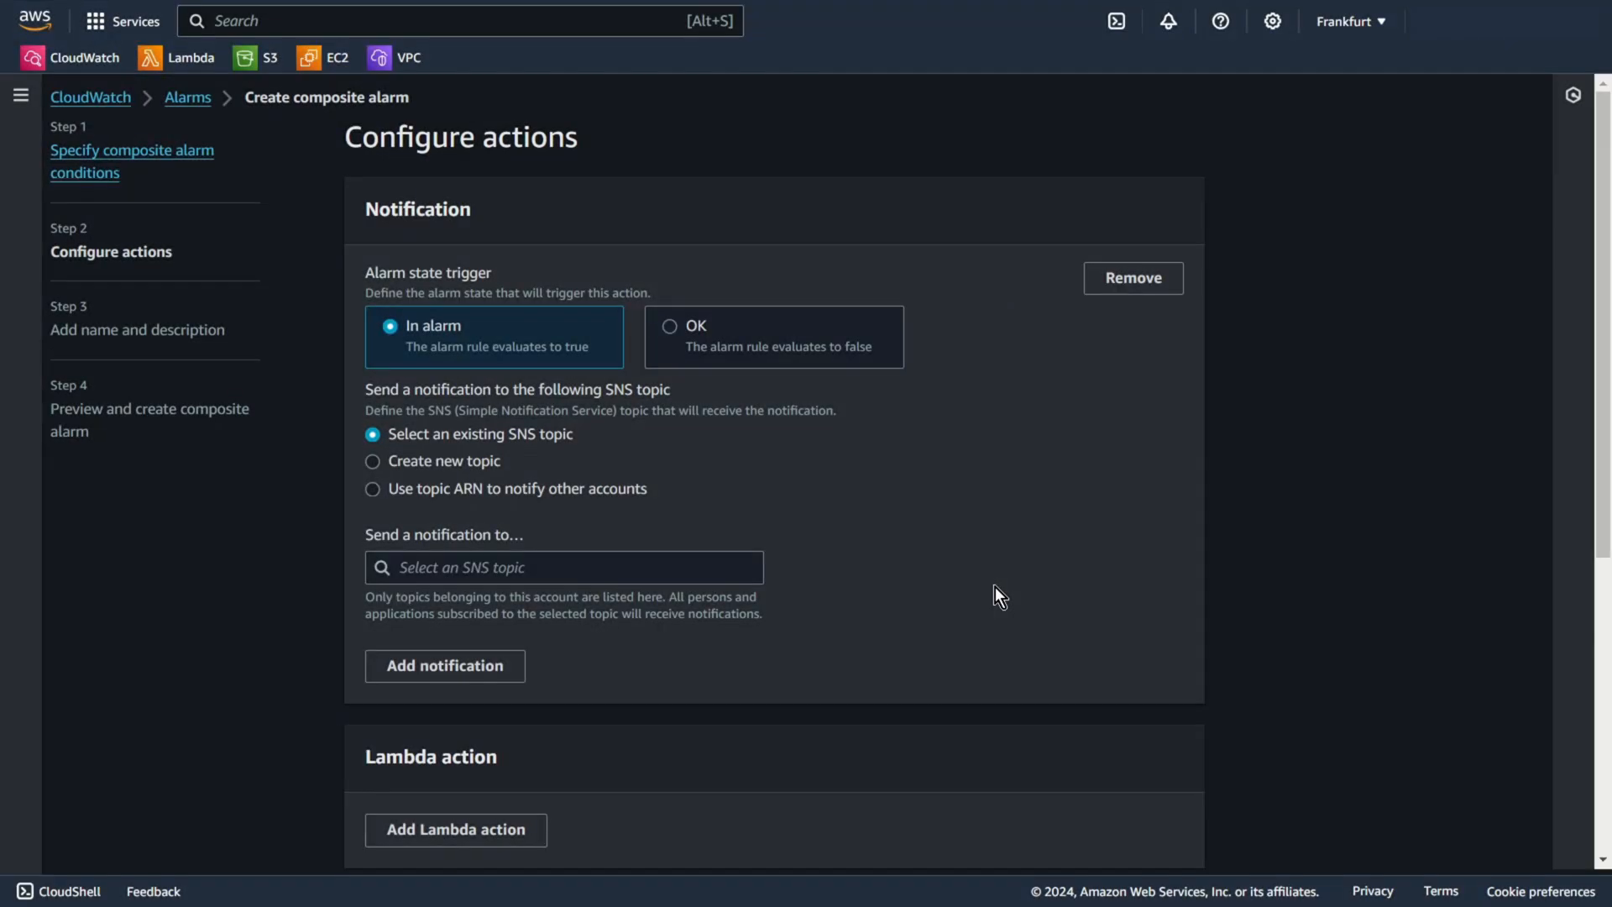
Step: Replace the default notification with a Lambda action invoking lambda01
left_click(1132, 278)
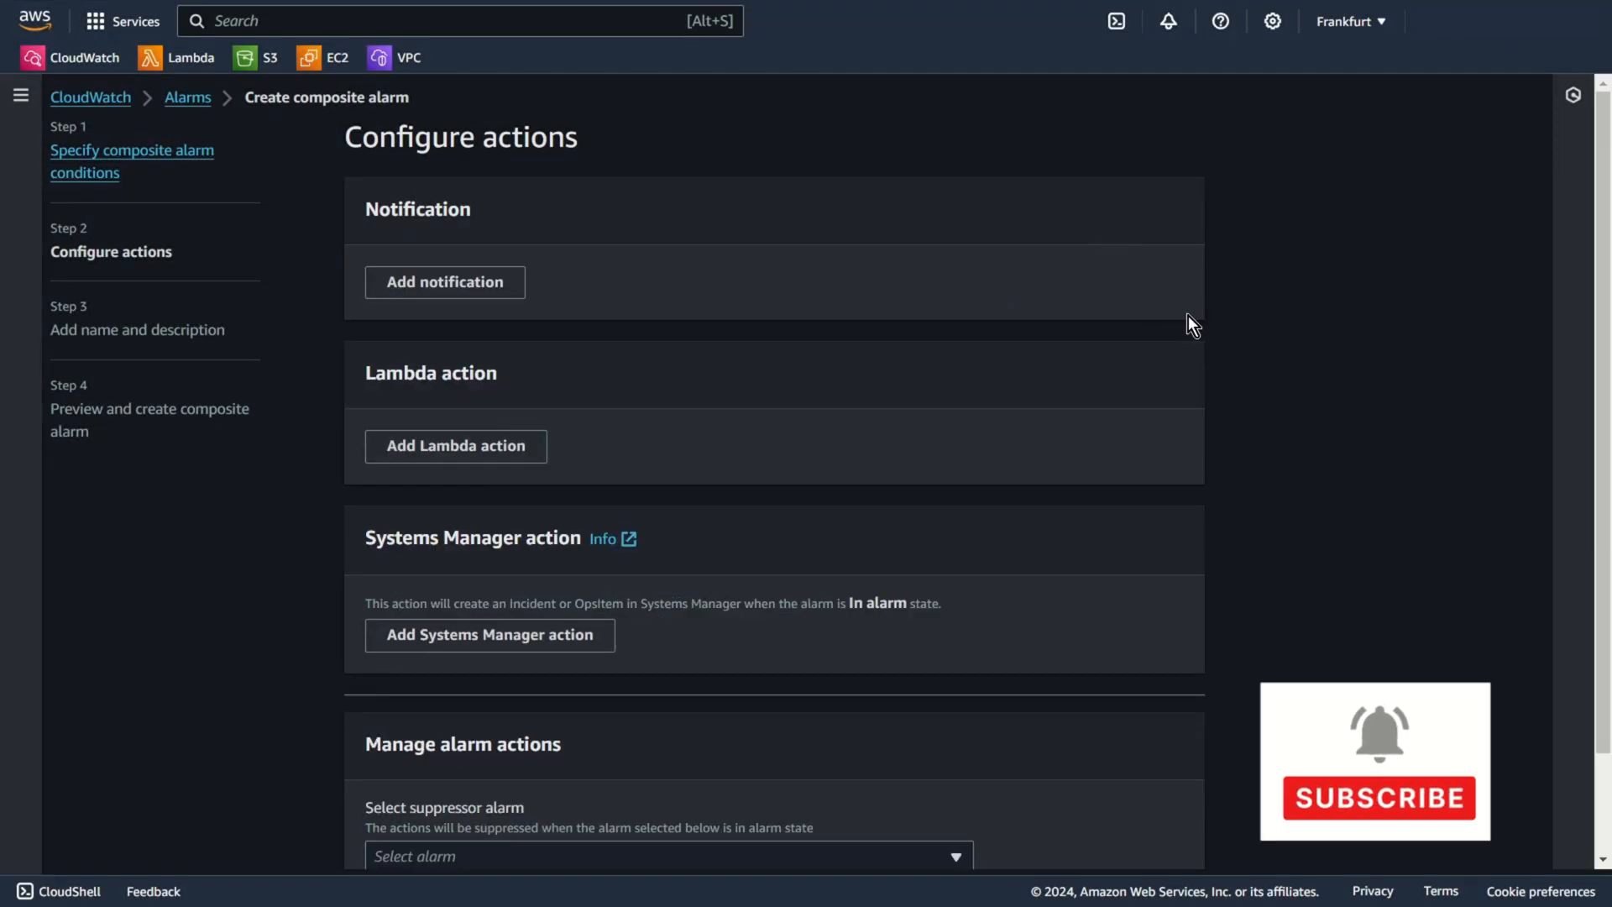
scroll("down", 3)
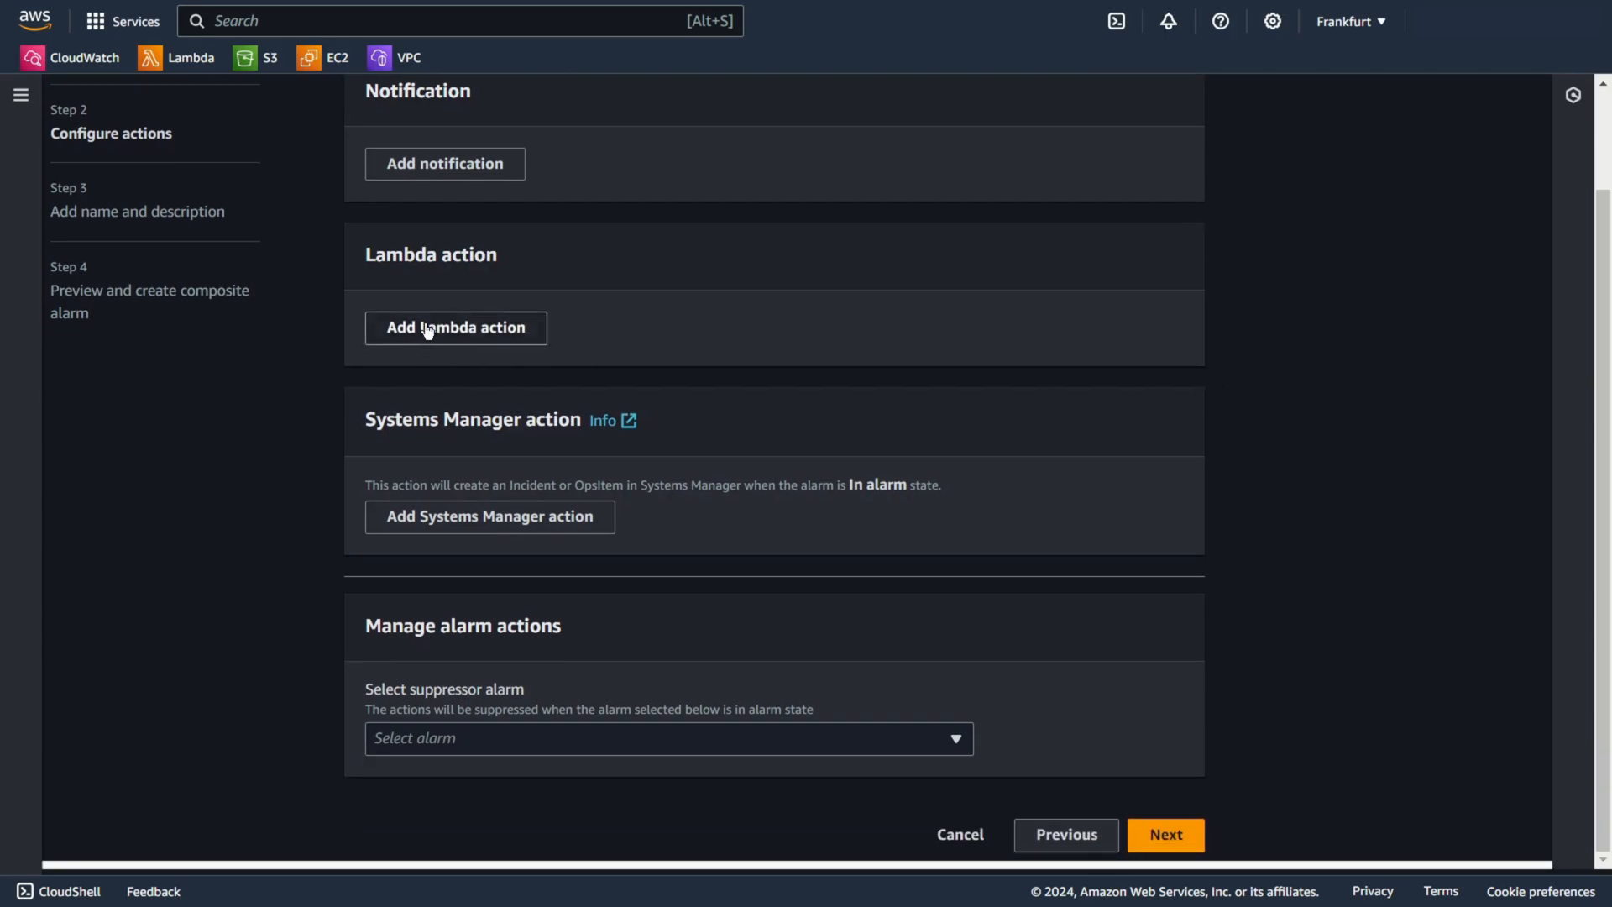
left_click(455, 327)
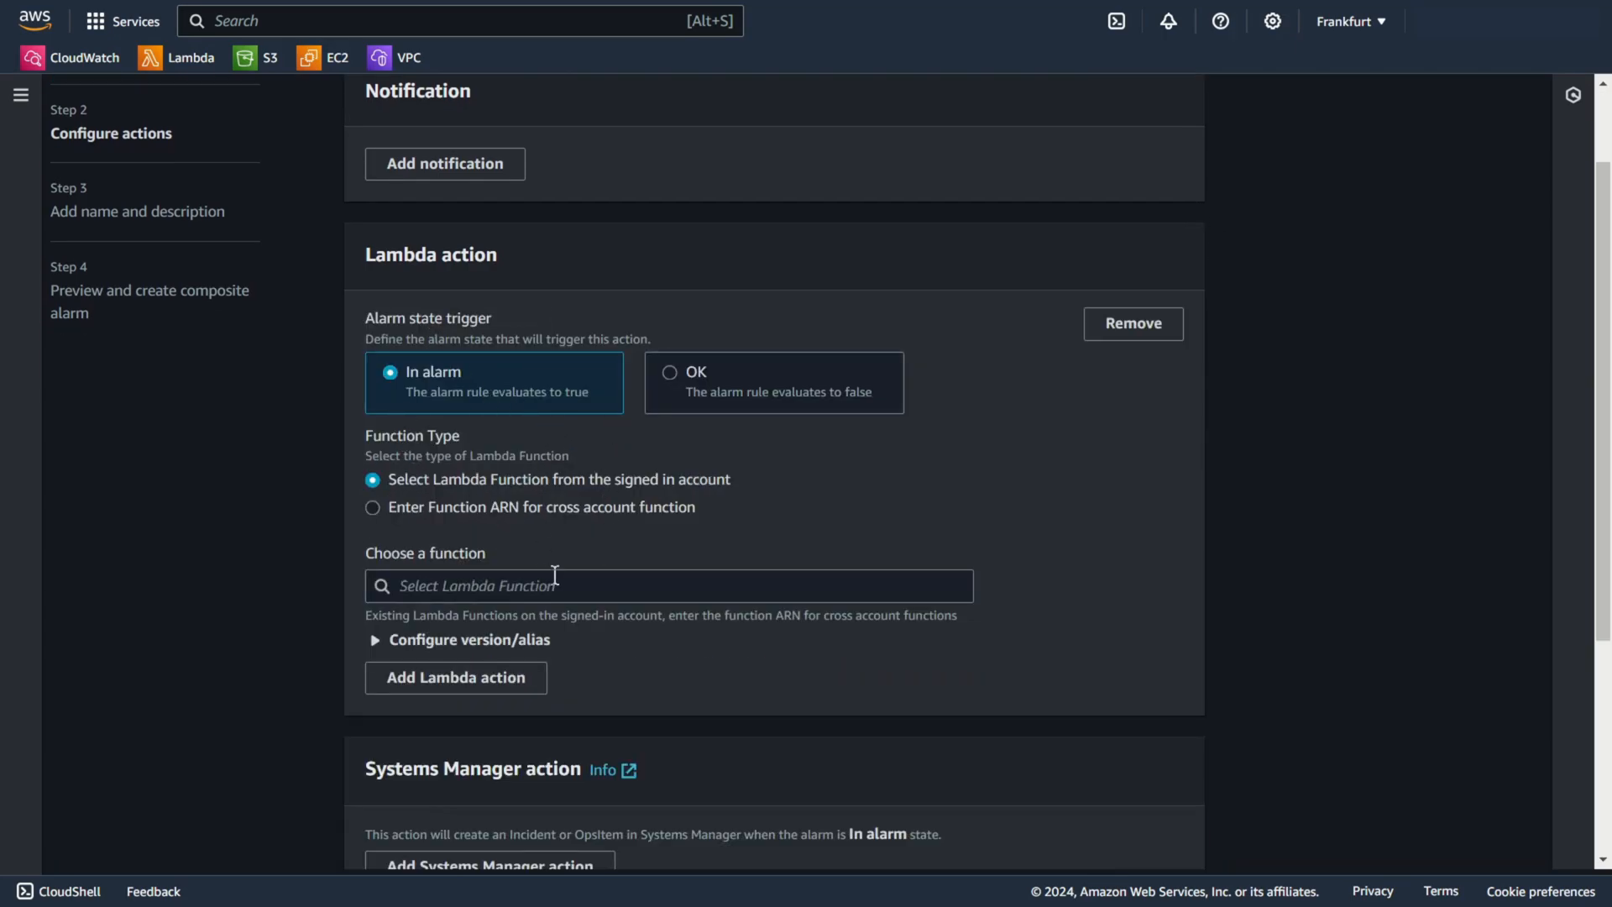
left_click(668, 586)
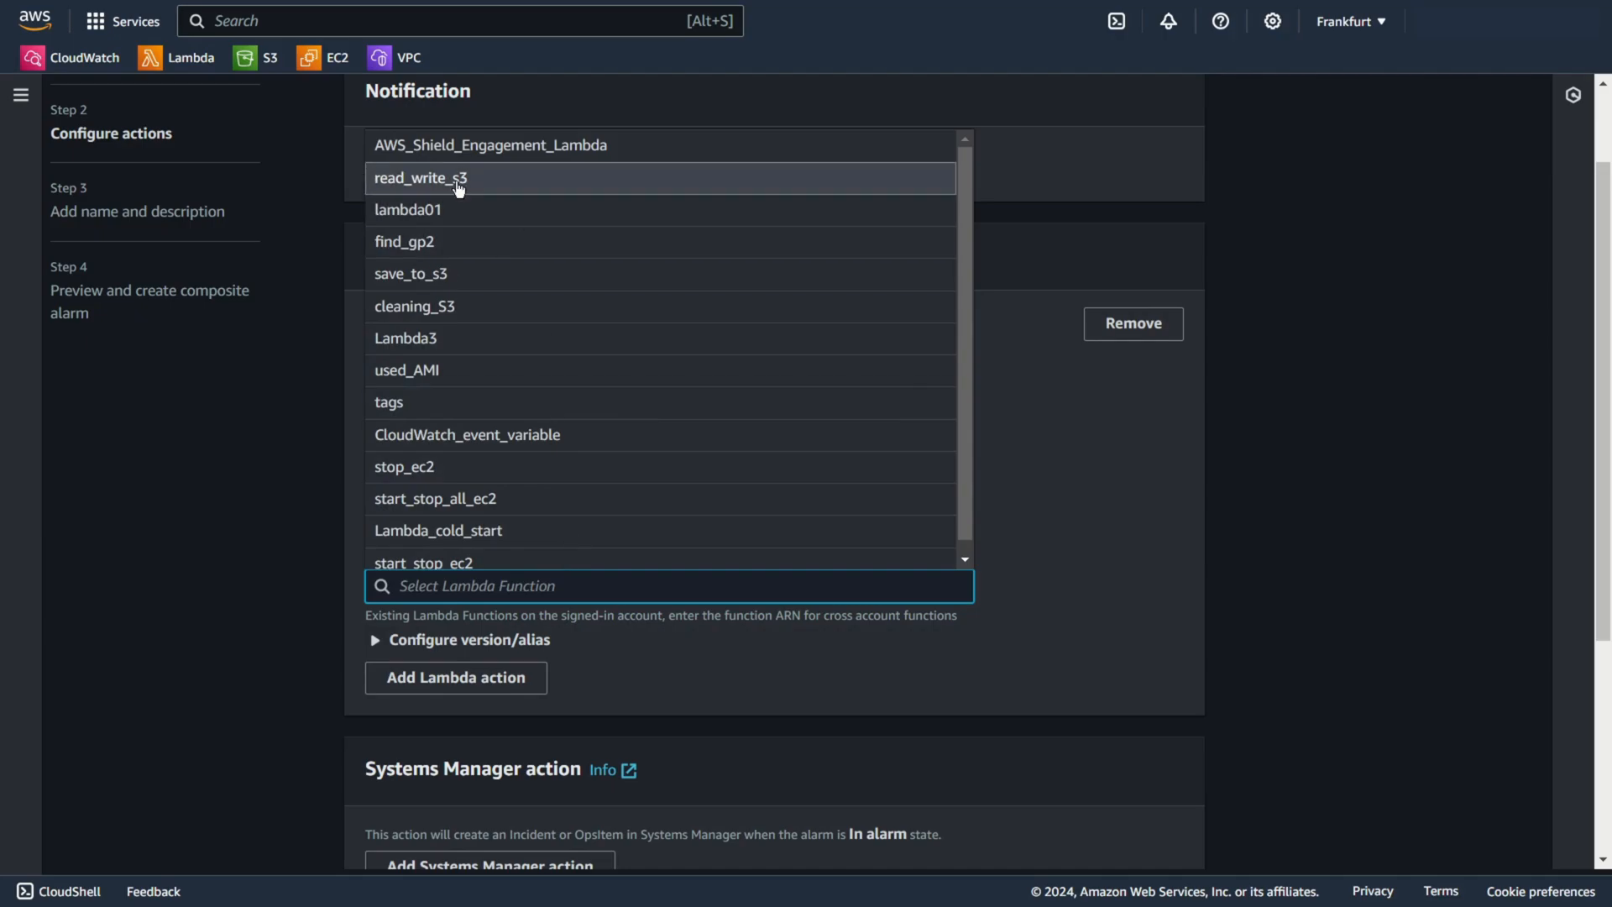
left_click(408, 211)
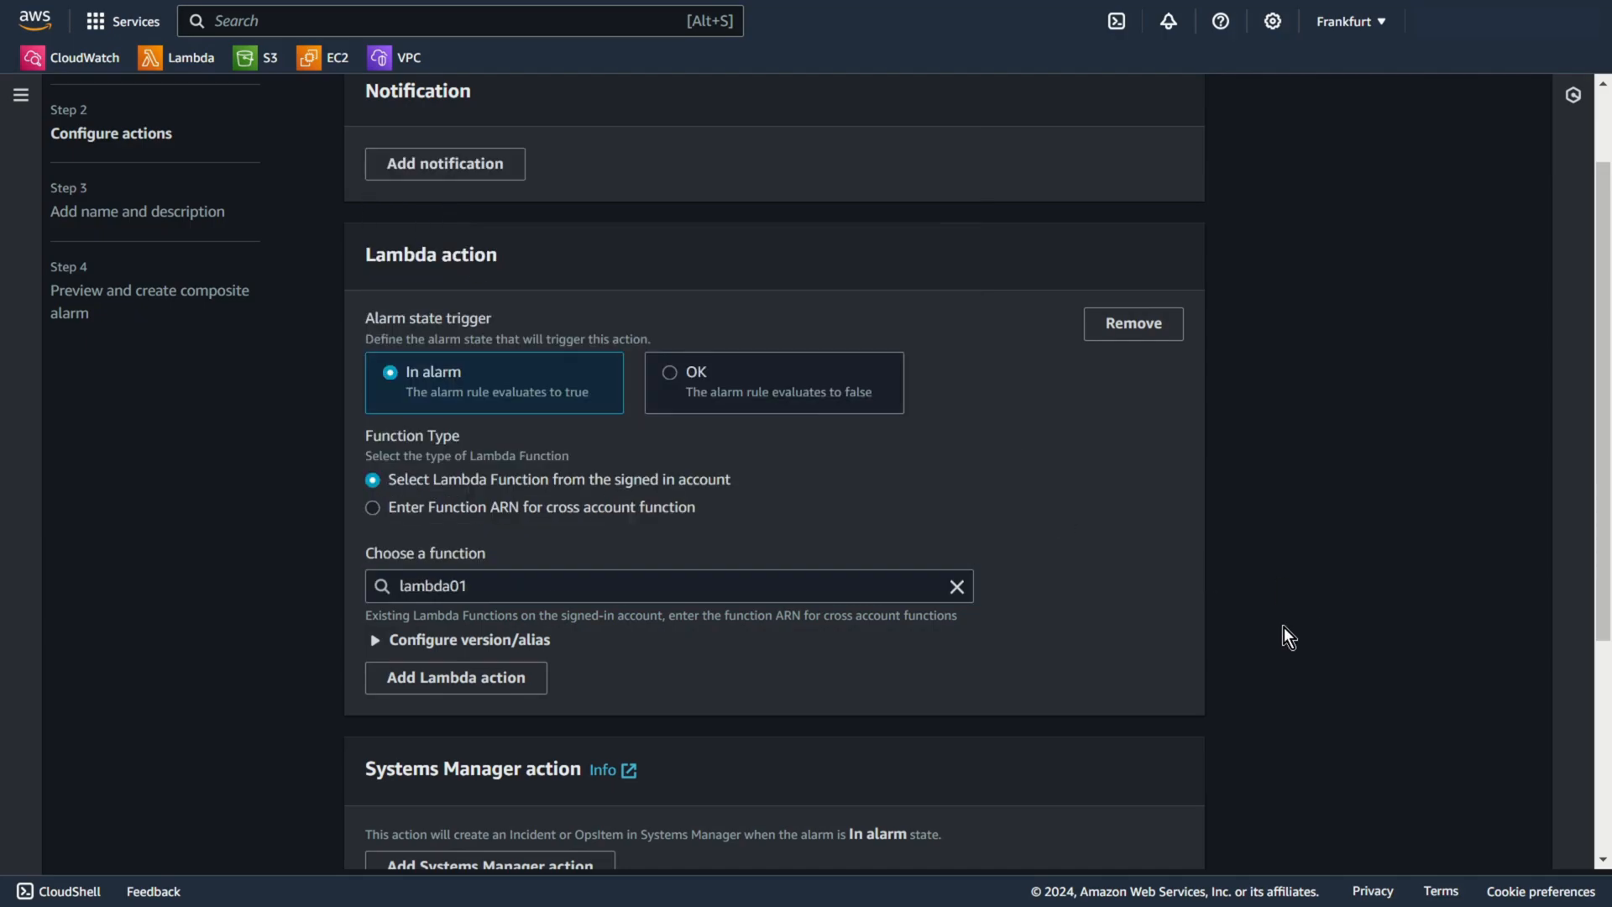
scroll("down", 3)
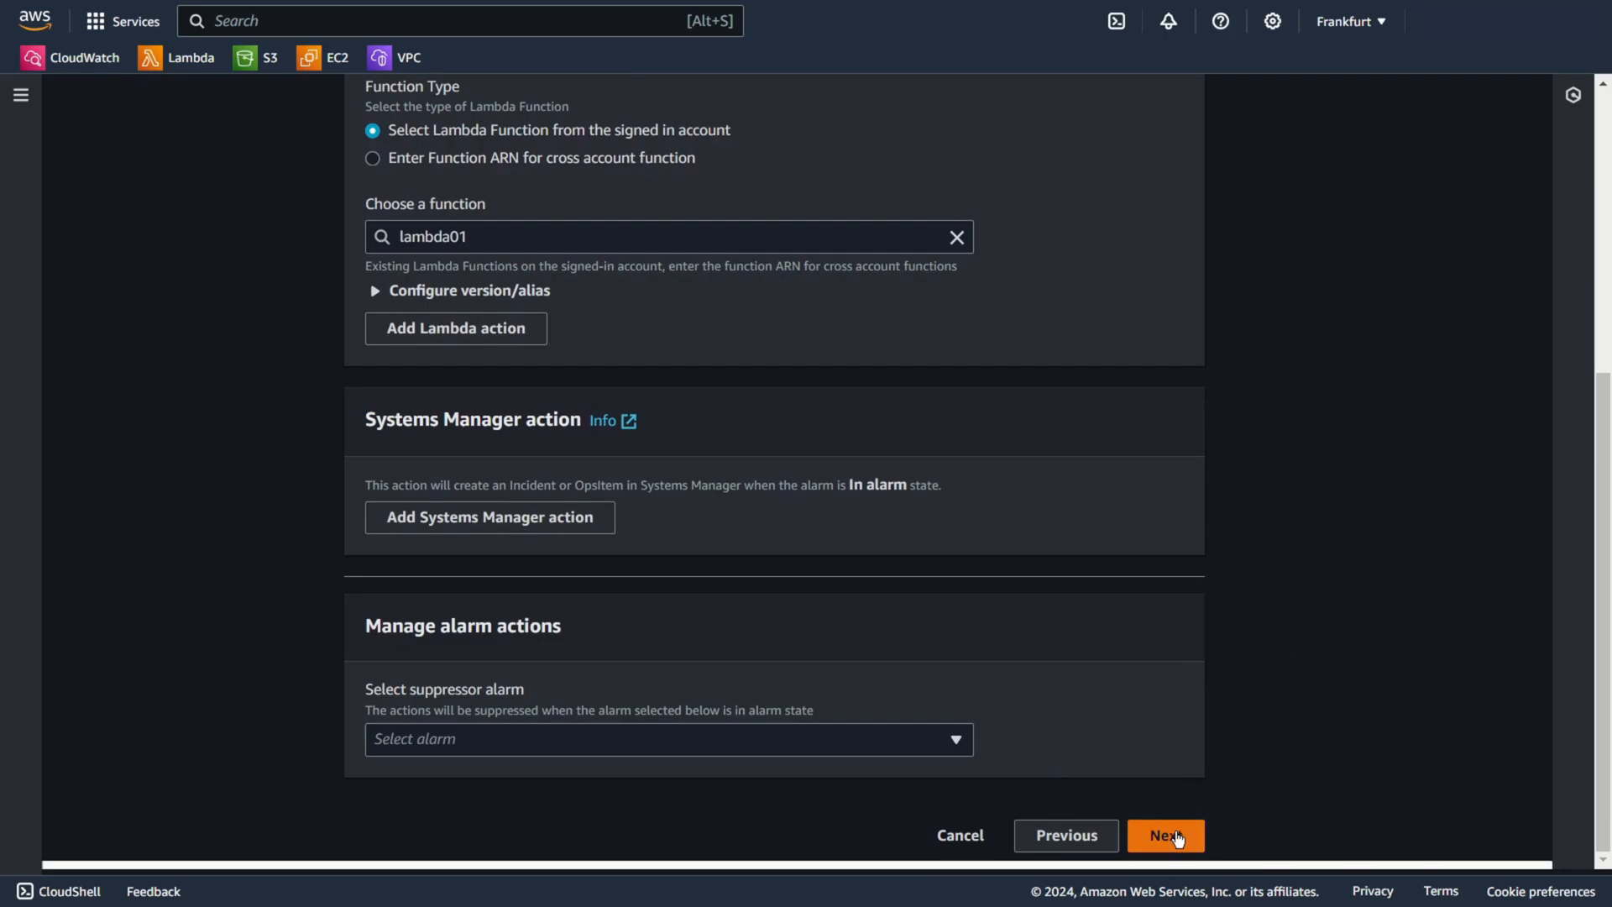
Step: Name the alarm Composite_alarm_01, review it and create it
left_click(1165, 834)
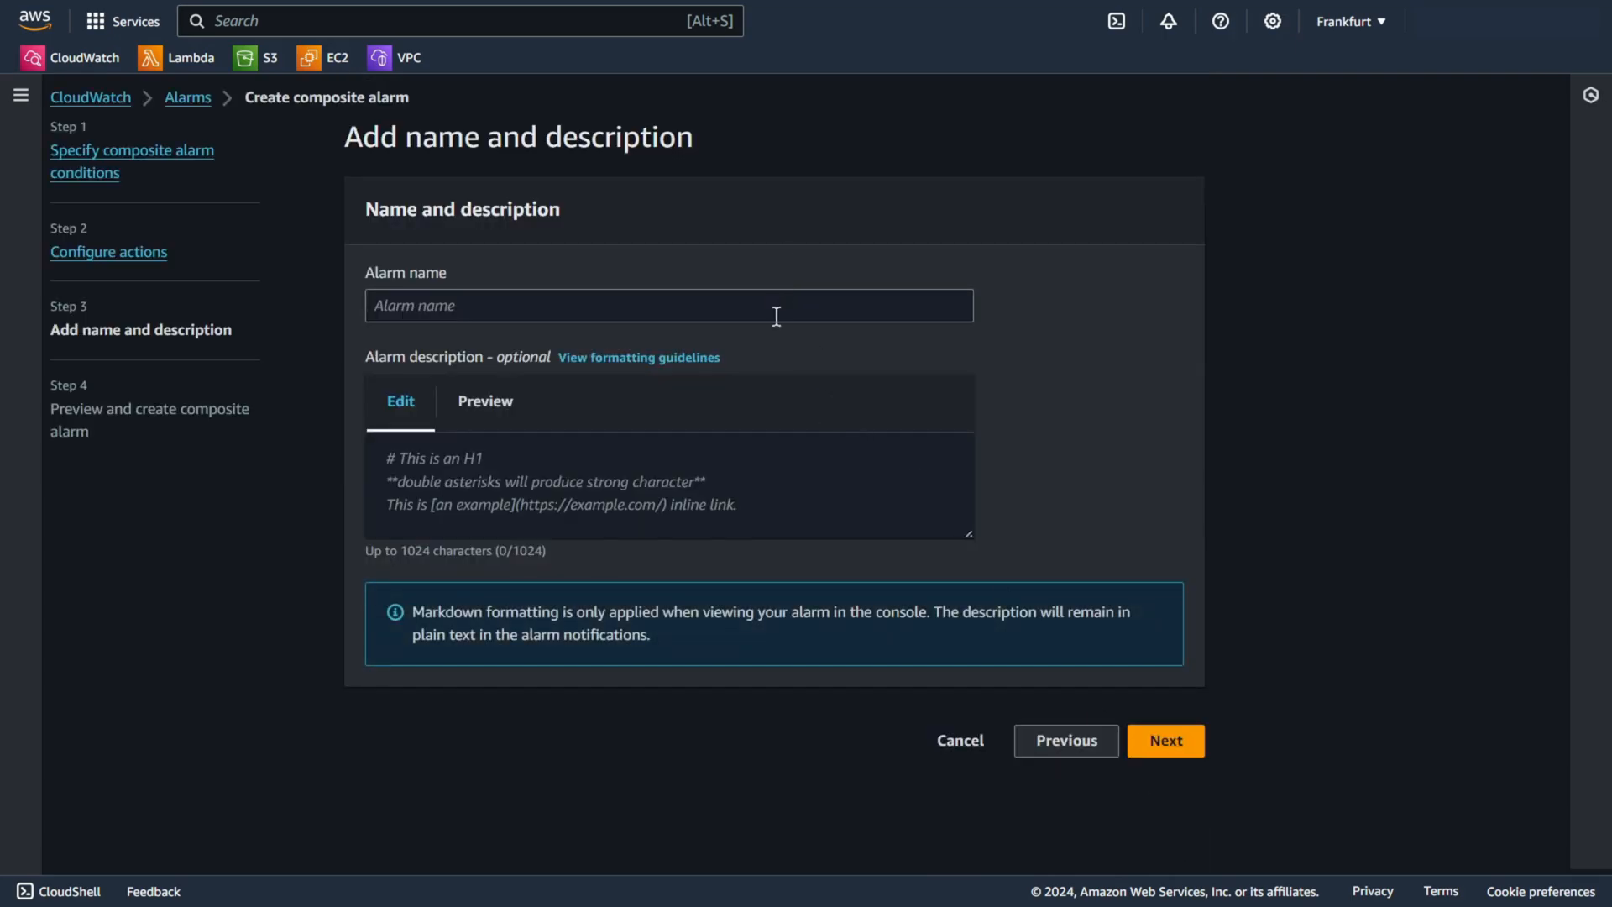
type("Composite_alarm_01")
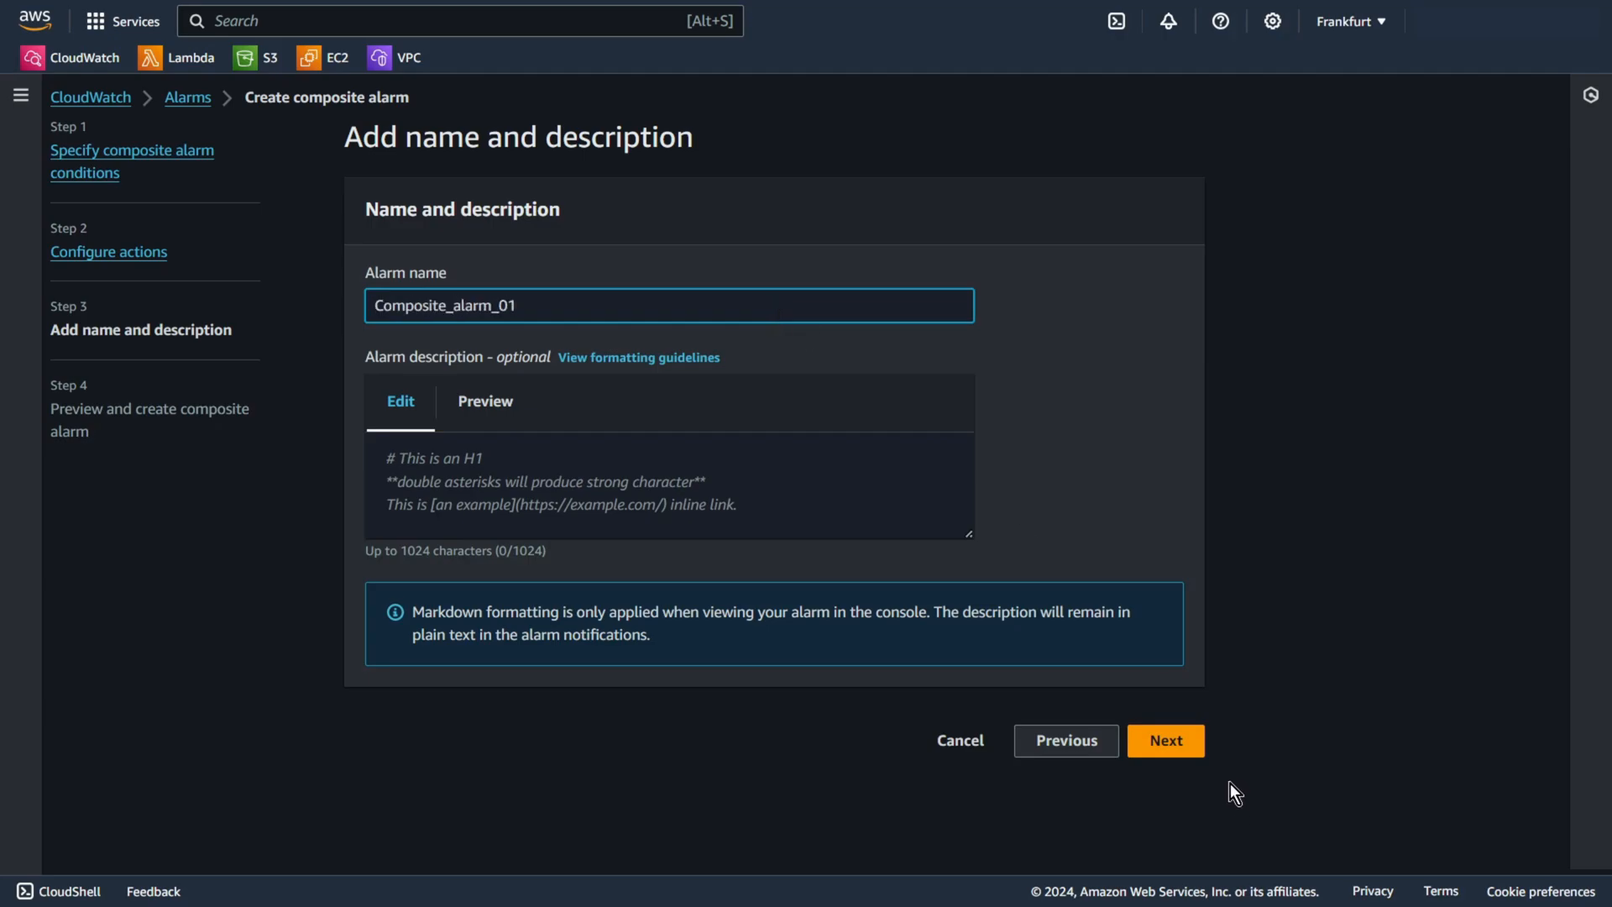
left_click(1165, 741)
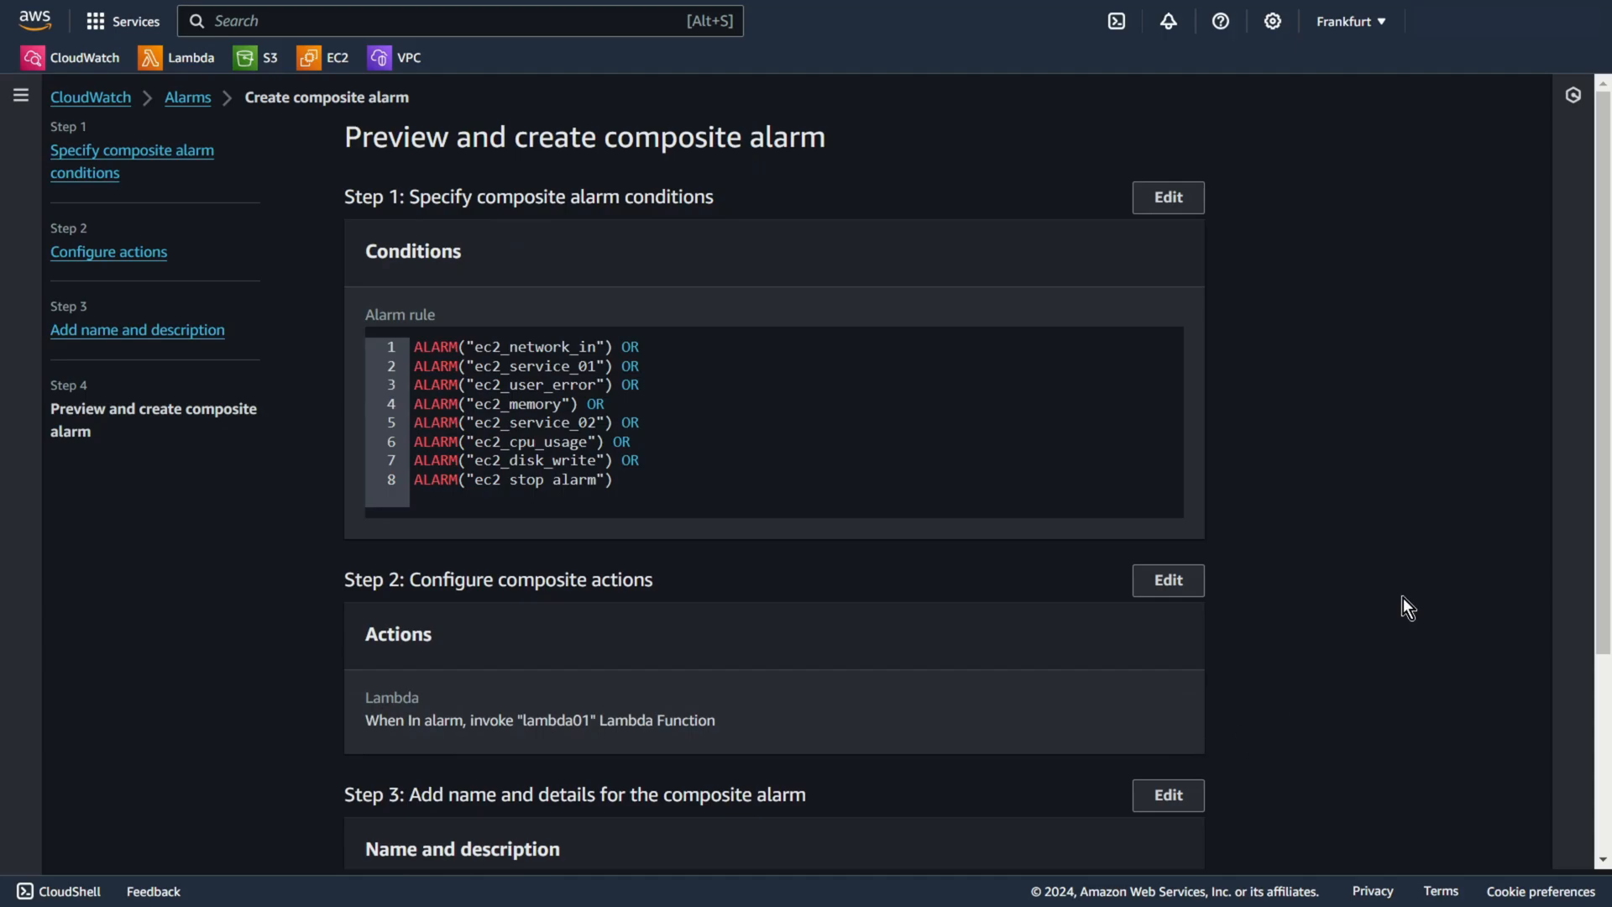
scroll("down", 3)
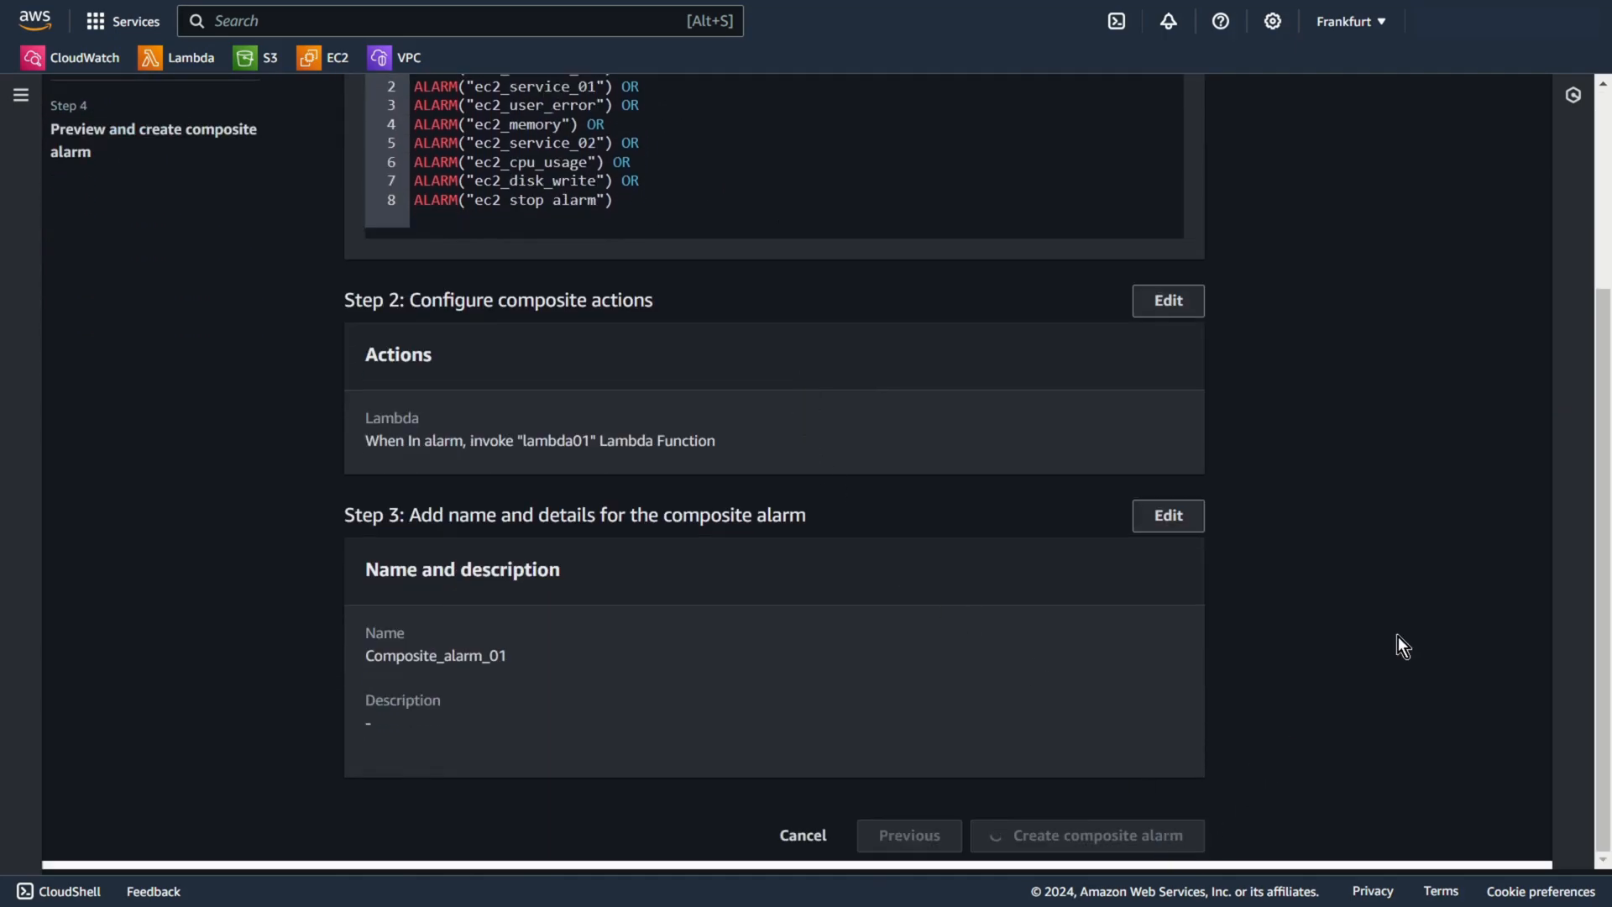
left_click(1086, 835)
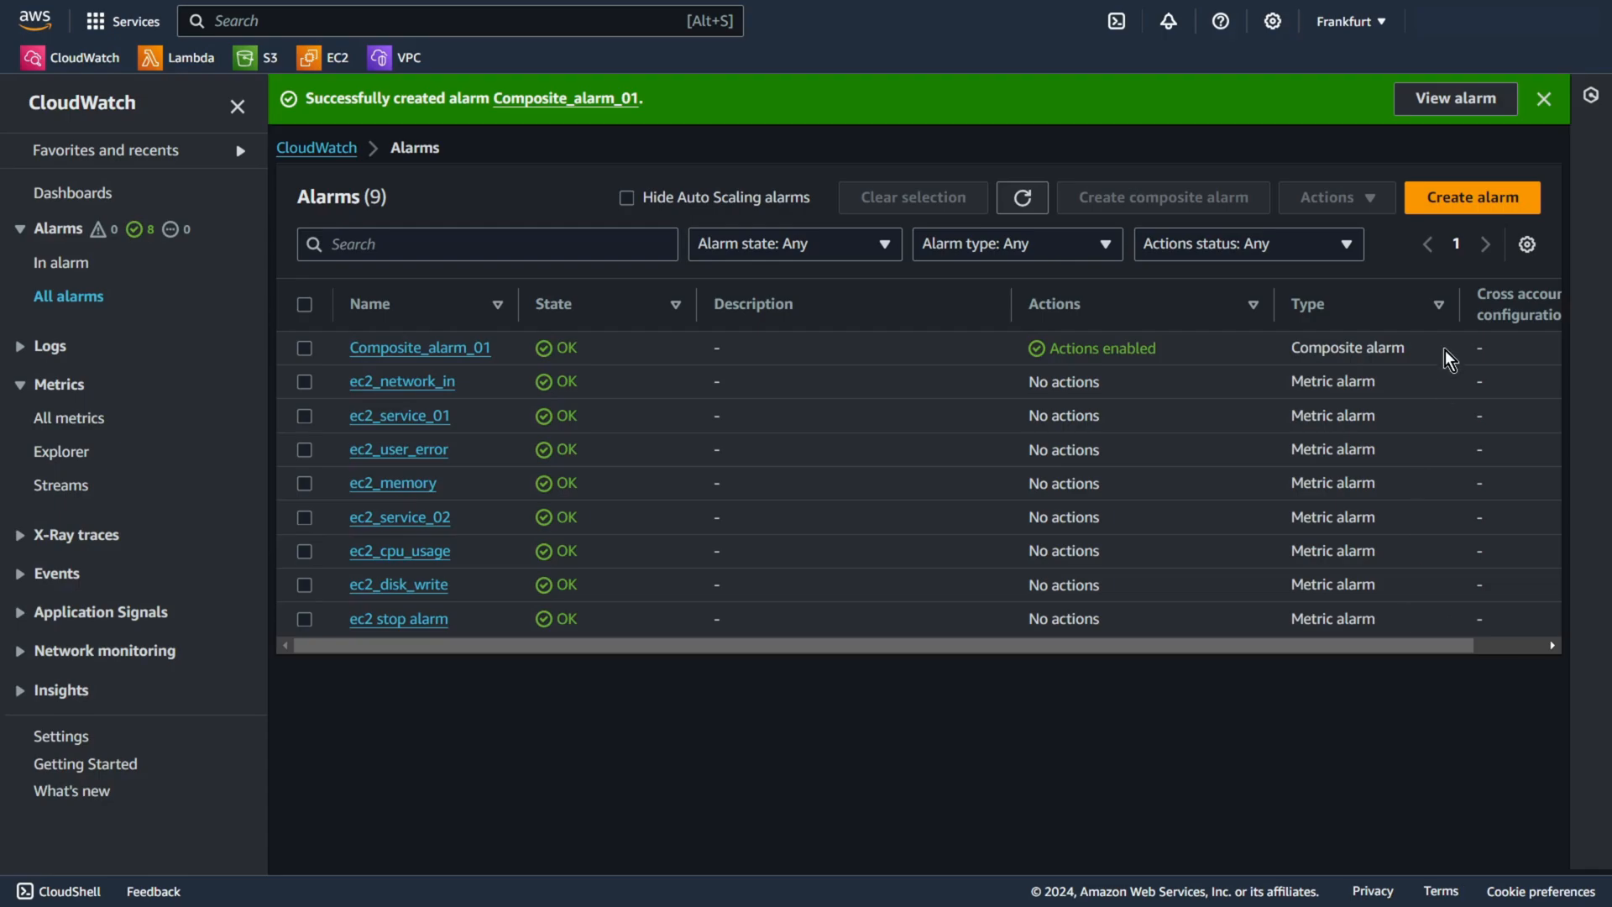
mouse_move(1108, 337)
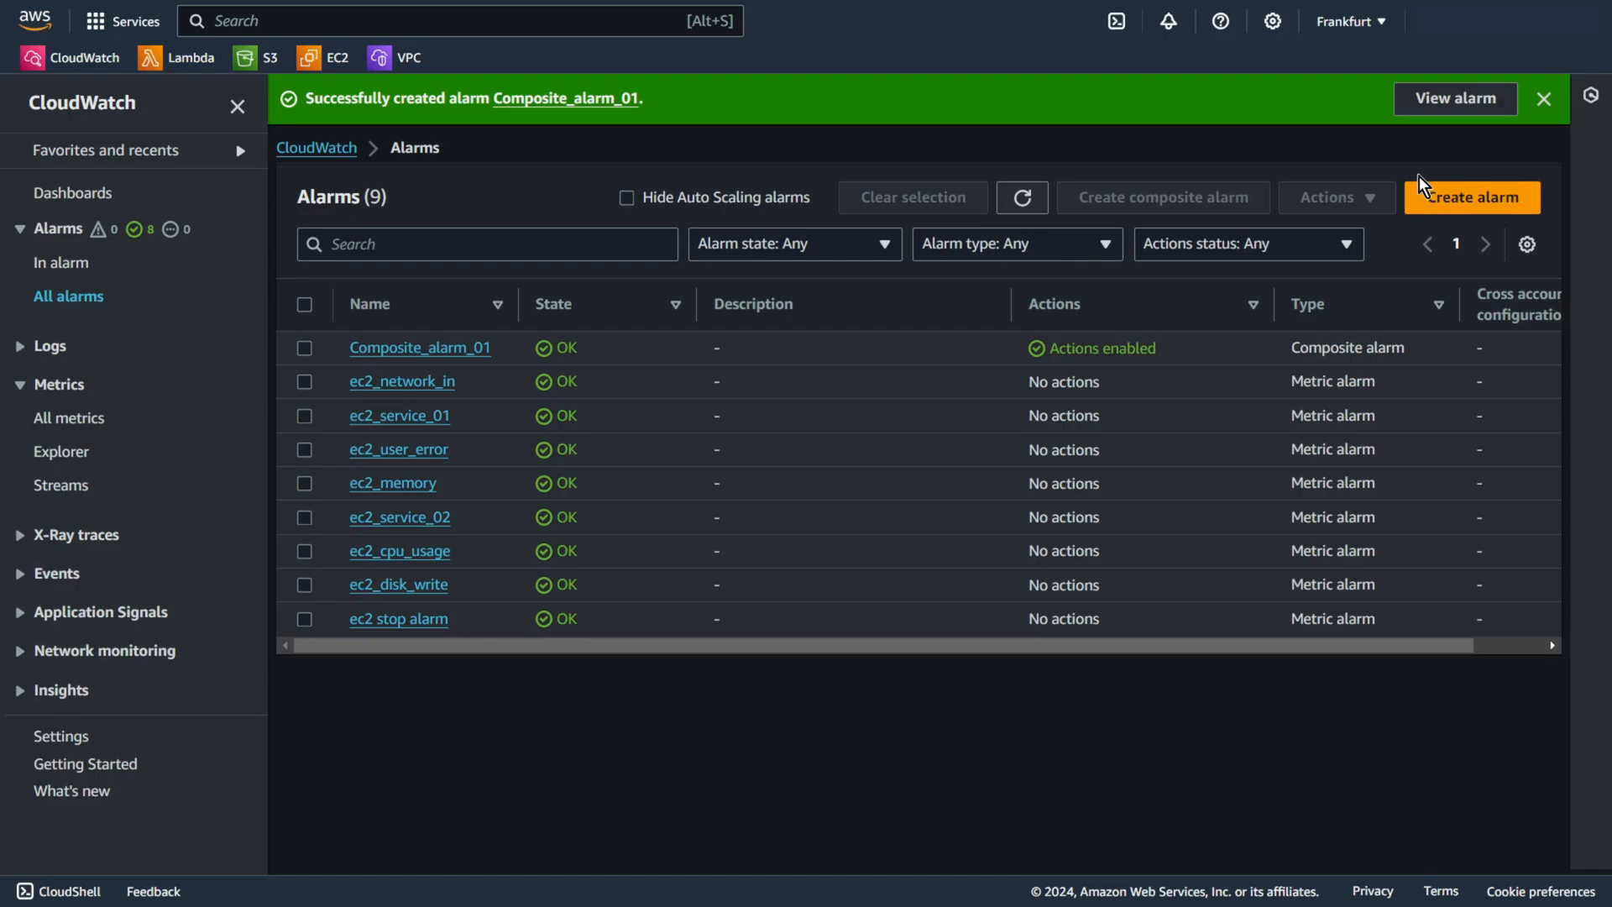
mouse_move(462, 459)
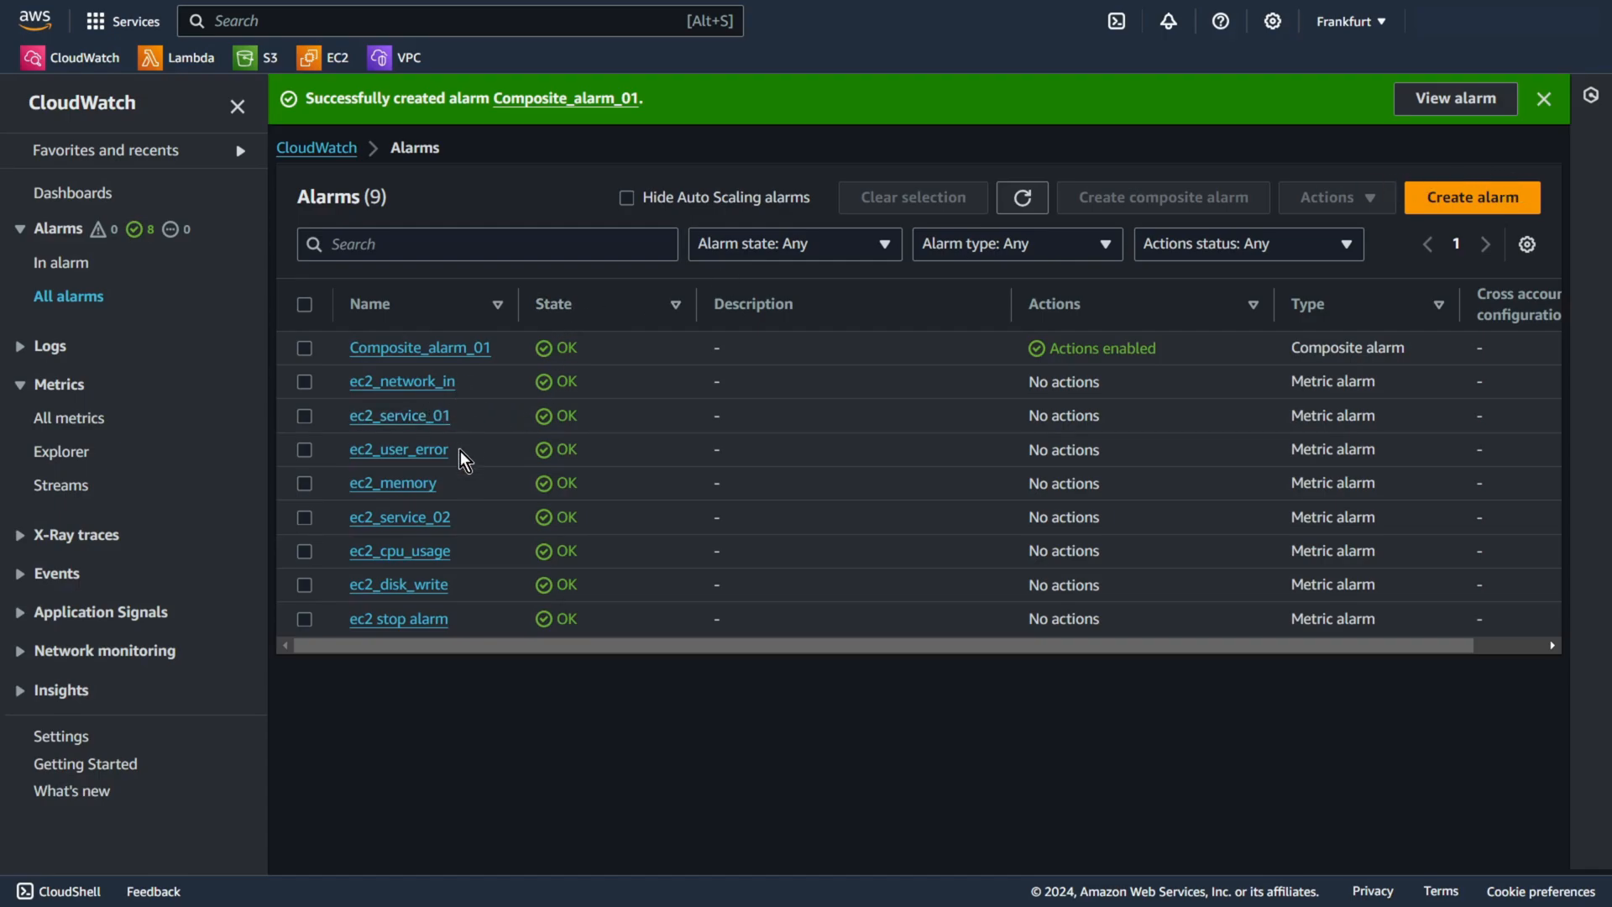
mouse_move(402, 381)
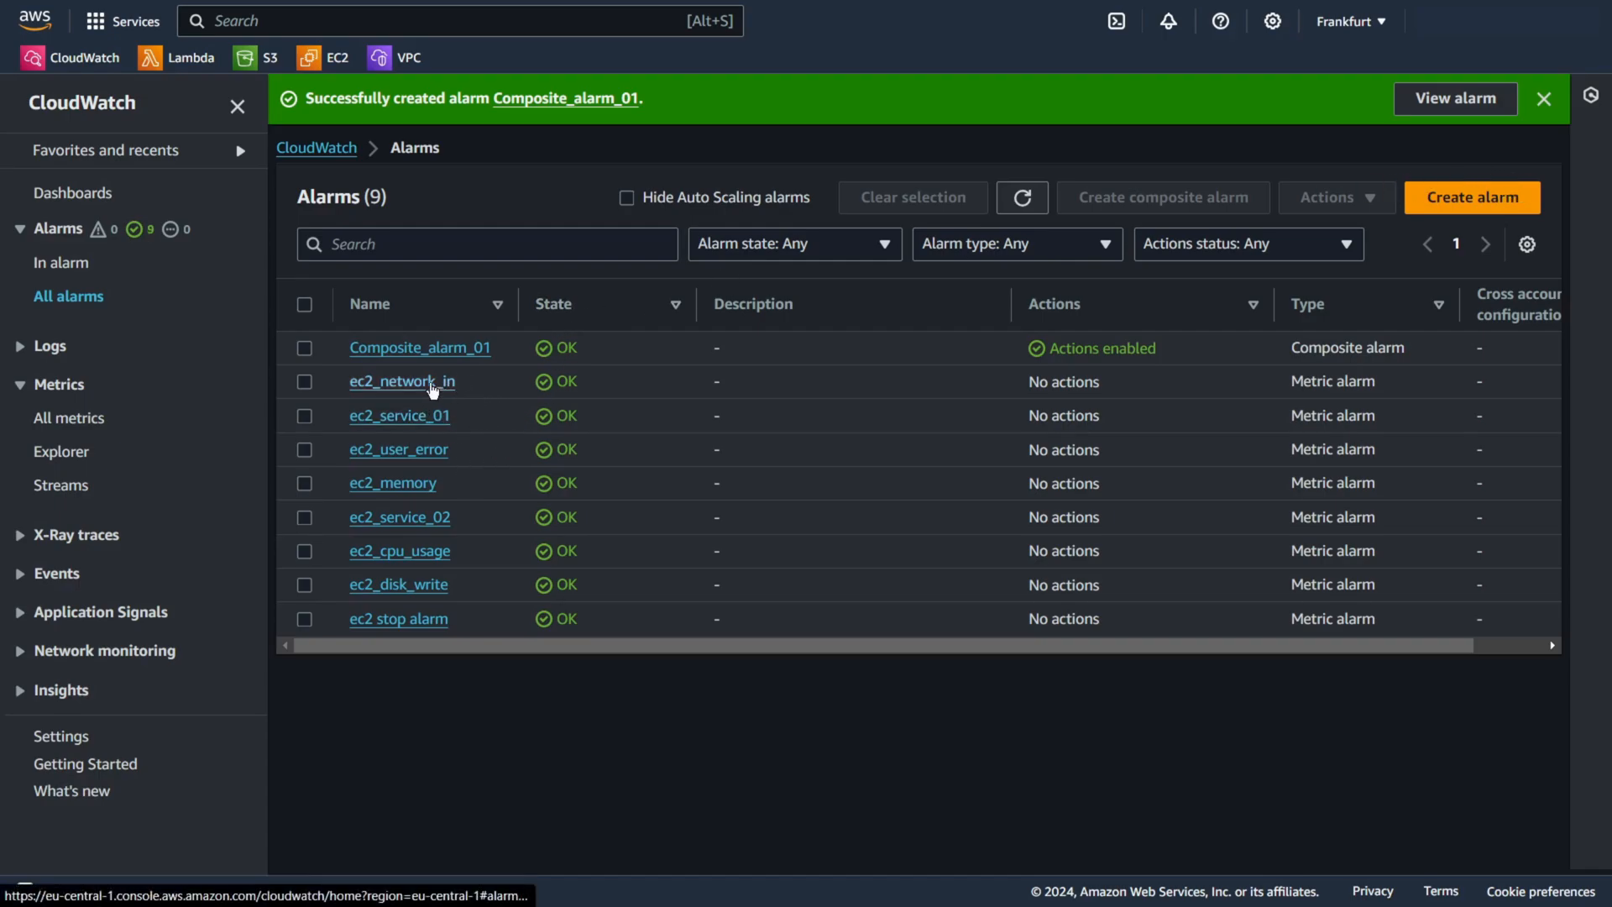
Step: Refresh alarm states and filter to in-alarm, showing ec2_network_in and Composite_alarm_01
left_click(61, 262)
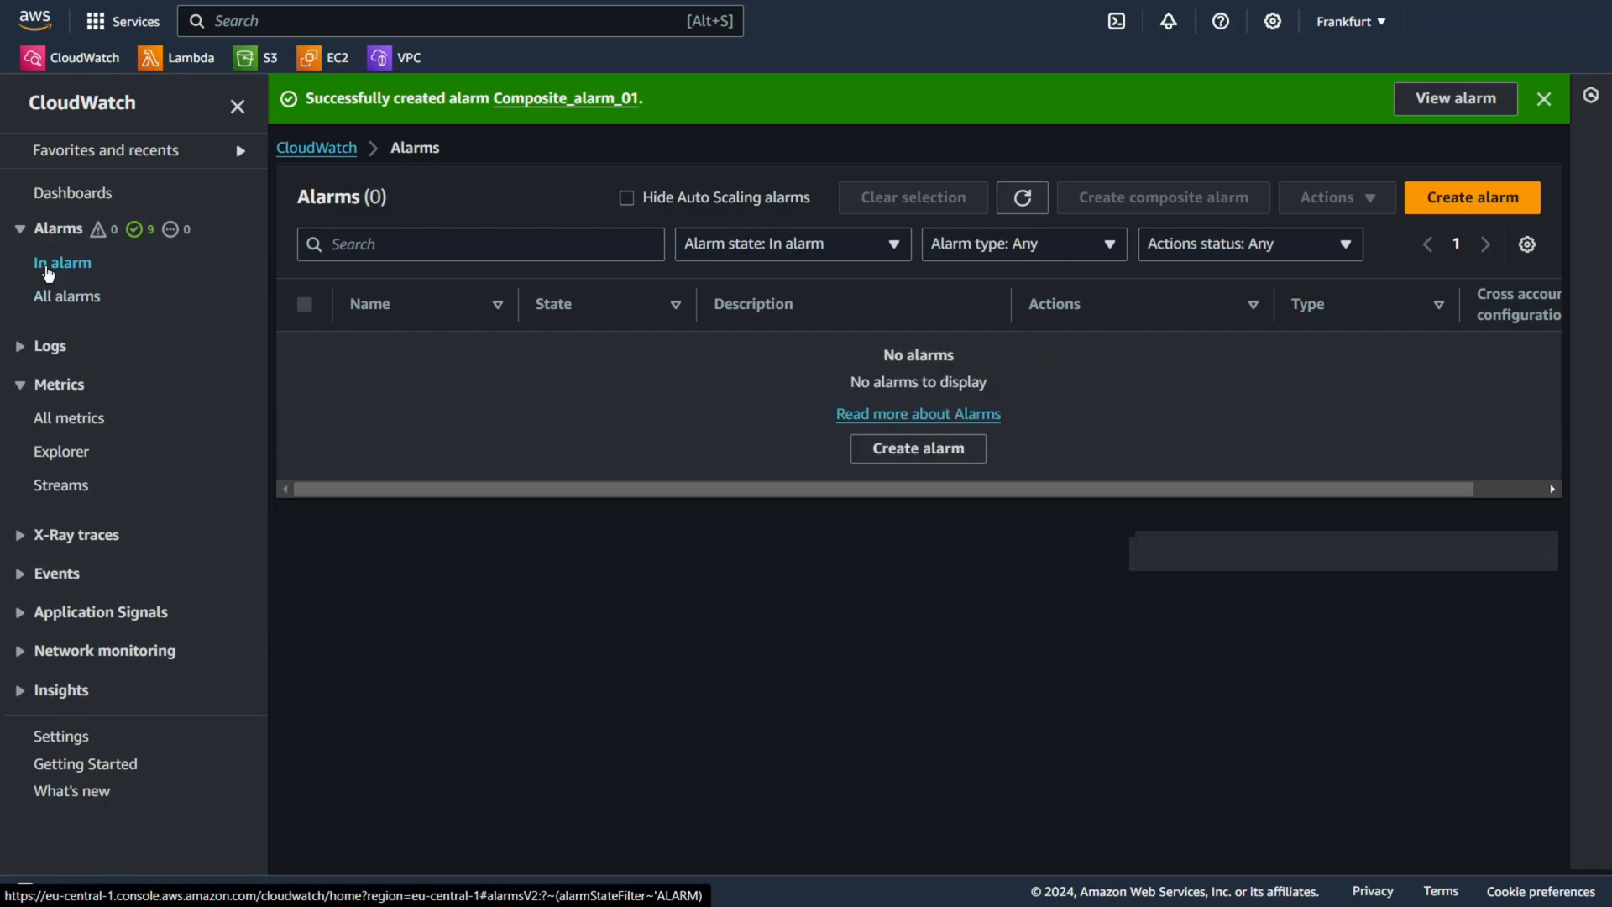
left_click(68, 297)
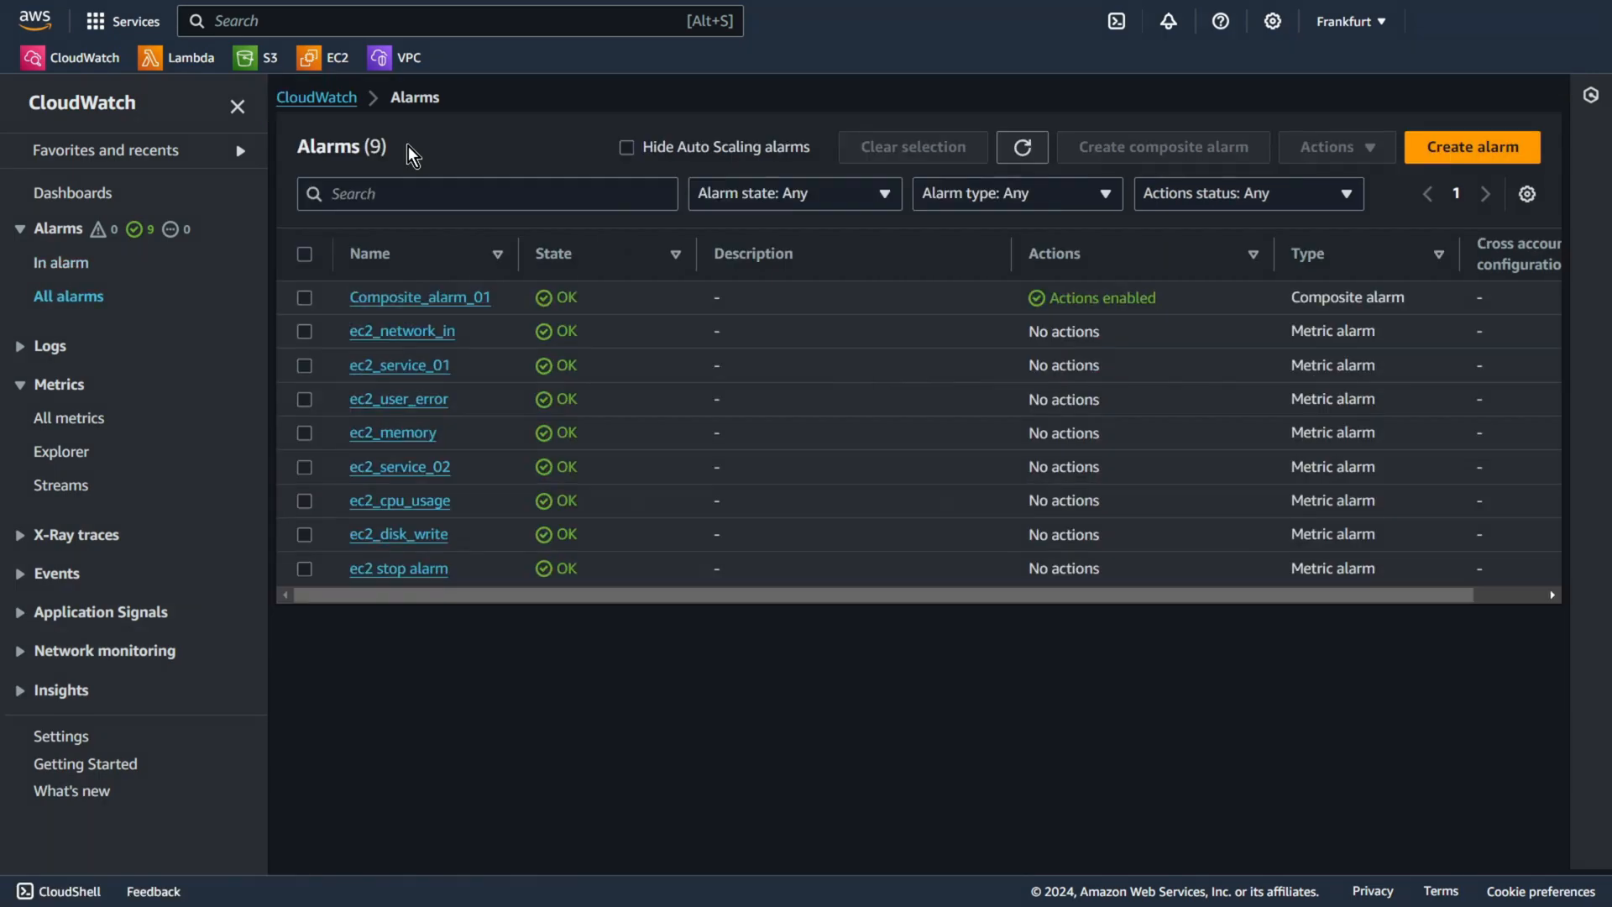
mouse_move(839, 758)
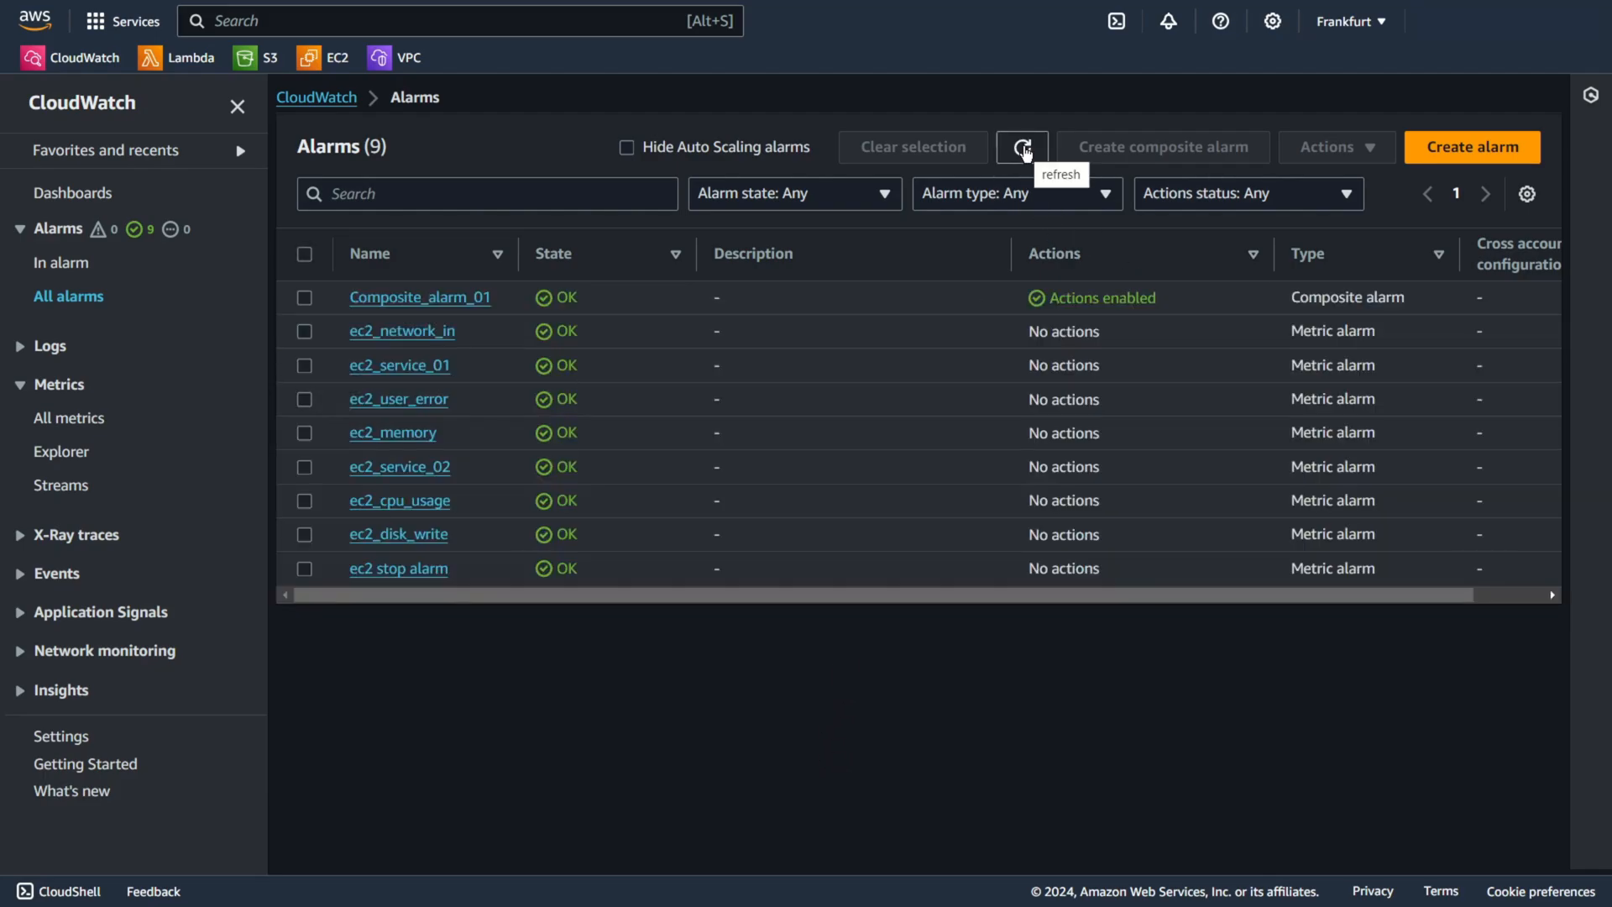
left_click(1020, 146)
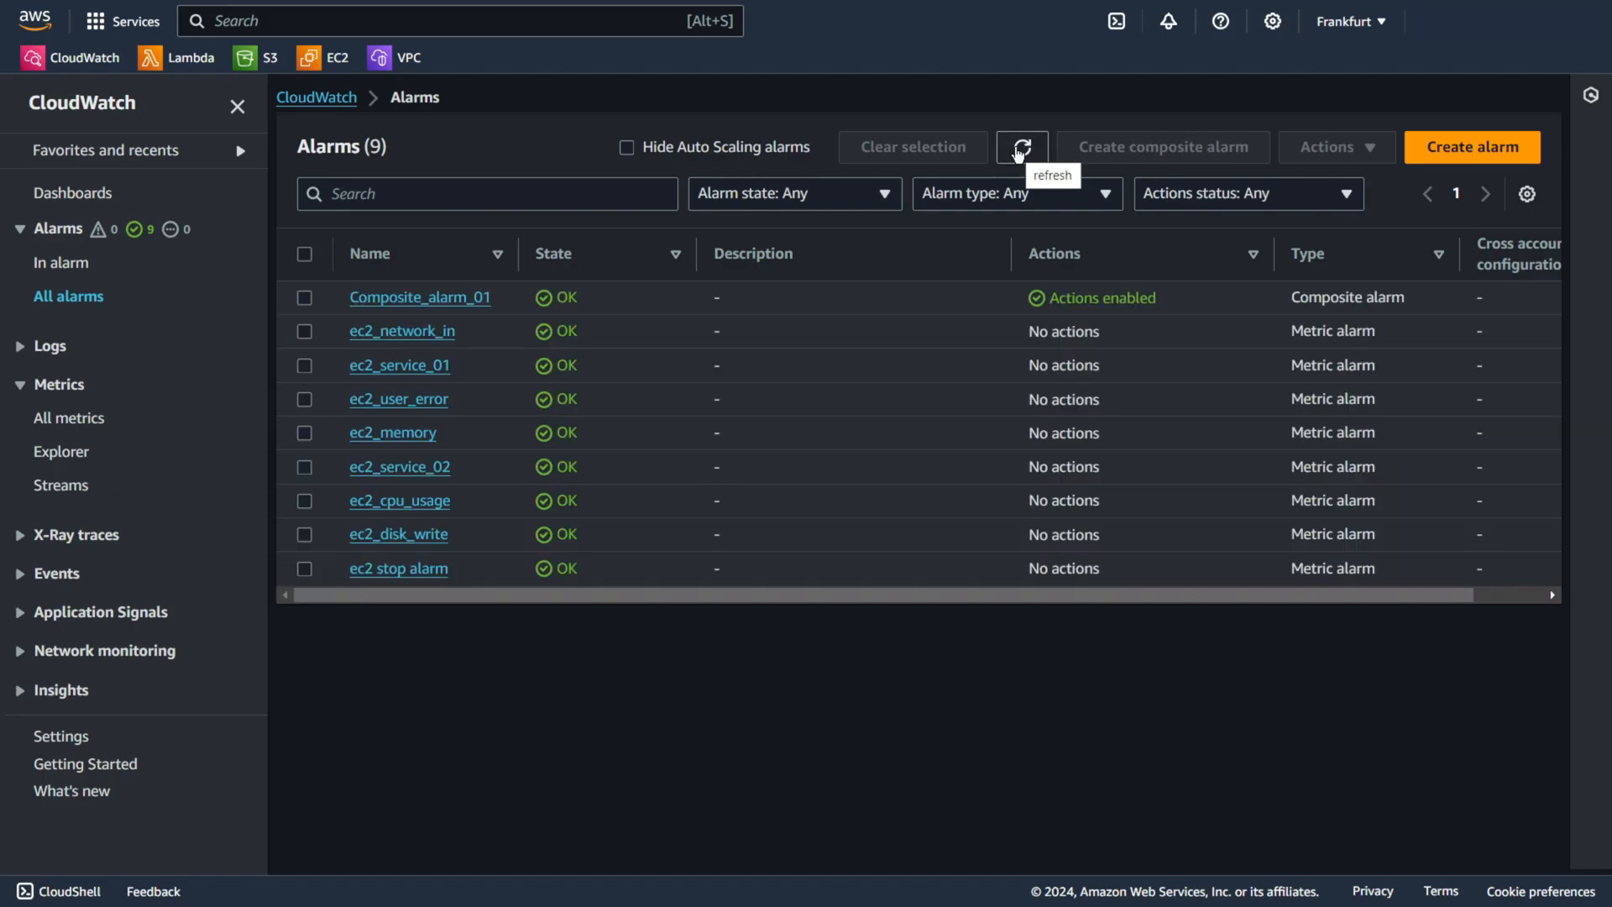
left_click(1020, 146)
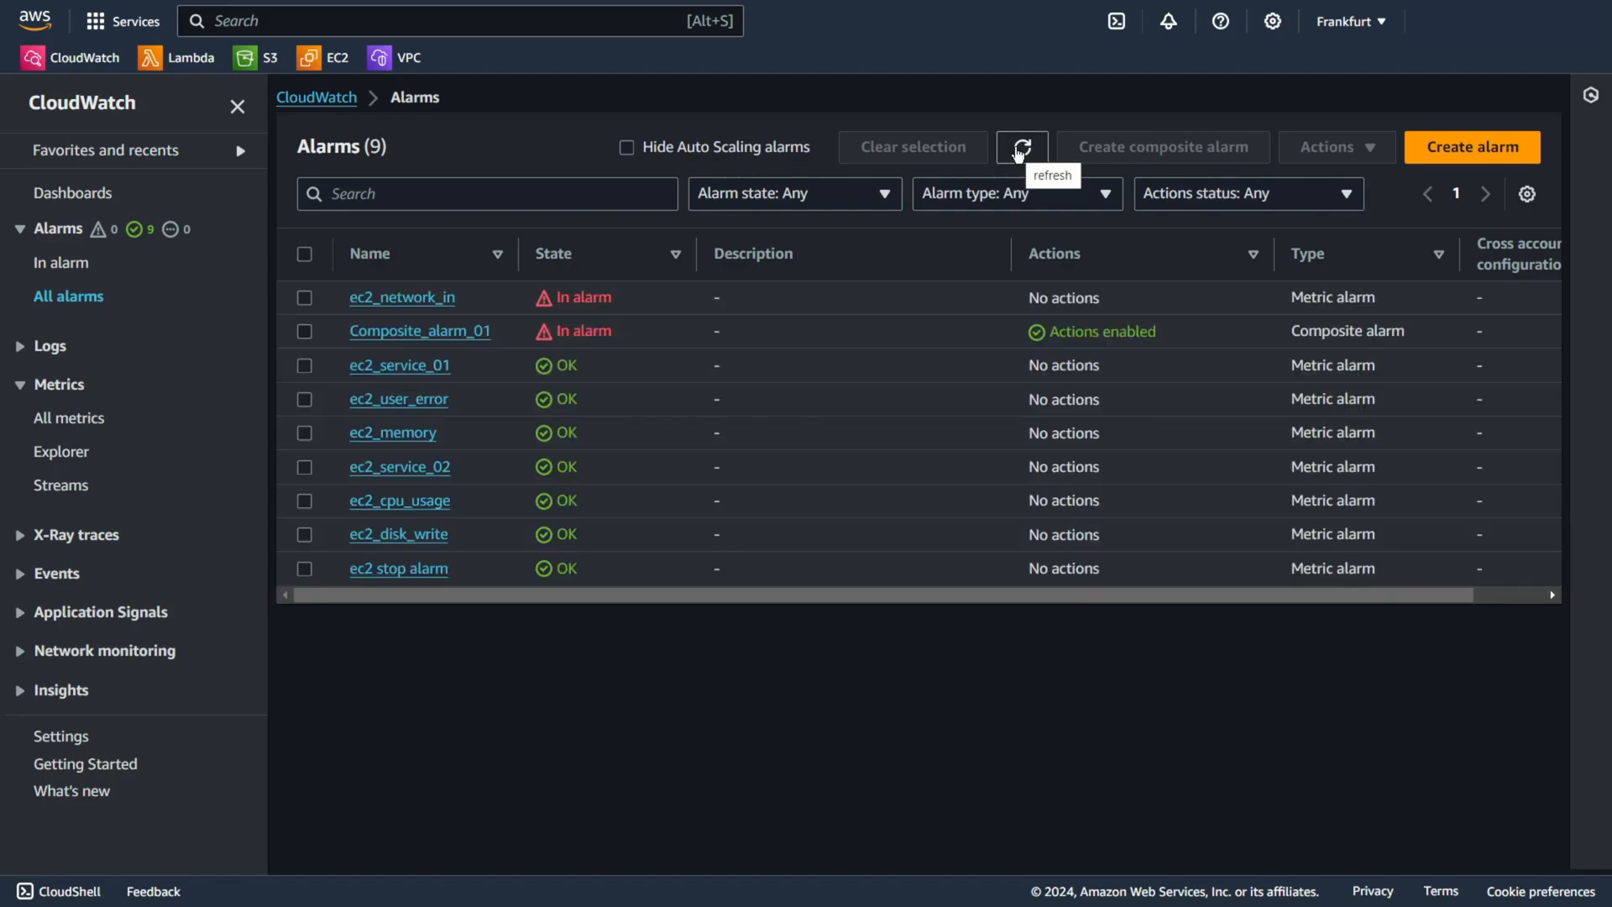
mouse_move(402, 297)
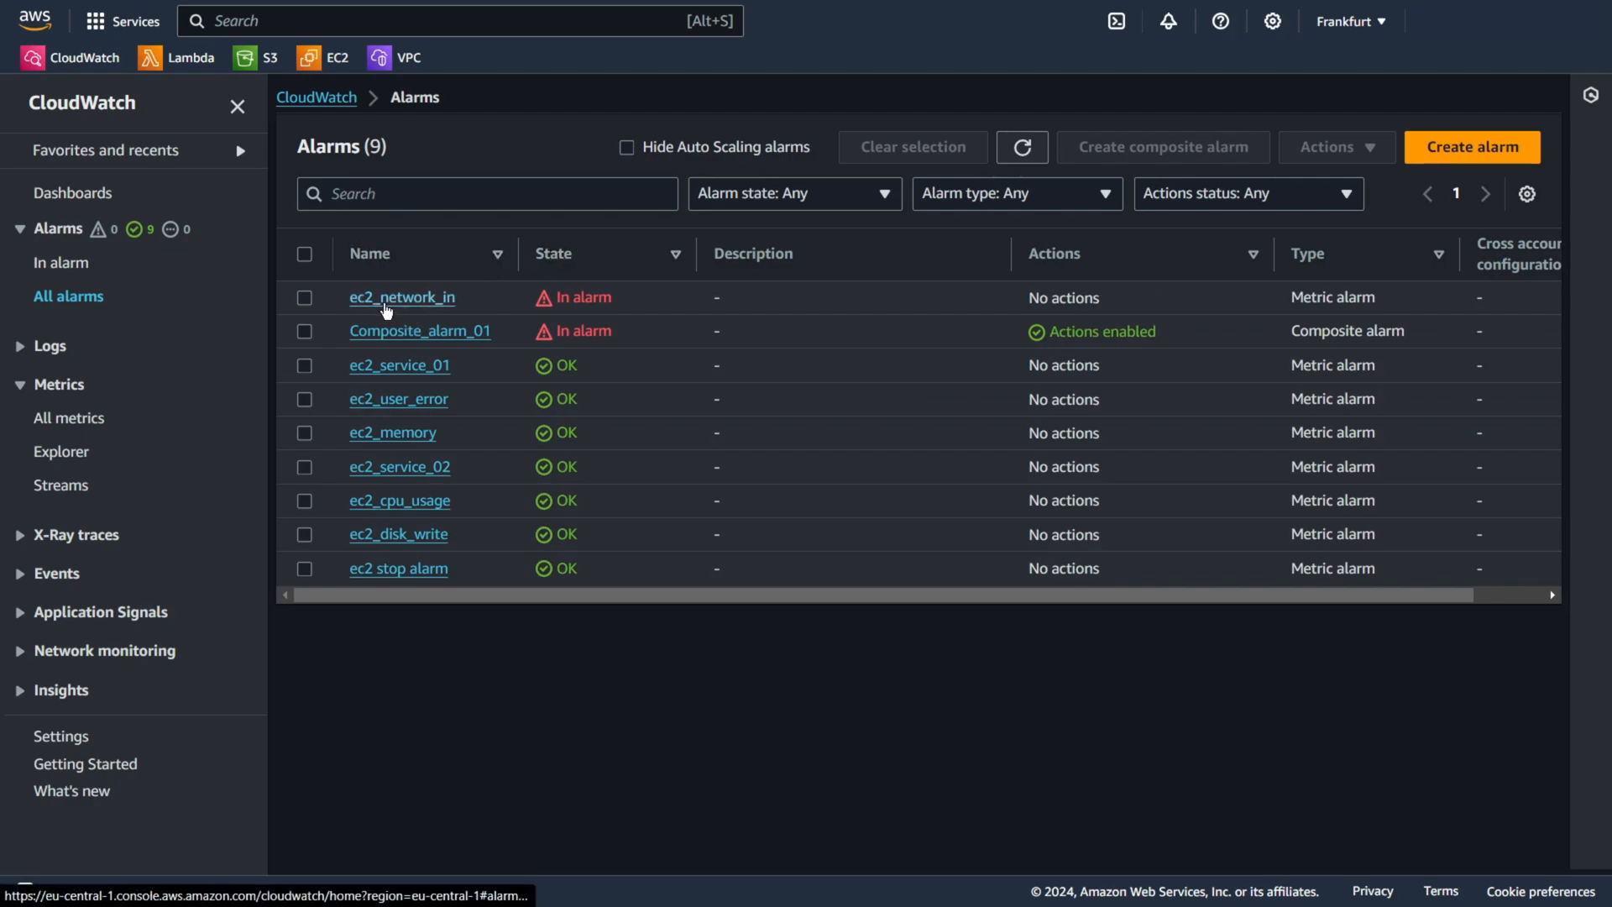
mouse_move(447, 338)
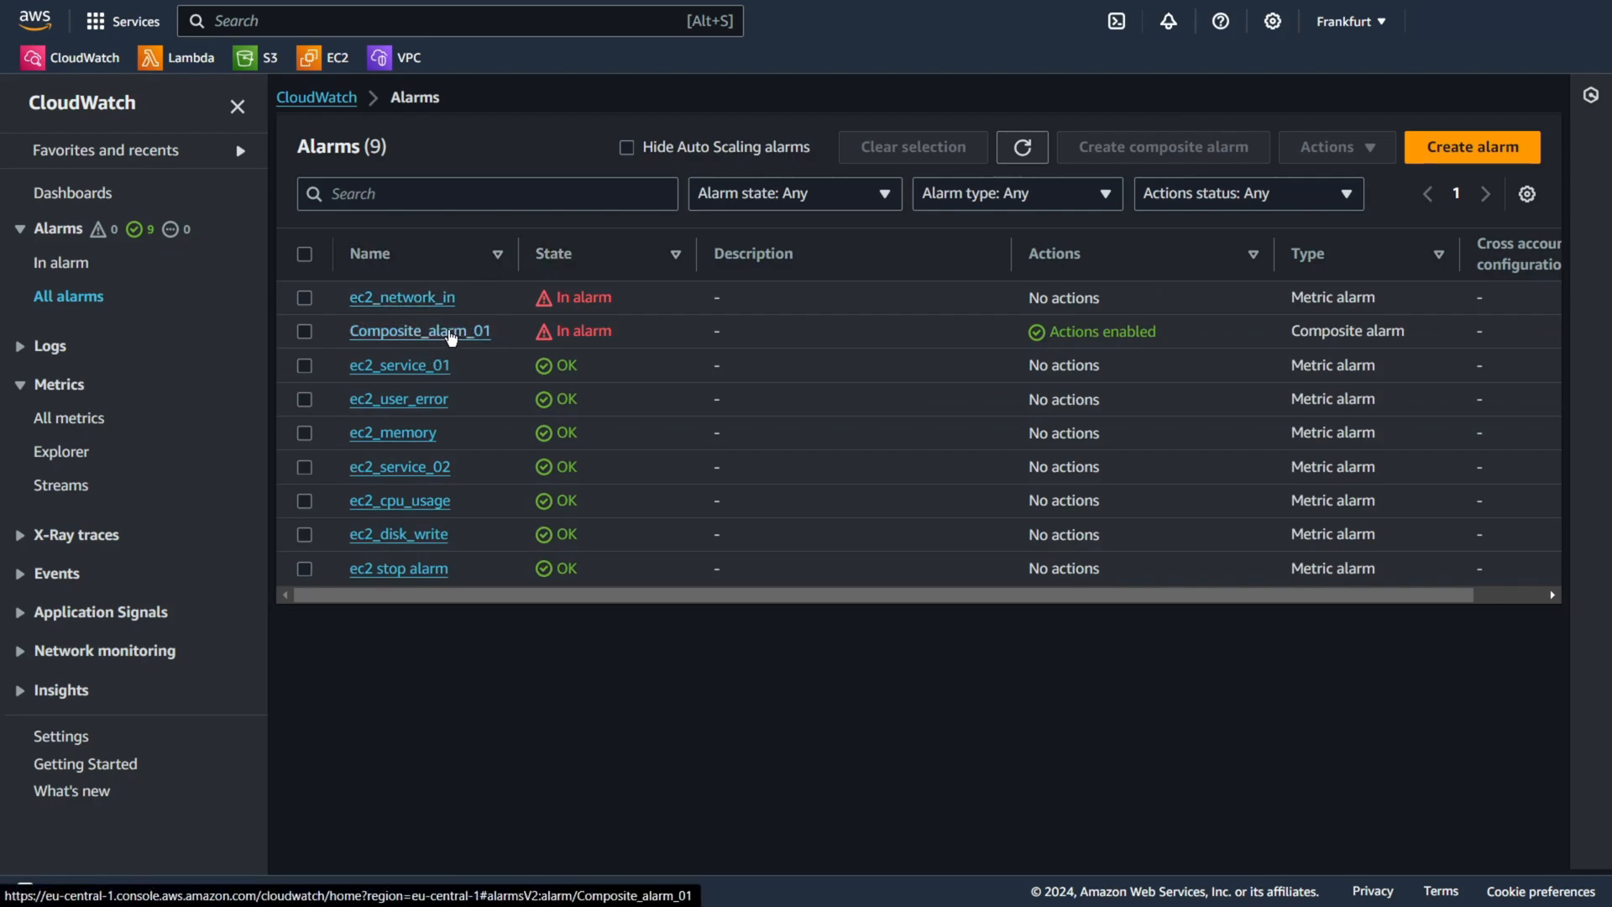
left_click(61, 263)
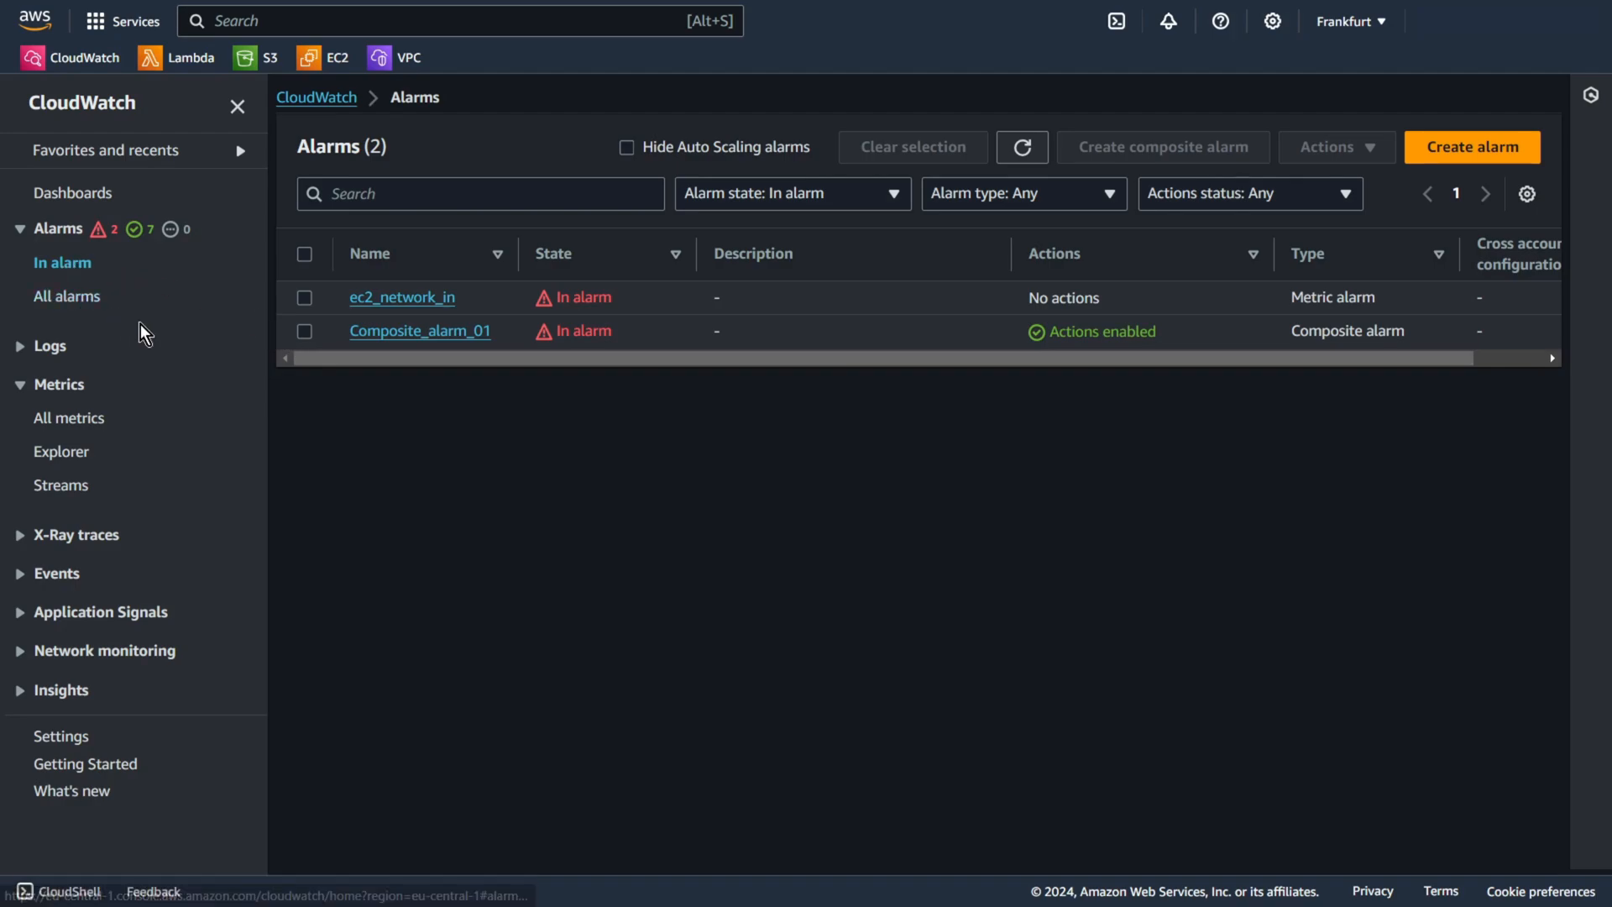
Step: From the Dashboards list, create a dashboard named Demo_dashboard
left_click(73, 193)
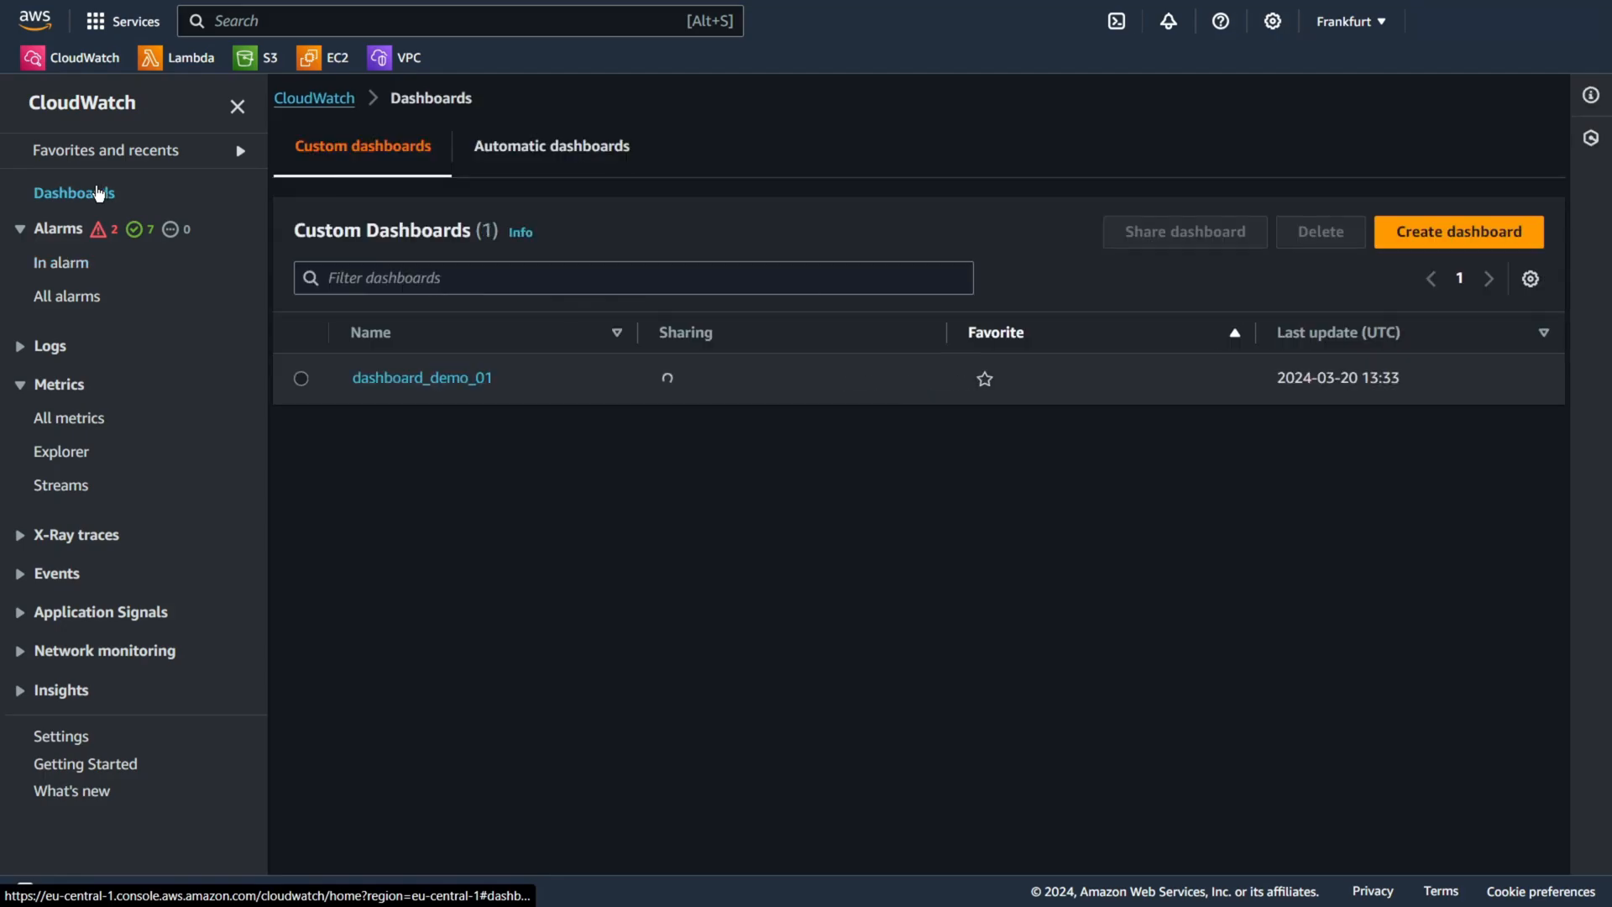
left_click(1457, 231)
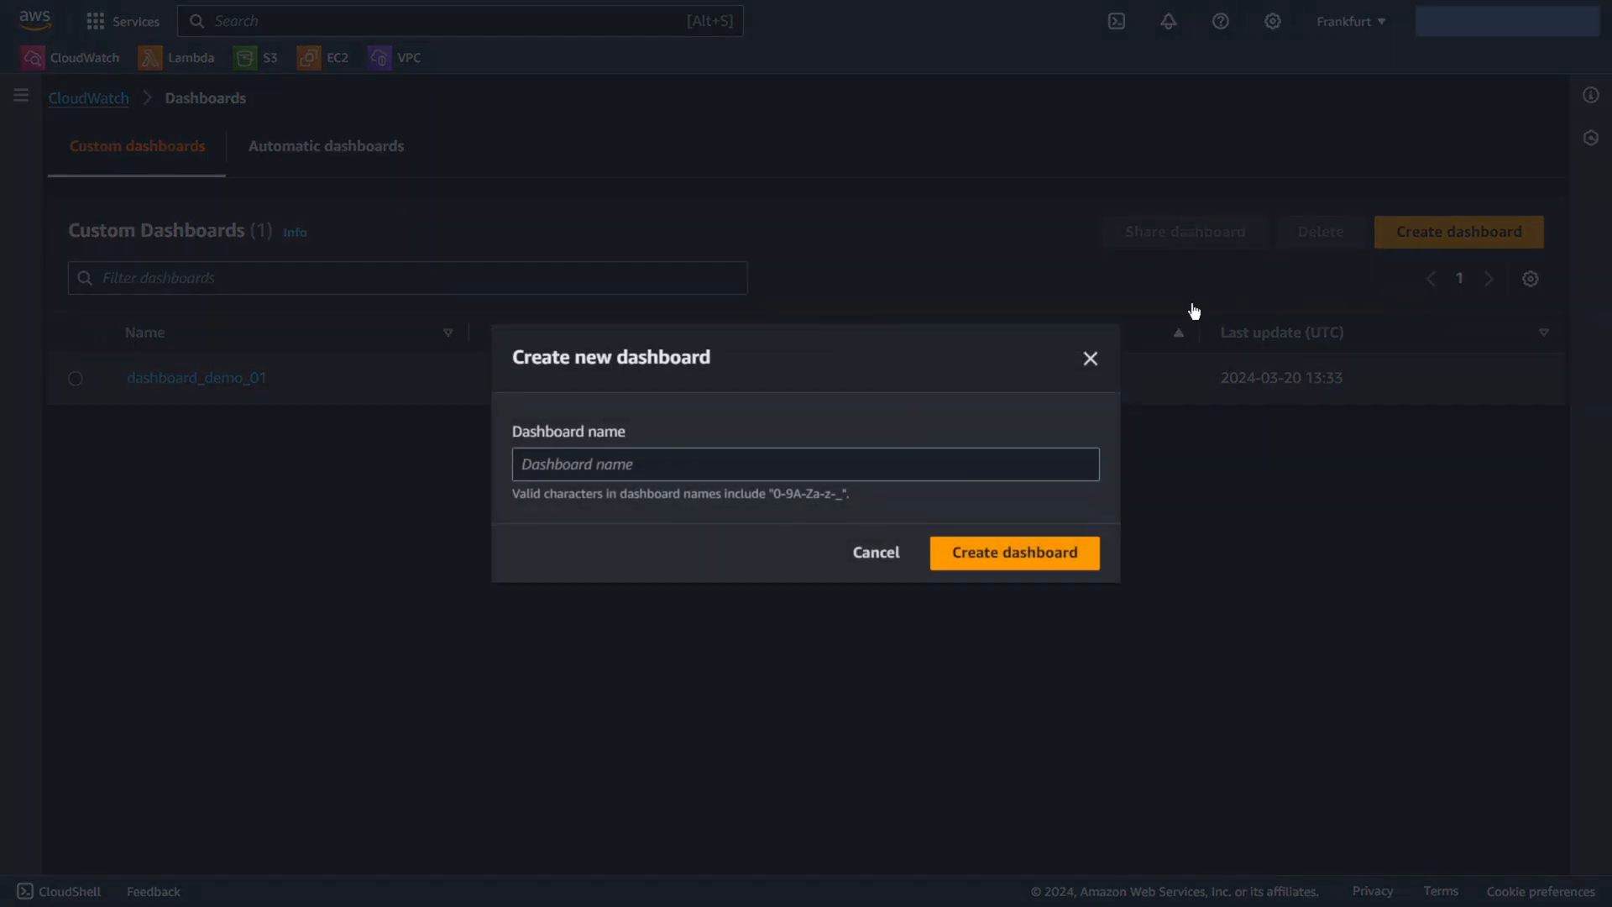
left_click(804, 463)
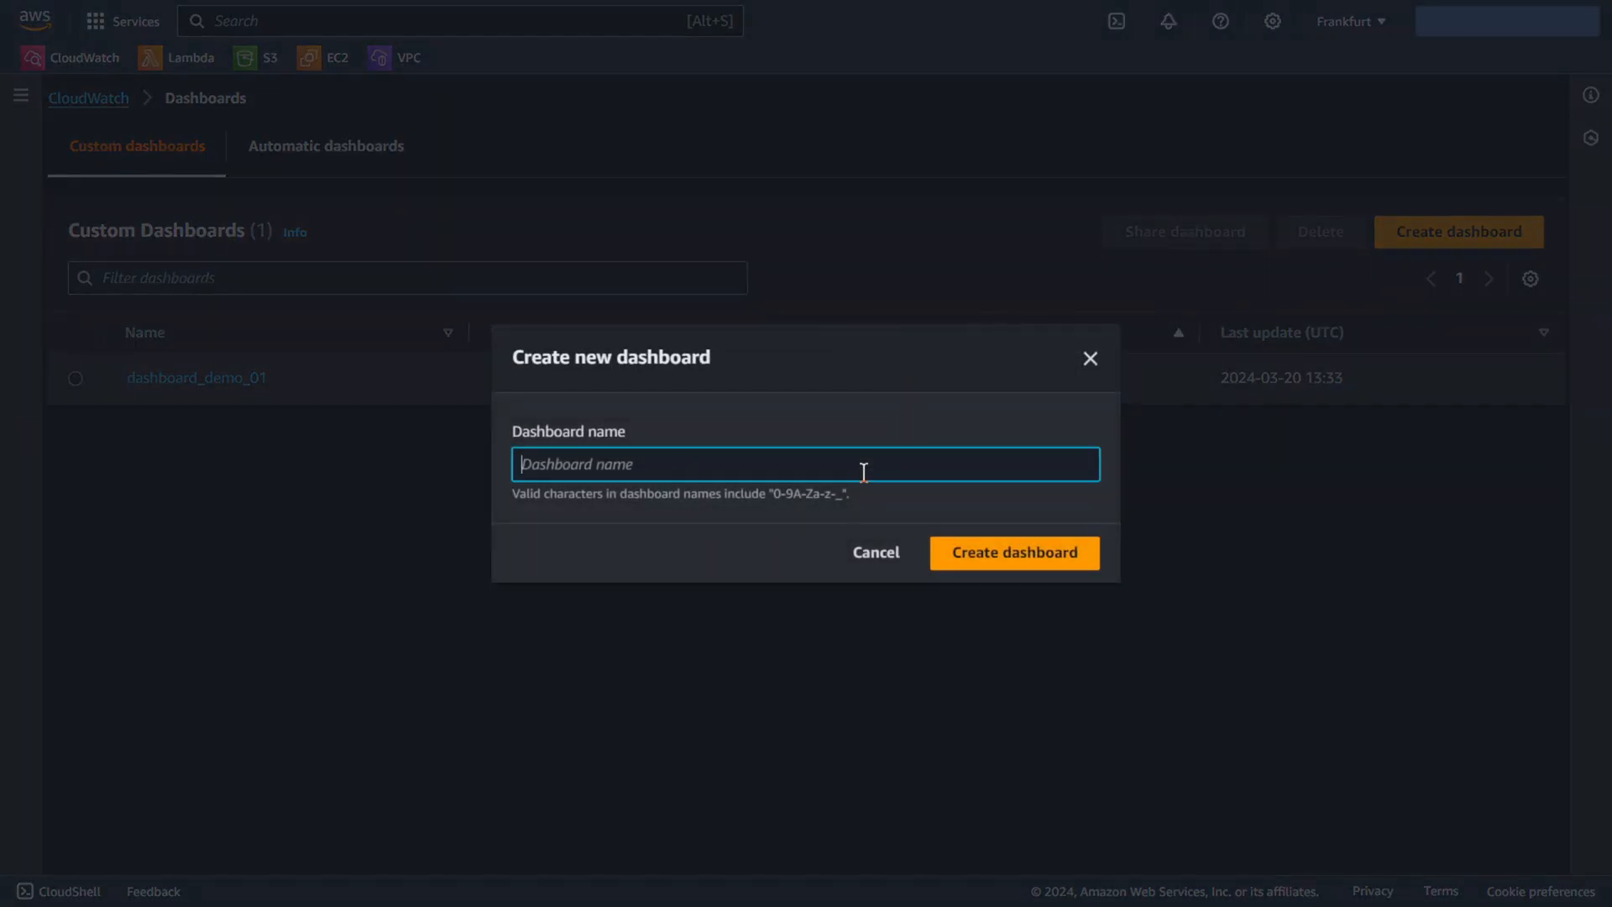
type("Demo_dashboar")
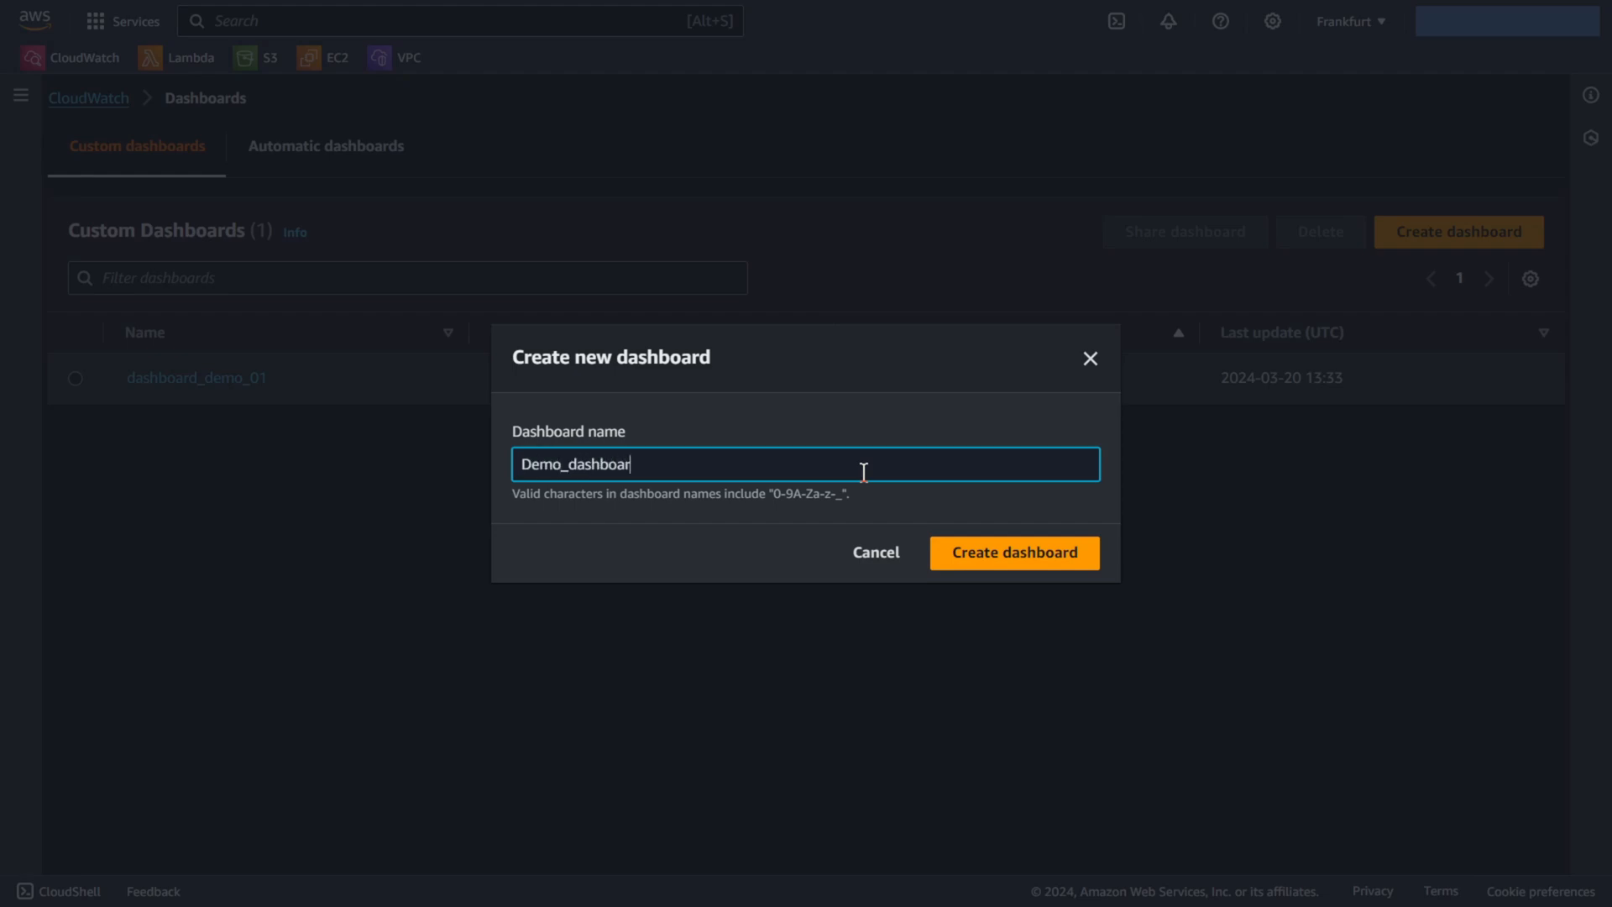
left_click(1013, 553)
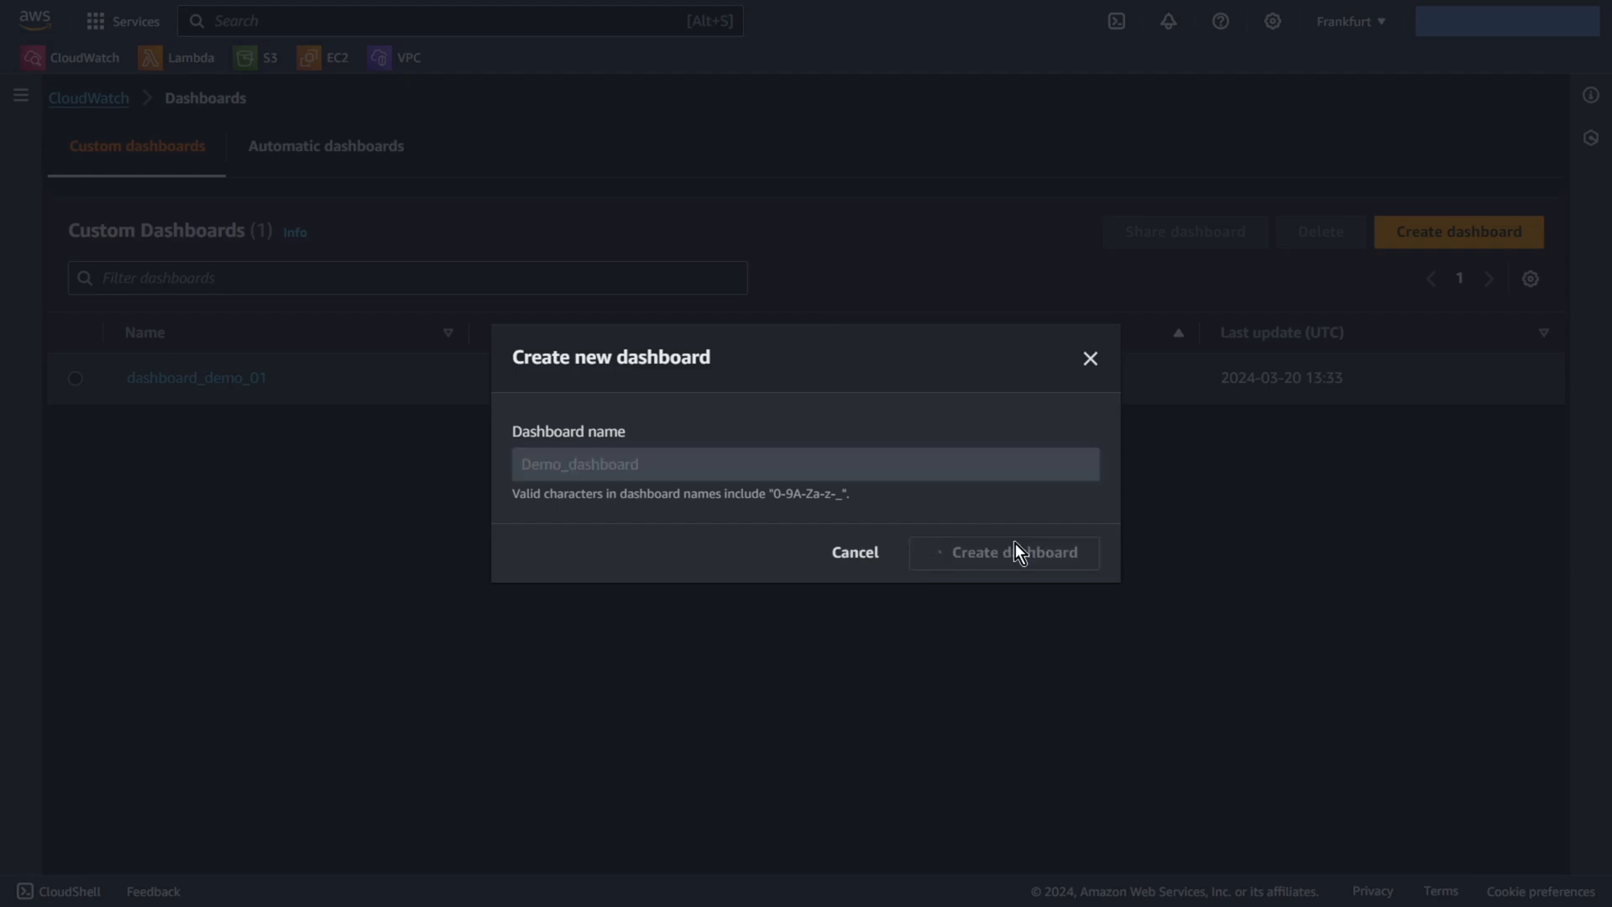
left_click(1003, 552)
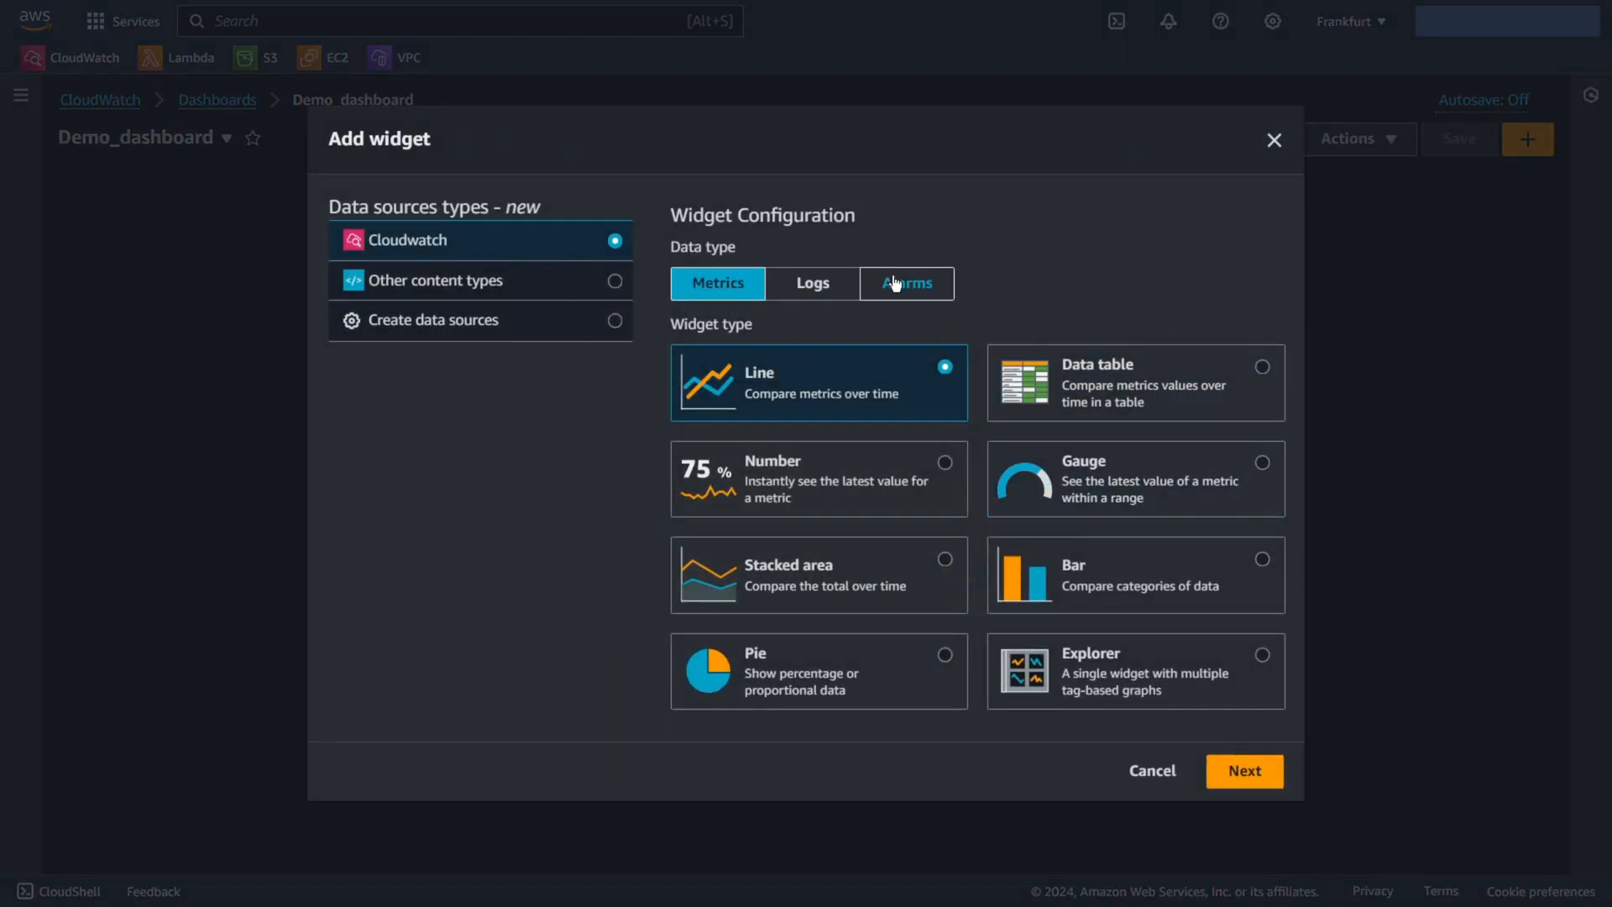
Step: Add an alarm status widget for Composite_alarm_01 titled APP_01
left_click(906, 283)
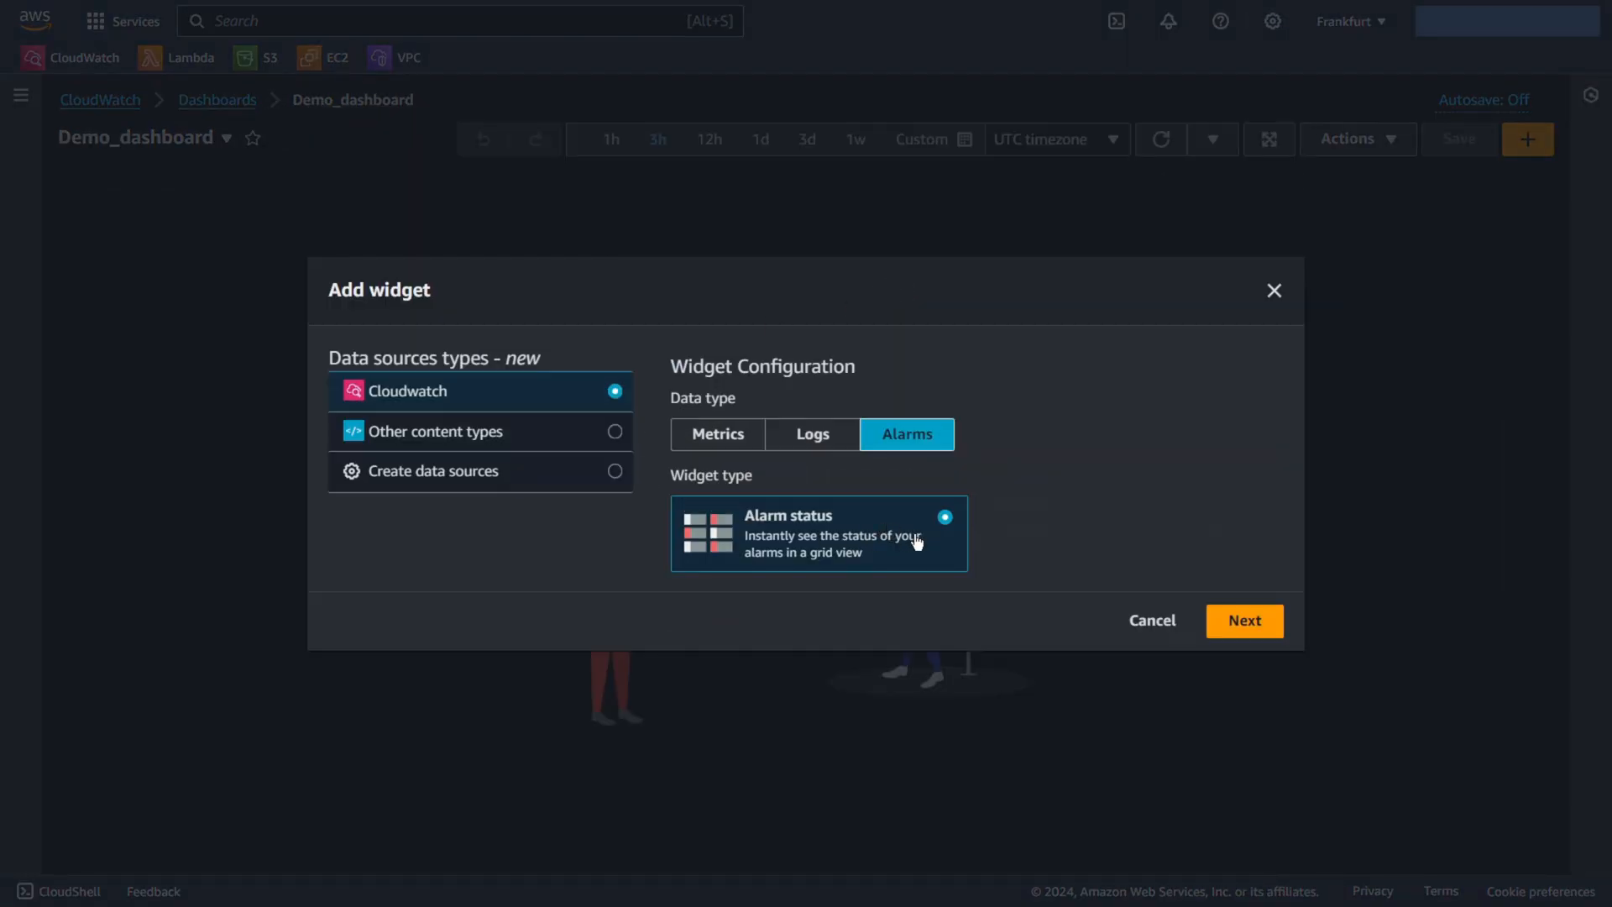
left_click(1243, 619)
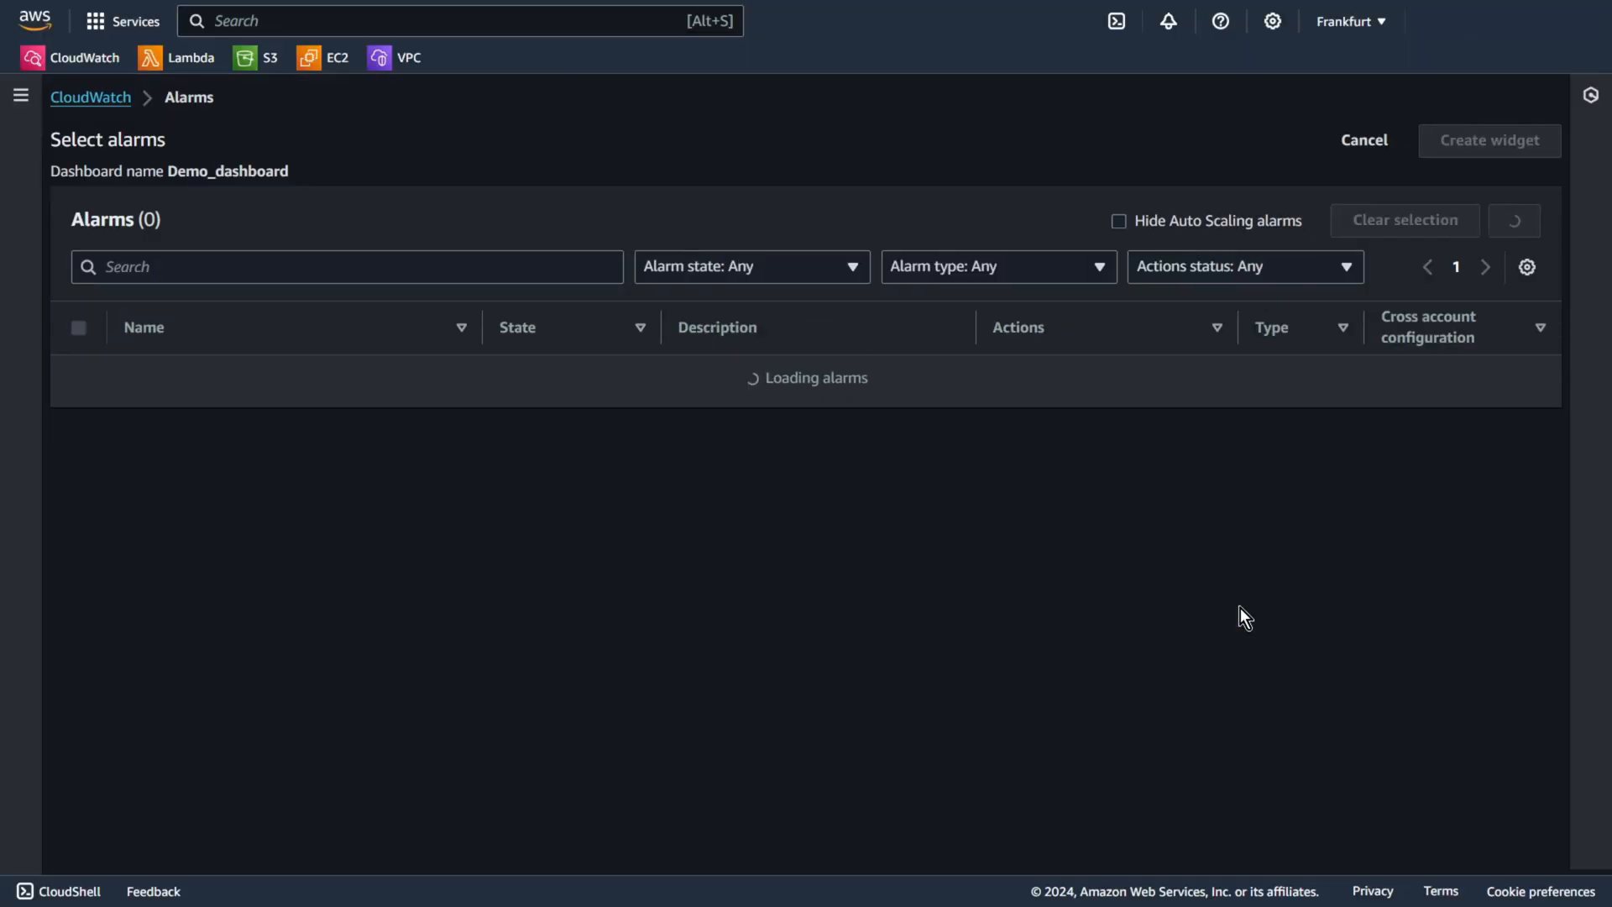
left_click(78, 416)
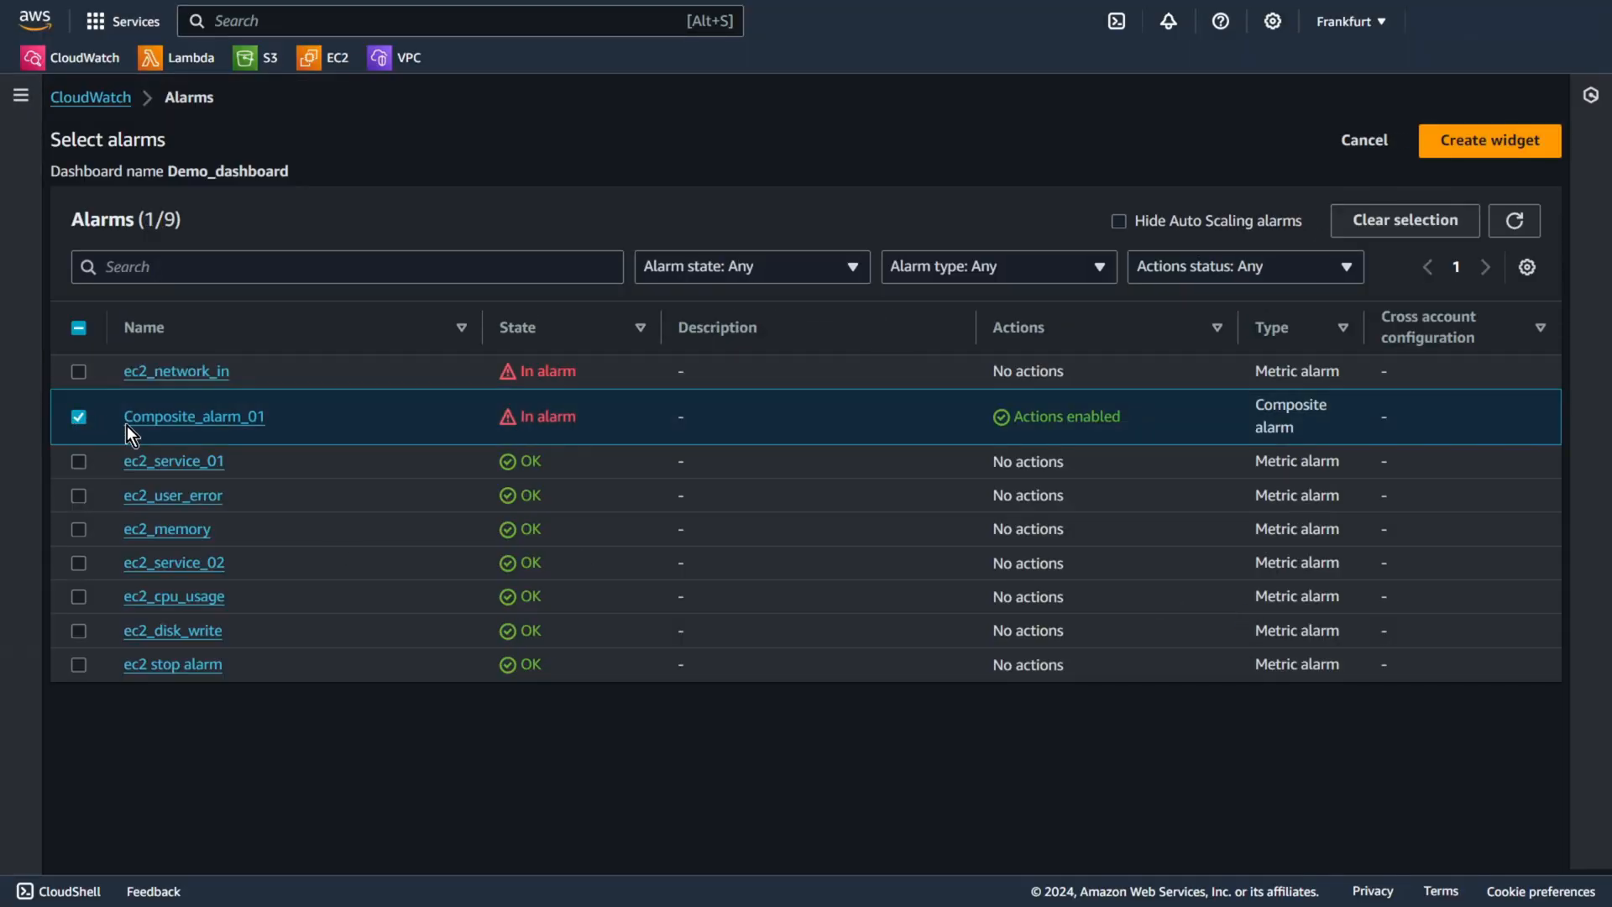
left_click(1488, 141)
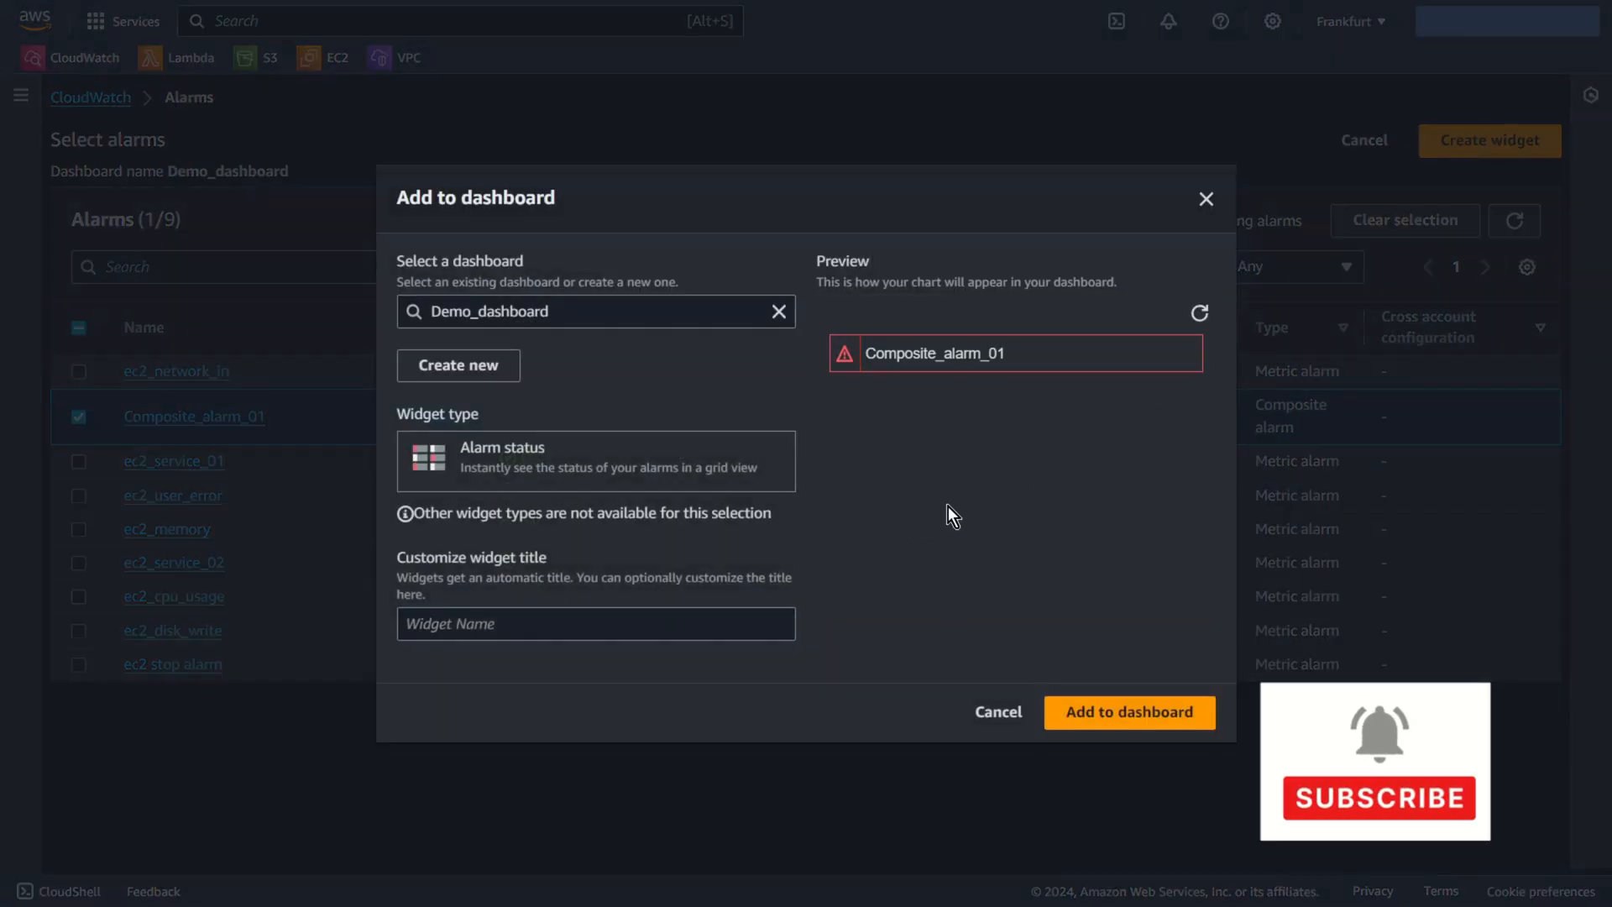
left_click(594, 623)
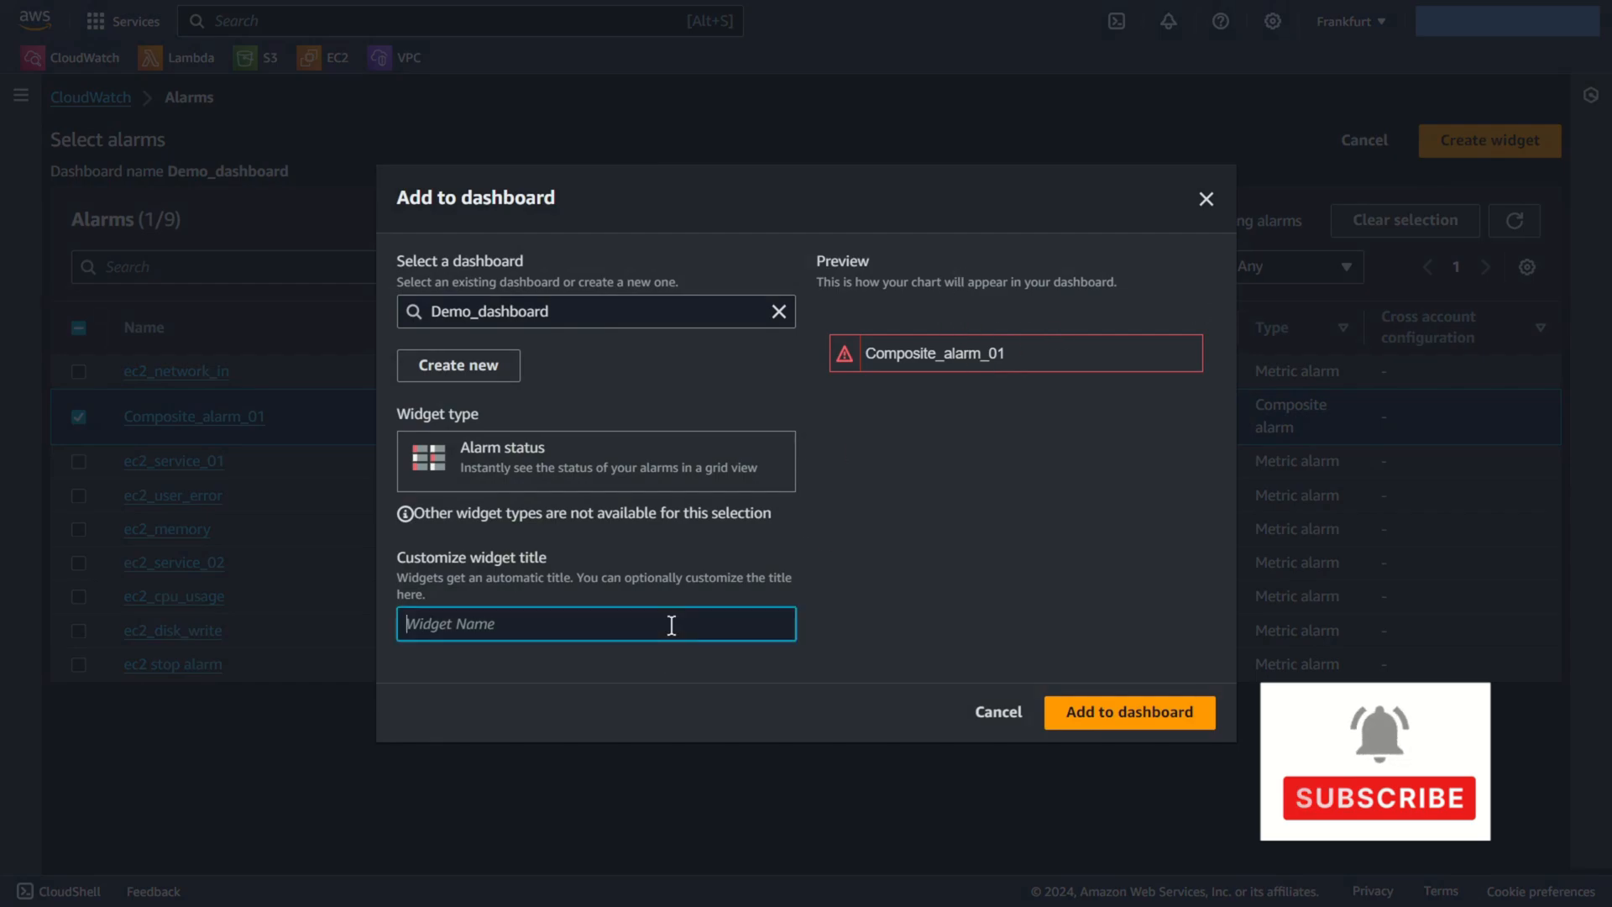
type("APP_01")
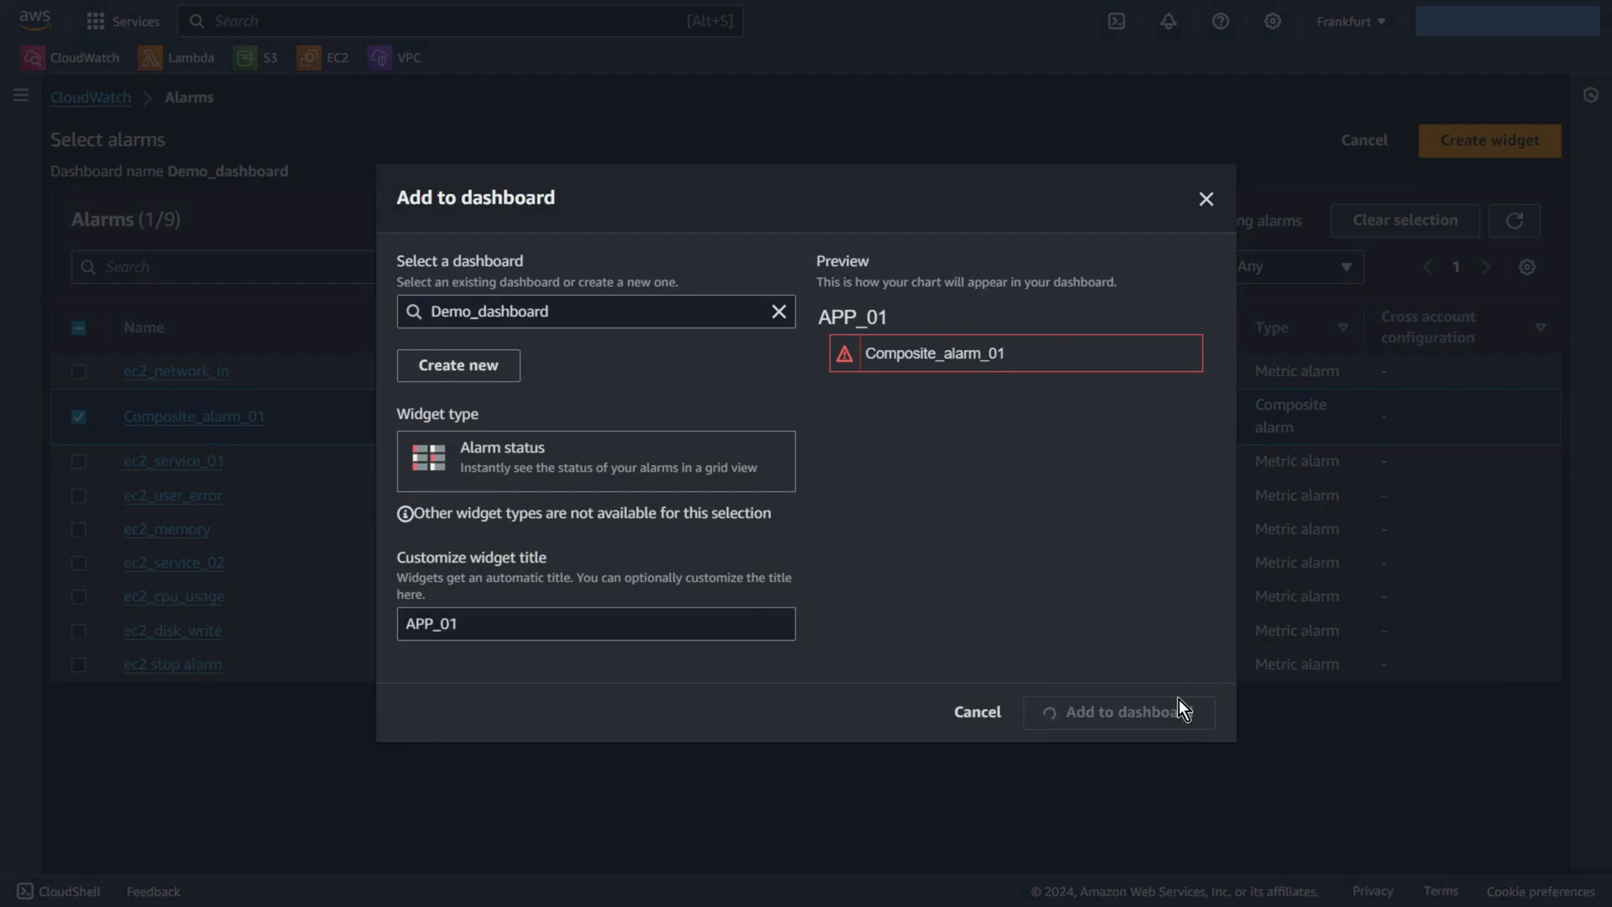
left_click(1117, 712)
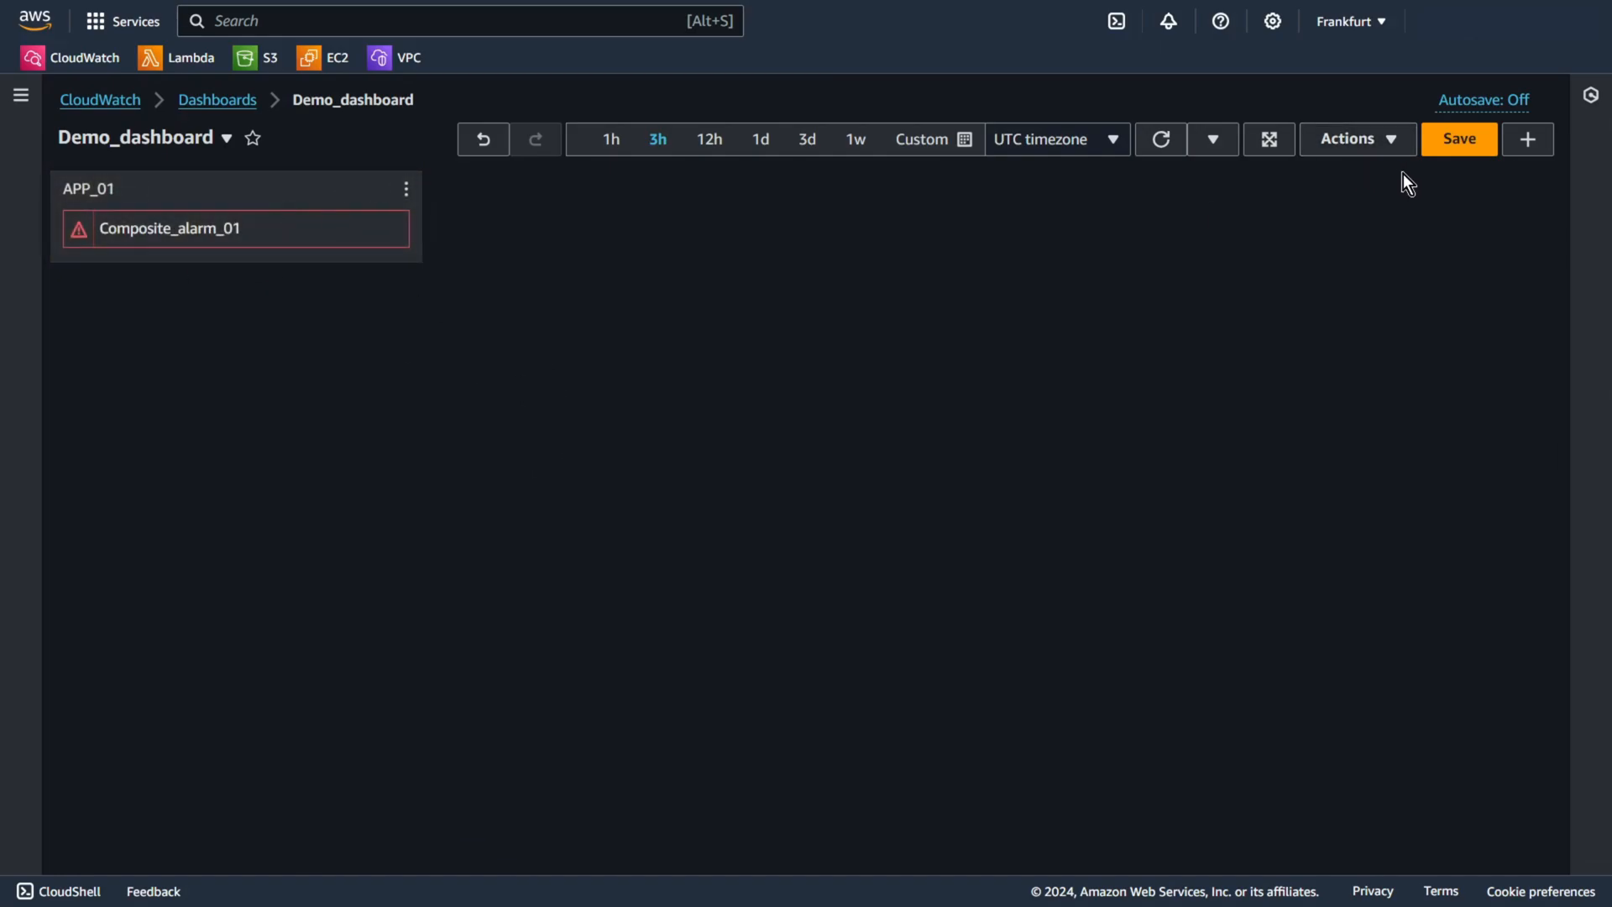
Step: Add an alarm status widget of the eight EC2 alarms titled APP_02
left_click(1528, 138)
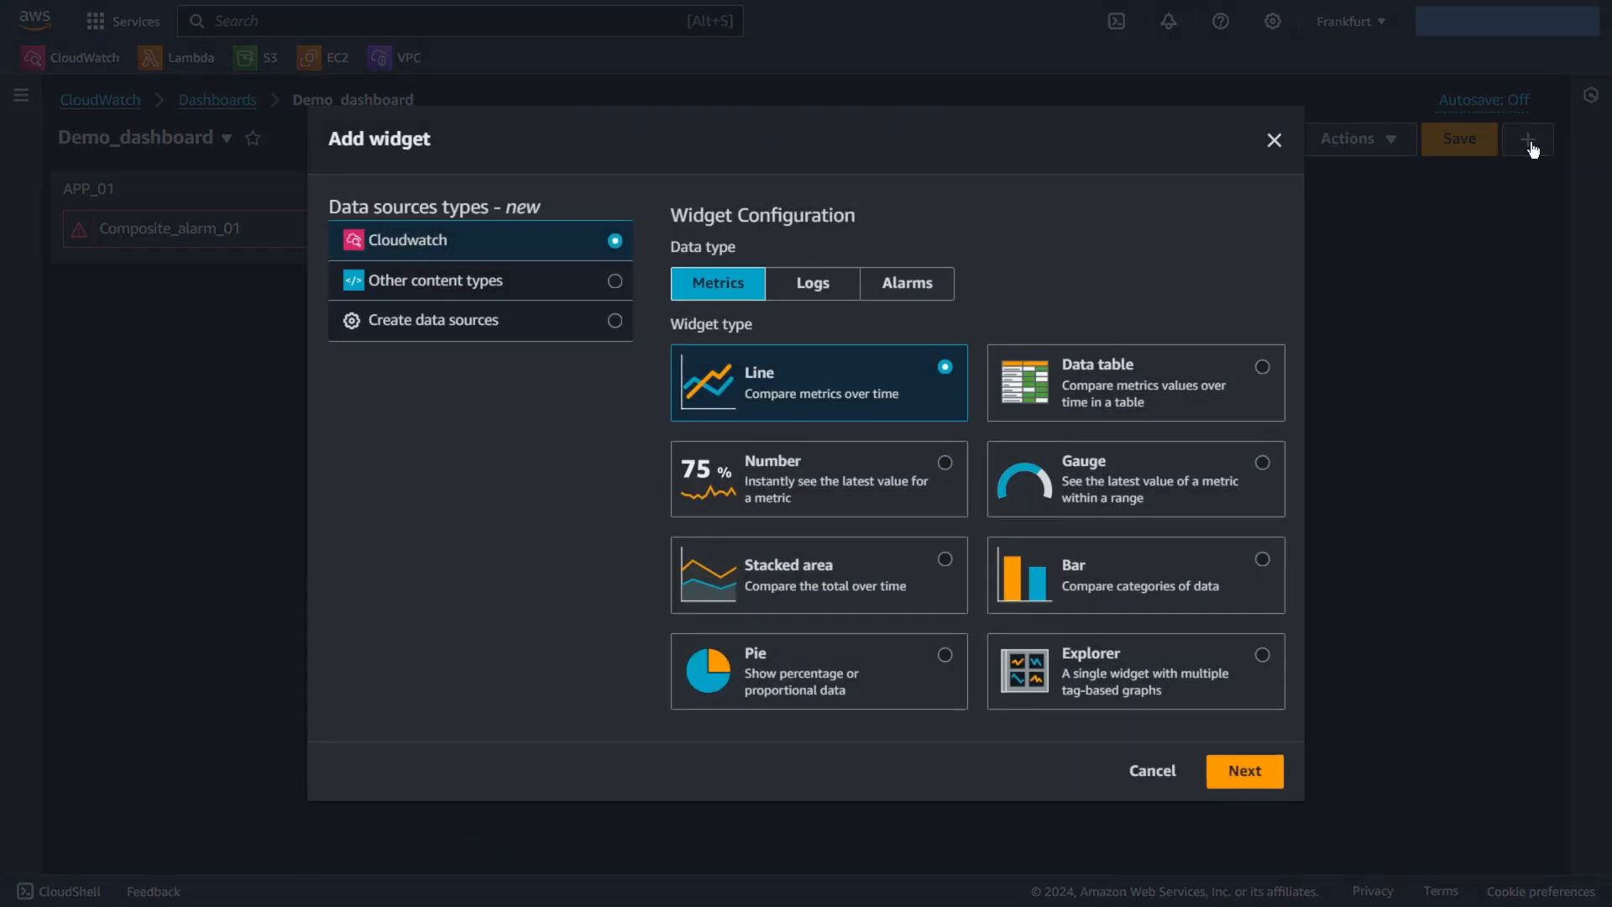
left_click(906, 283)
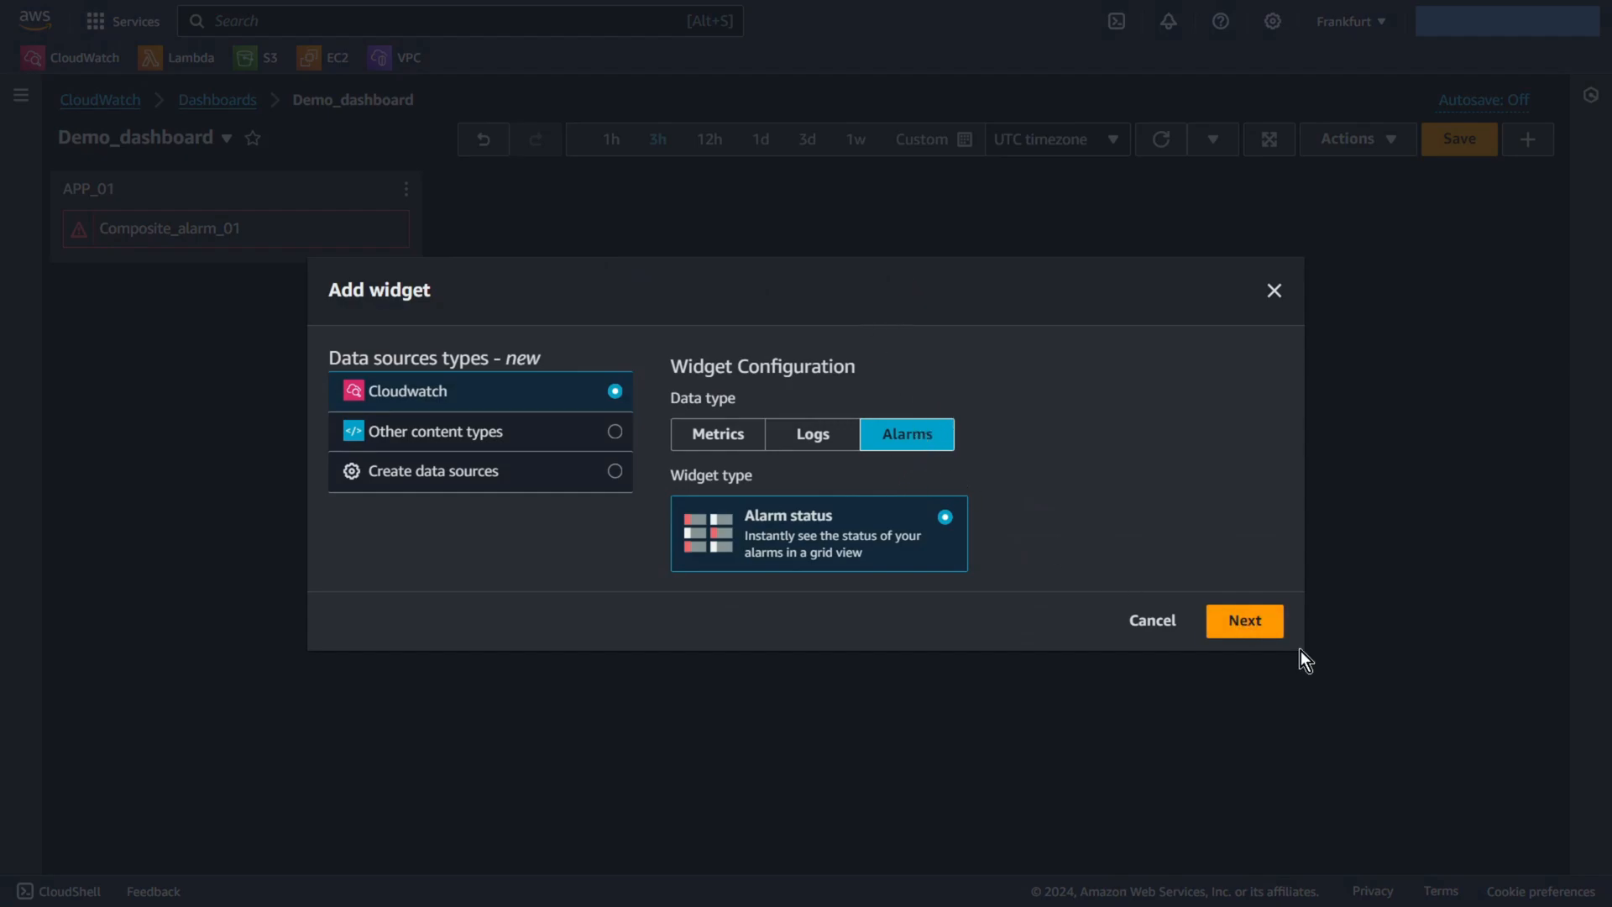
left_click(1243, 620)
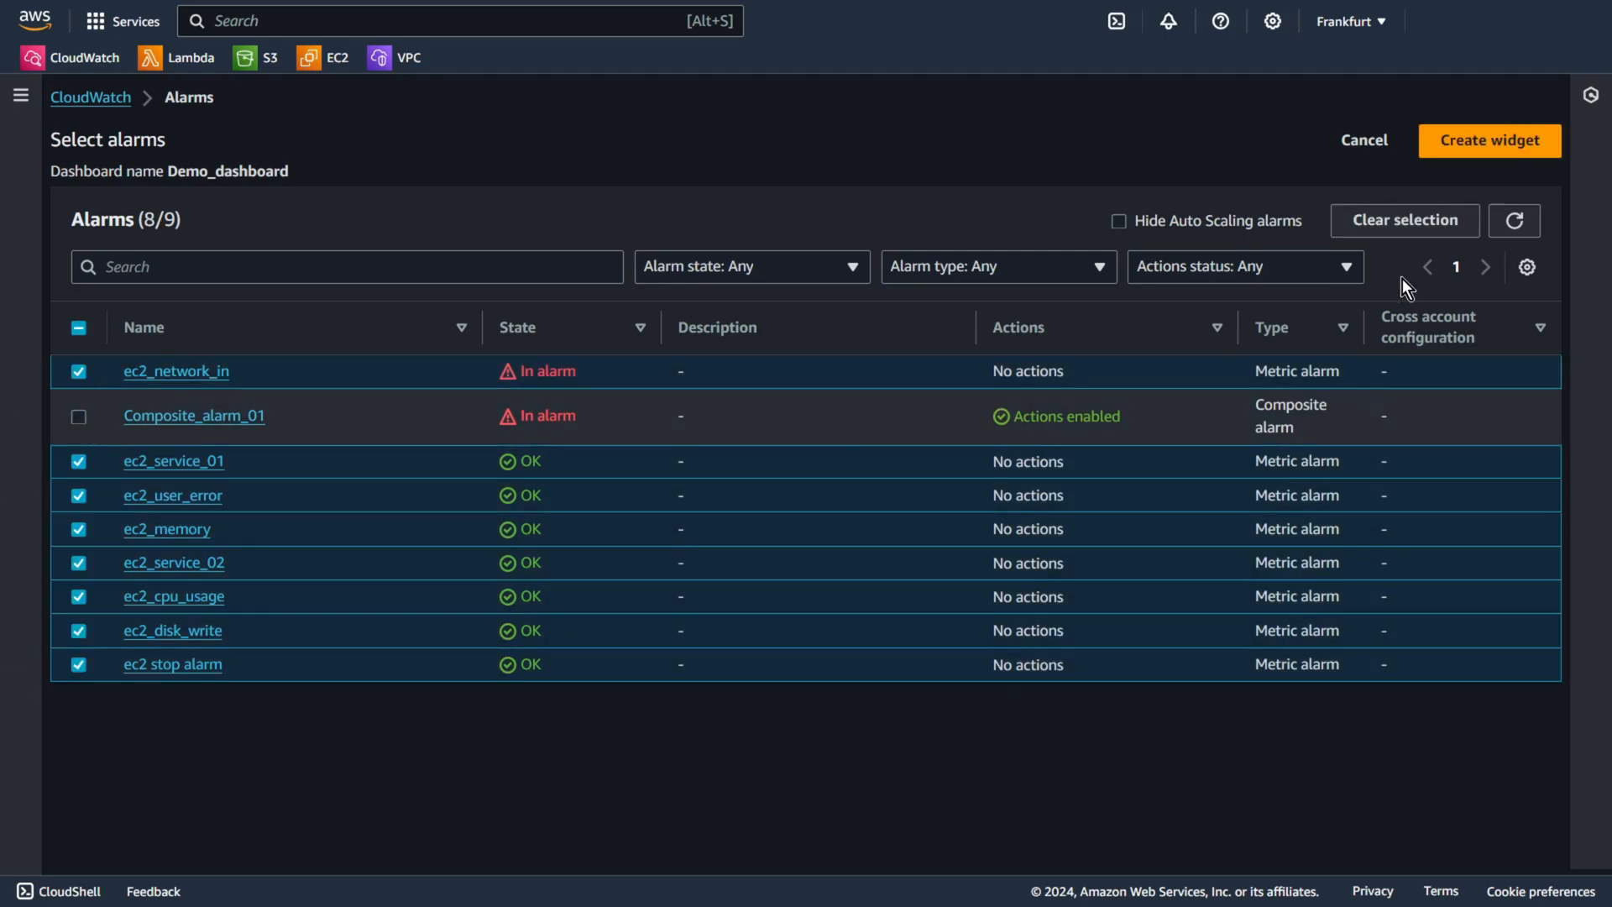
left_click(1488, 140)
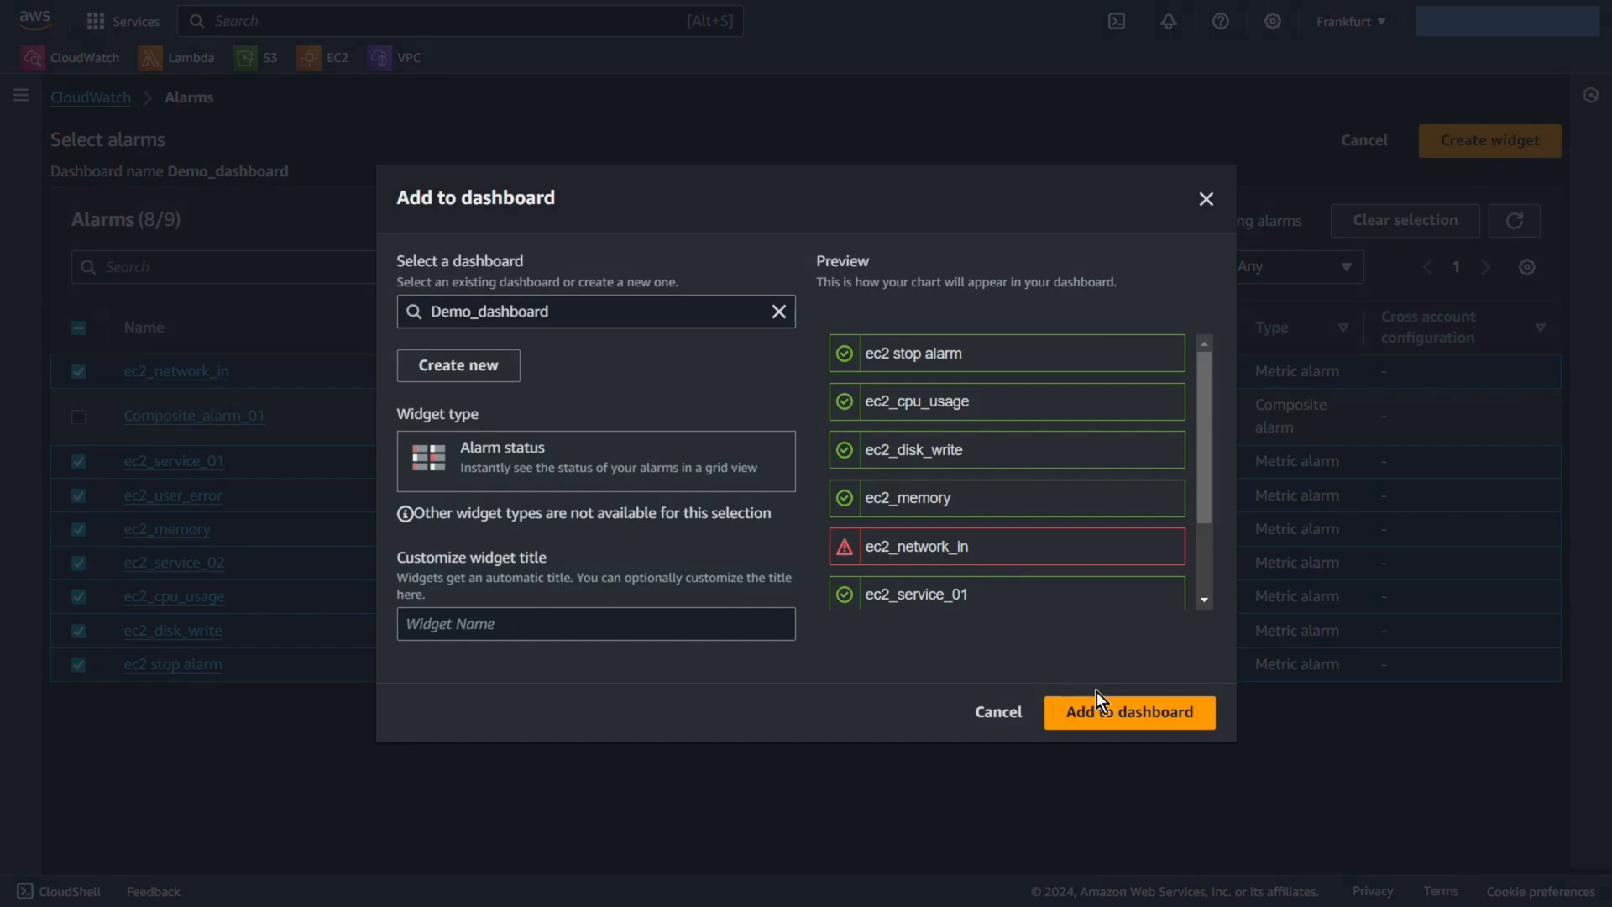
left_click(595, 623)
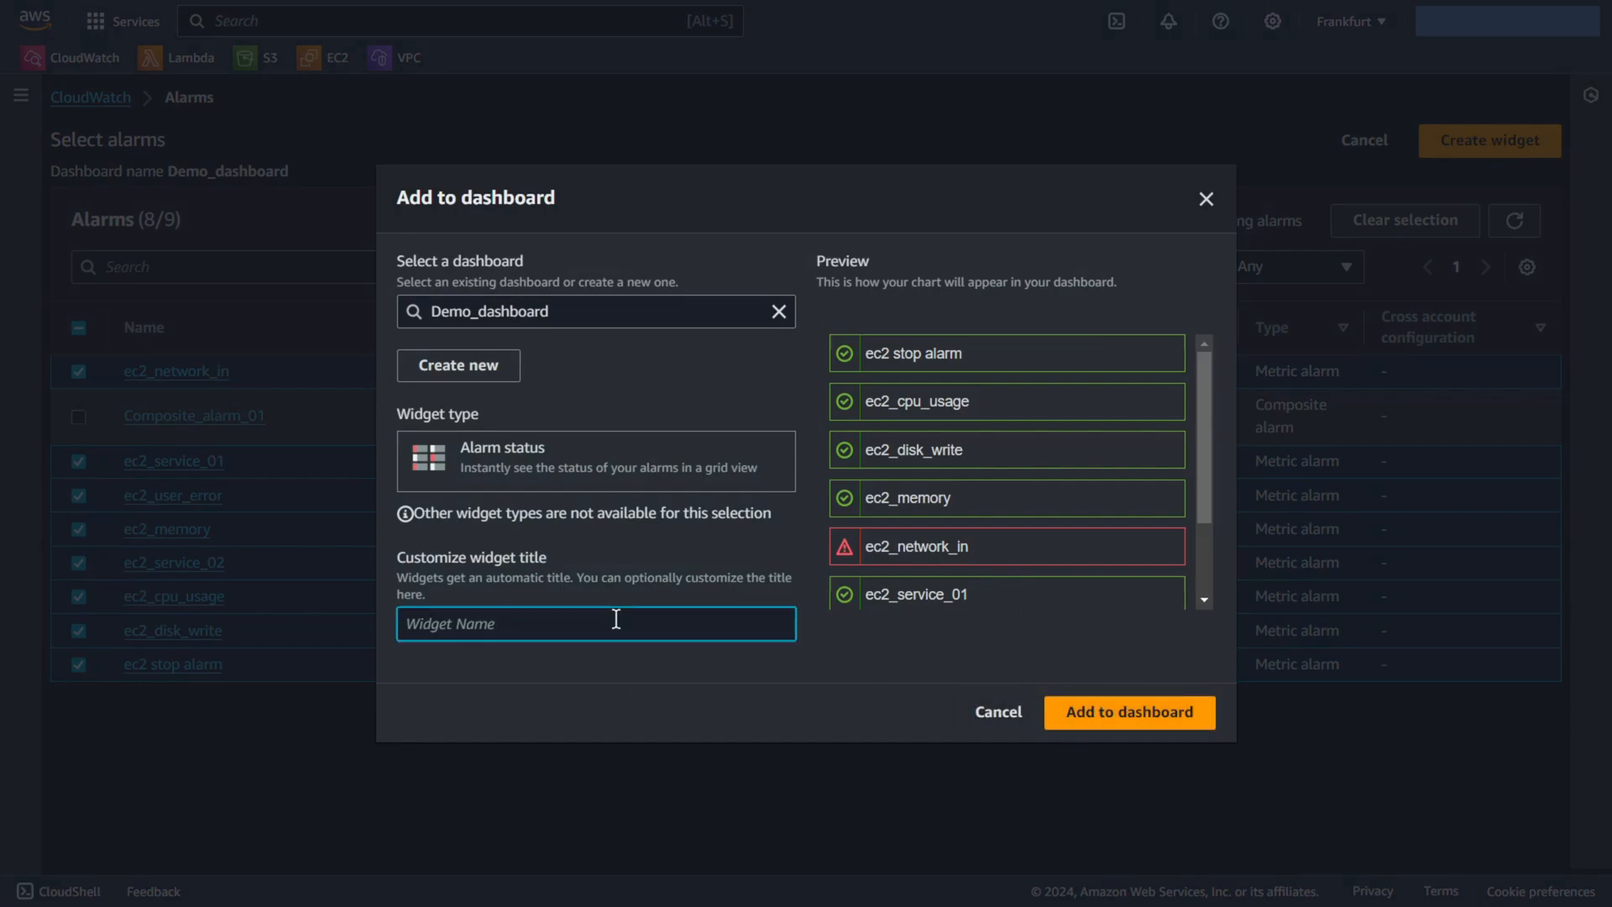
type("APP_01")
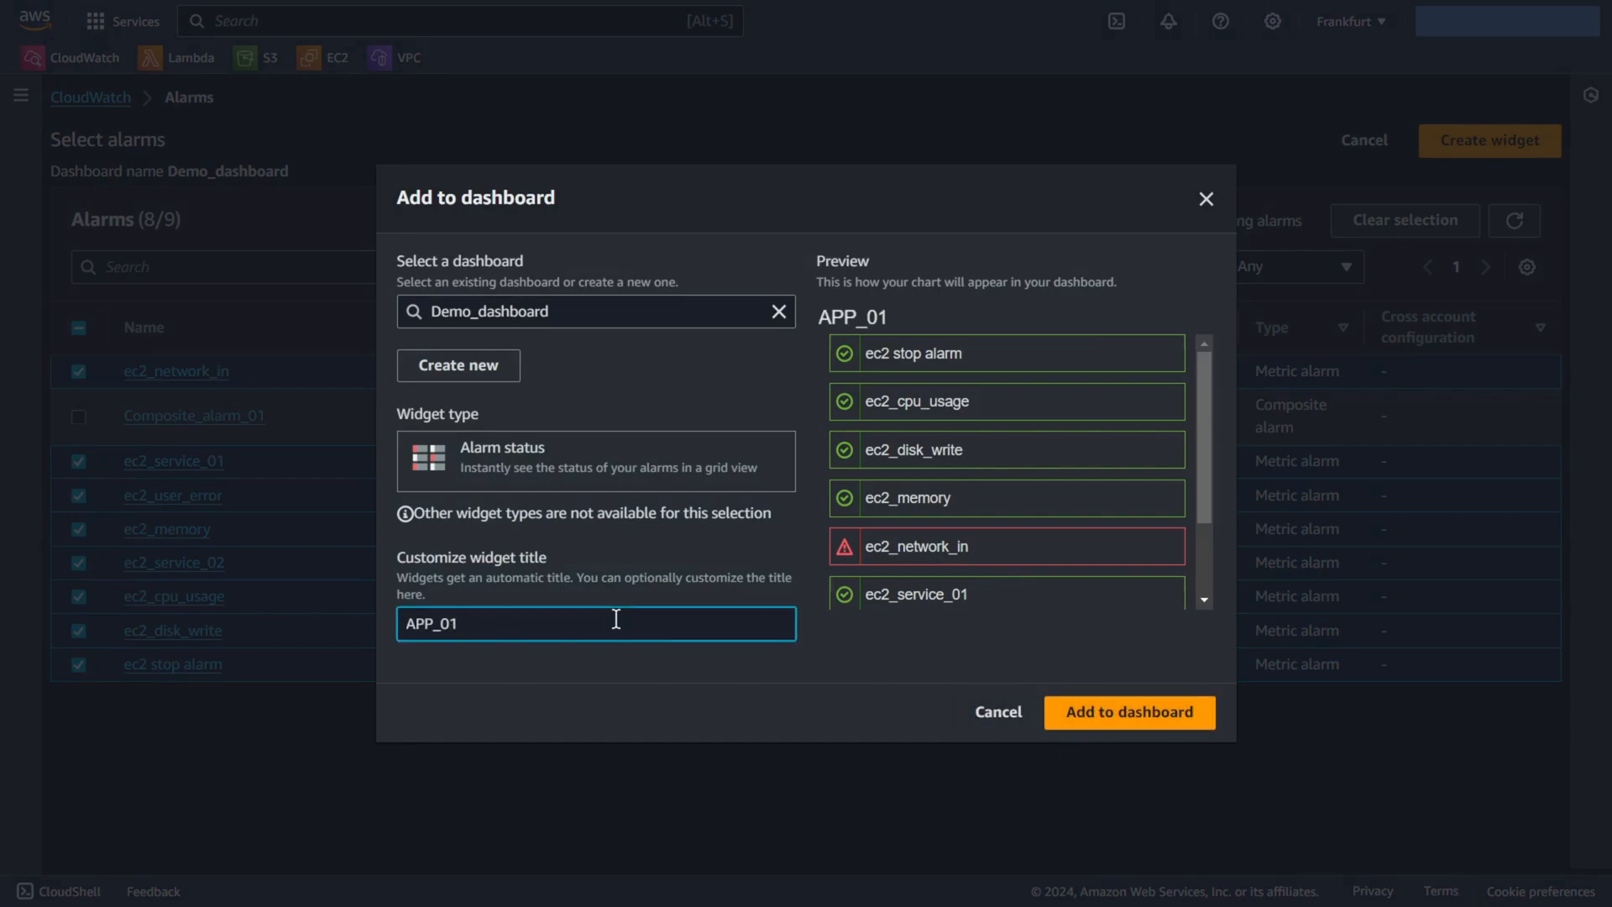
type("APP_02")
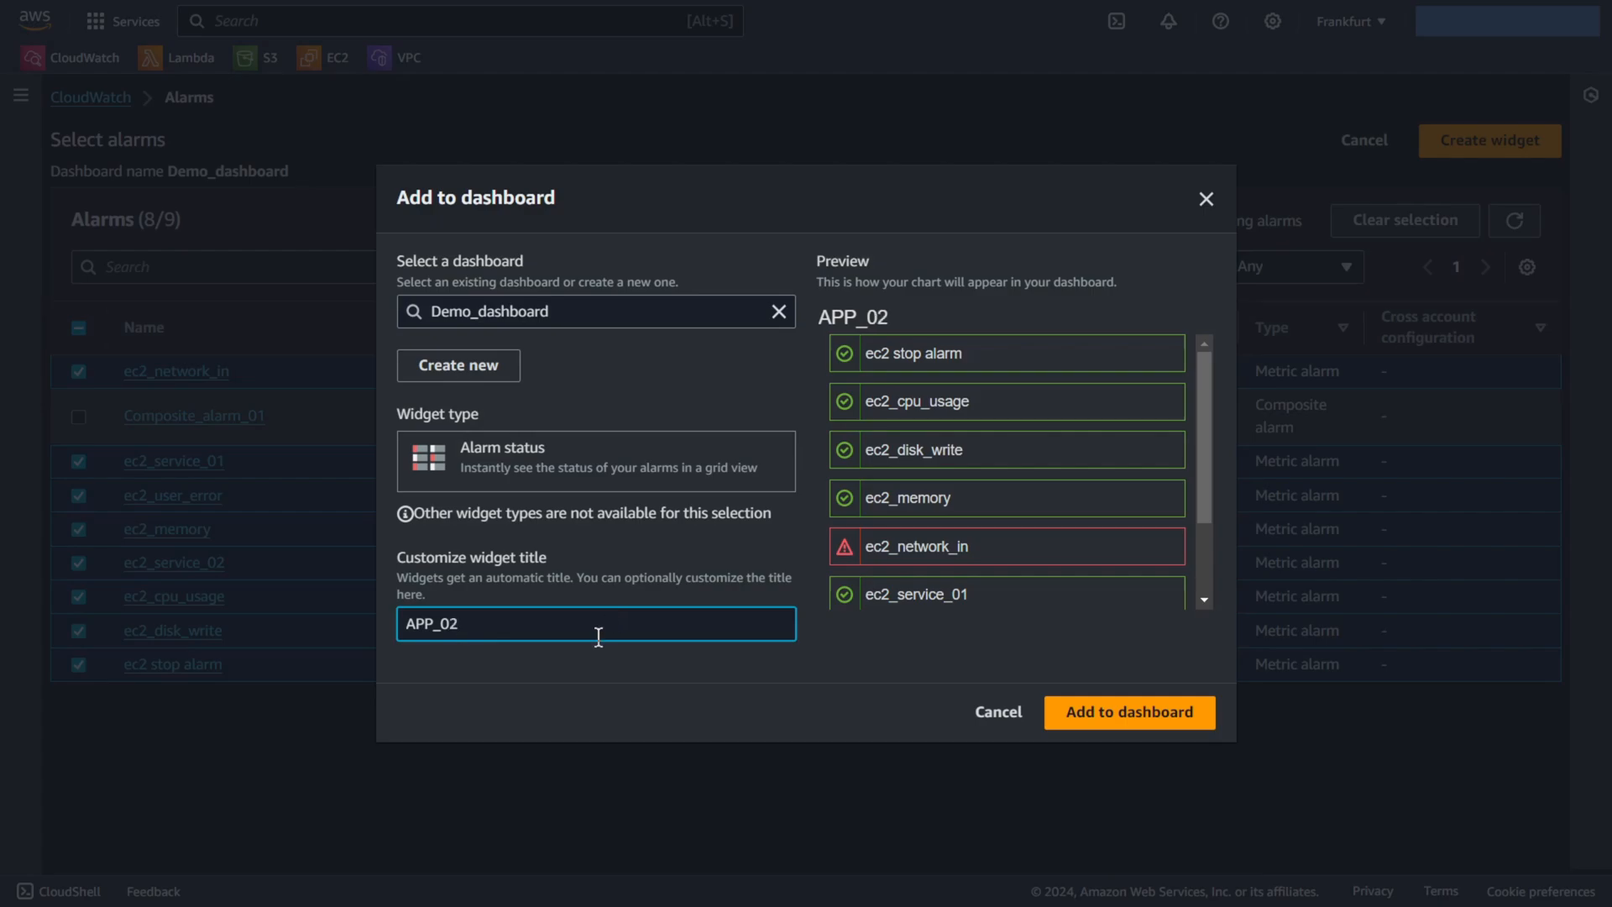
left_click(1128, 711)
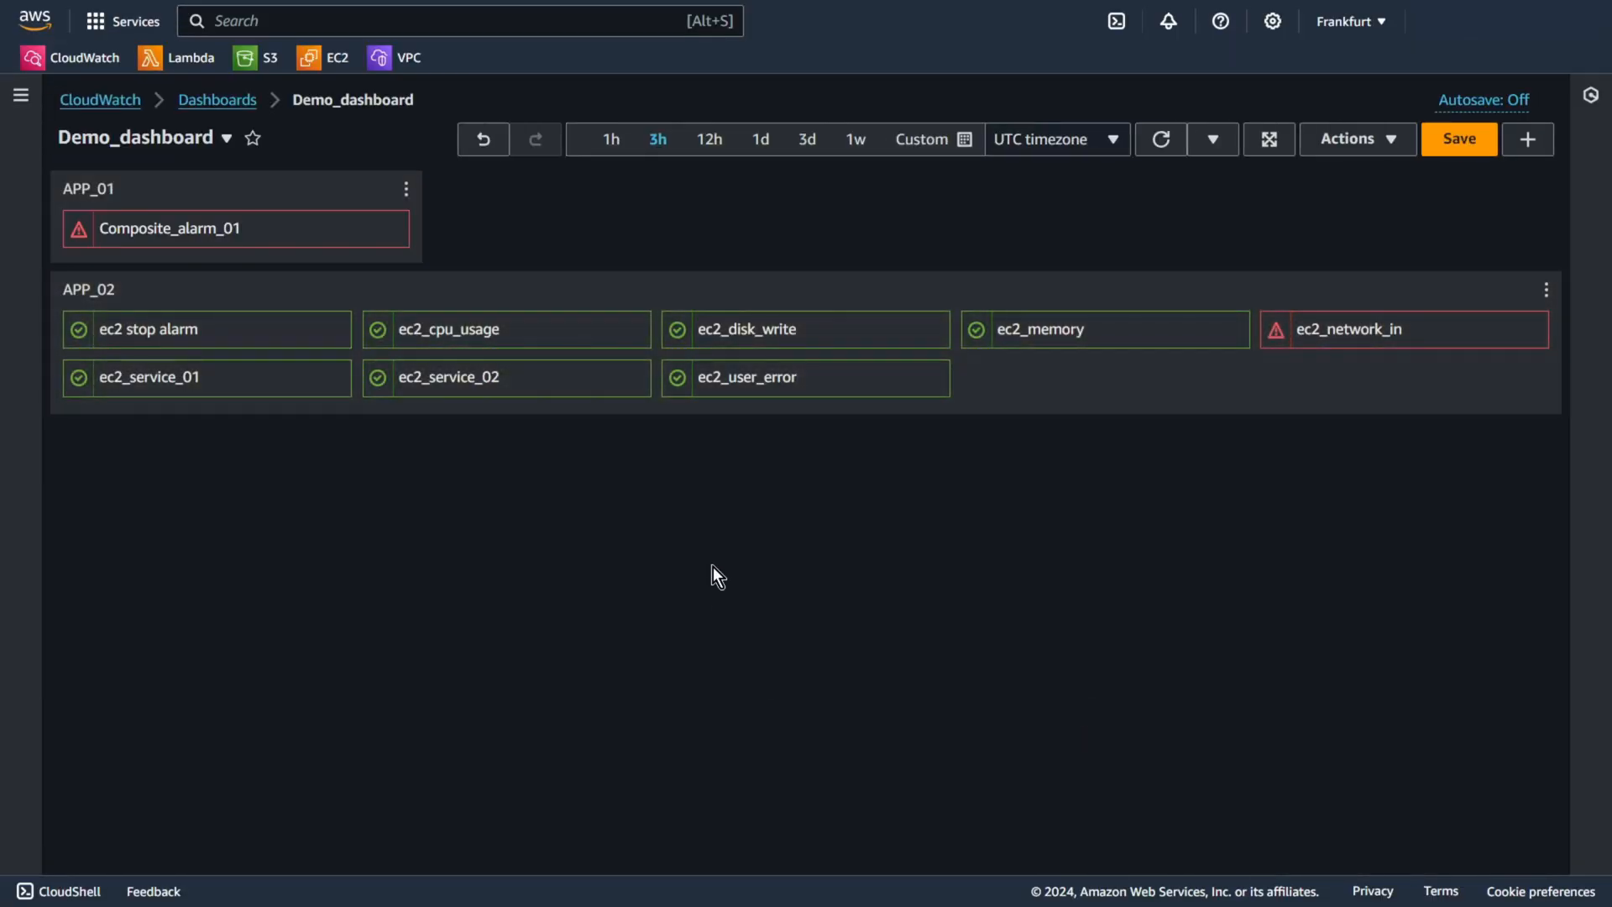
mouse_move(877, 504)
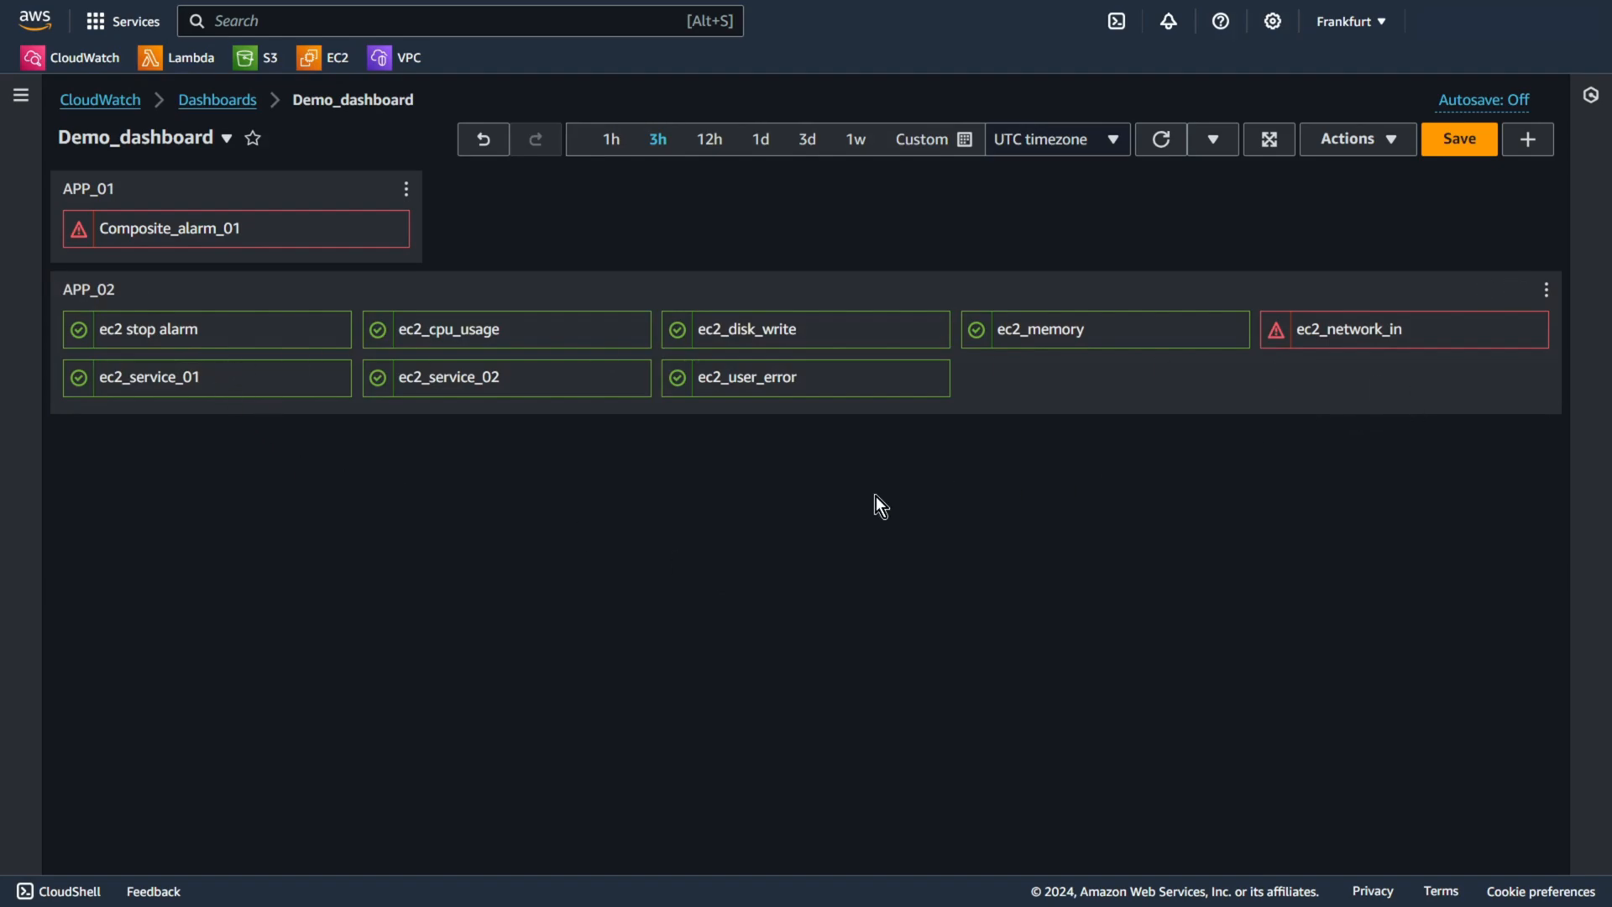
mouse_move(376, 481)
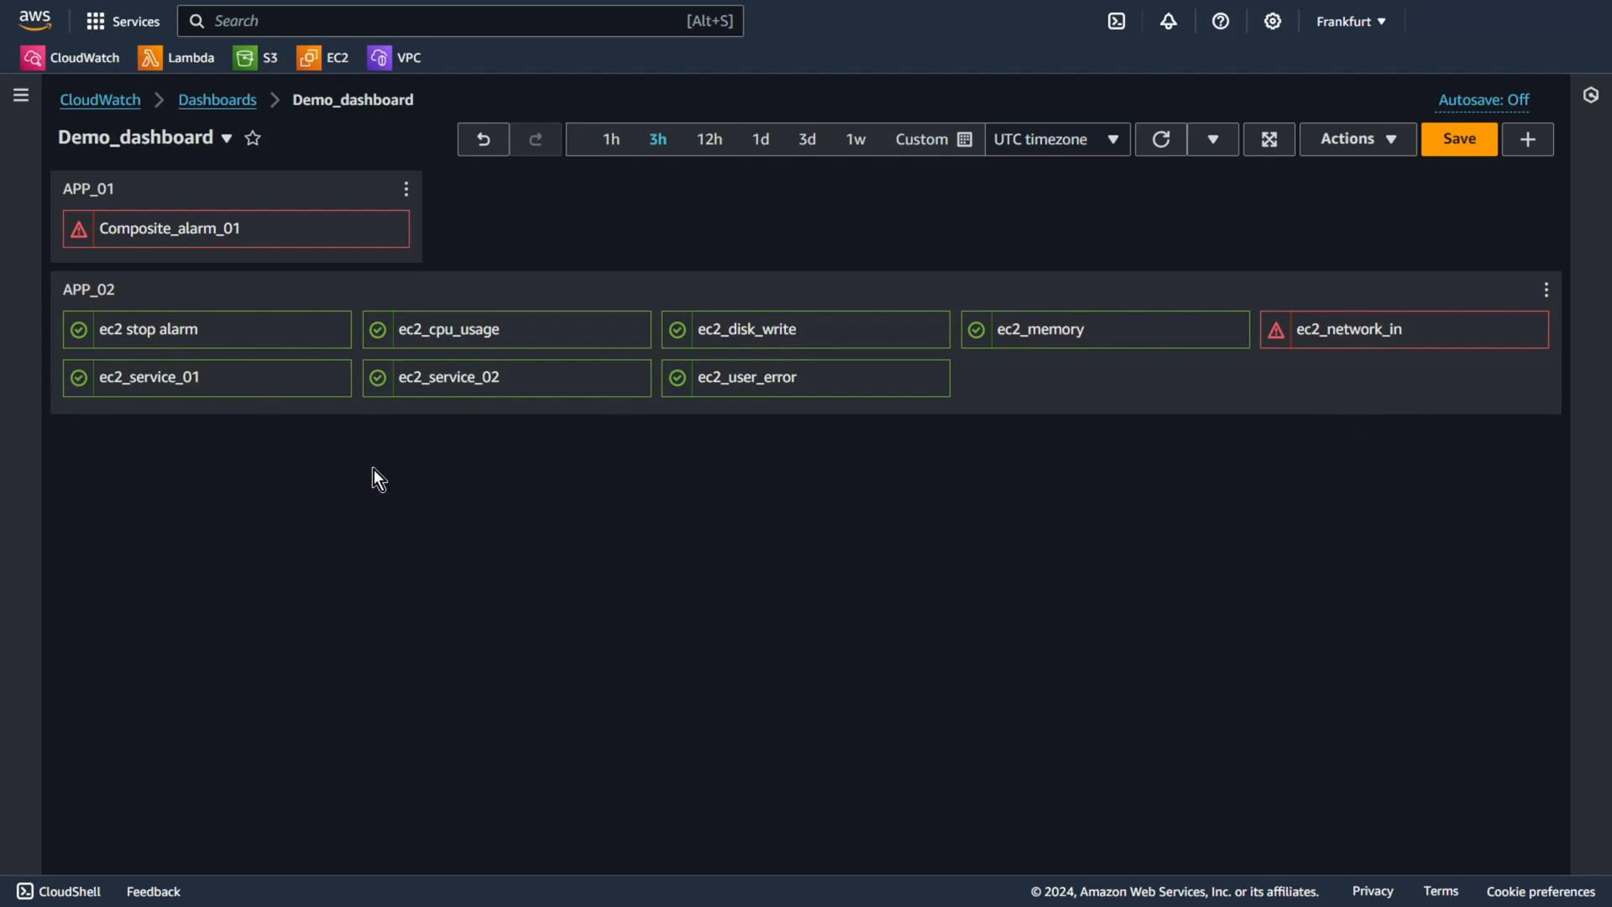
mouse_move(252, 239)
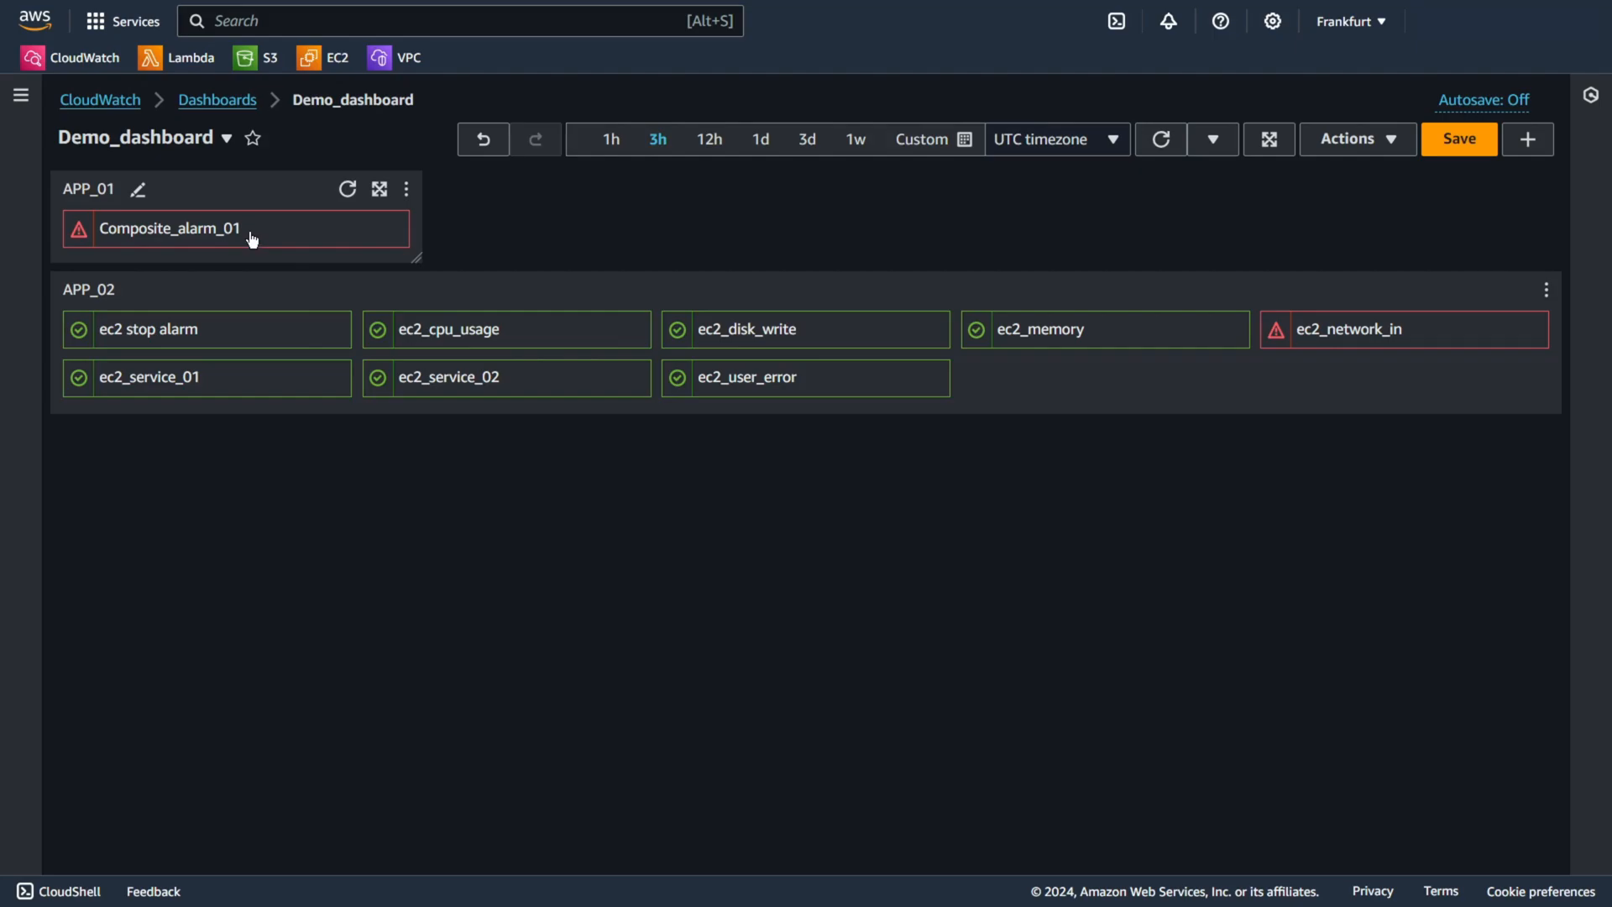
Step: Move the APP_01 widget below the APP_02 widget
left_click(168, 229)
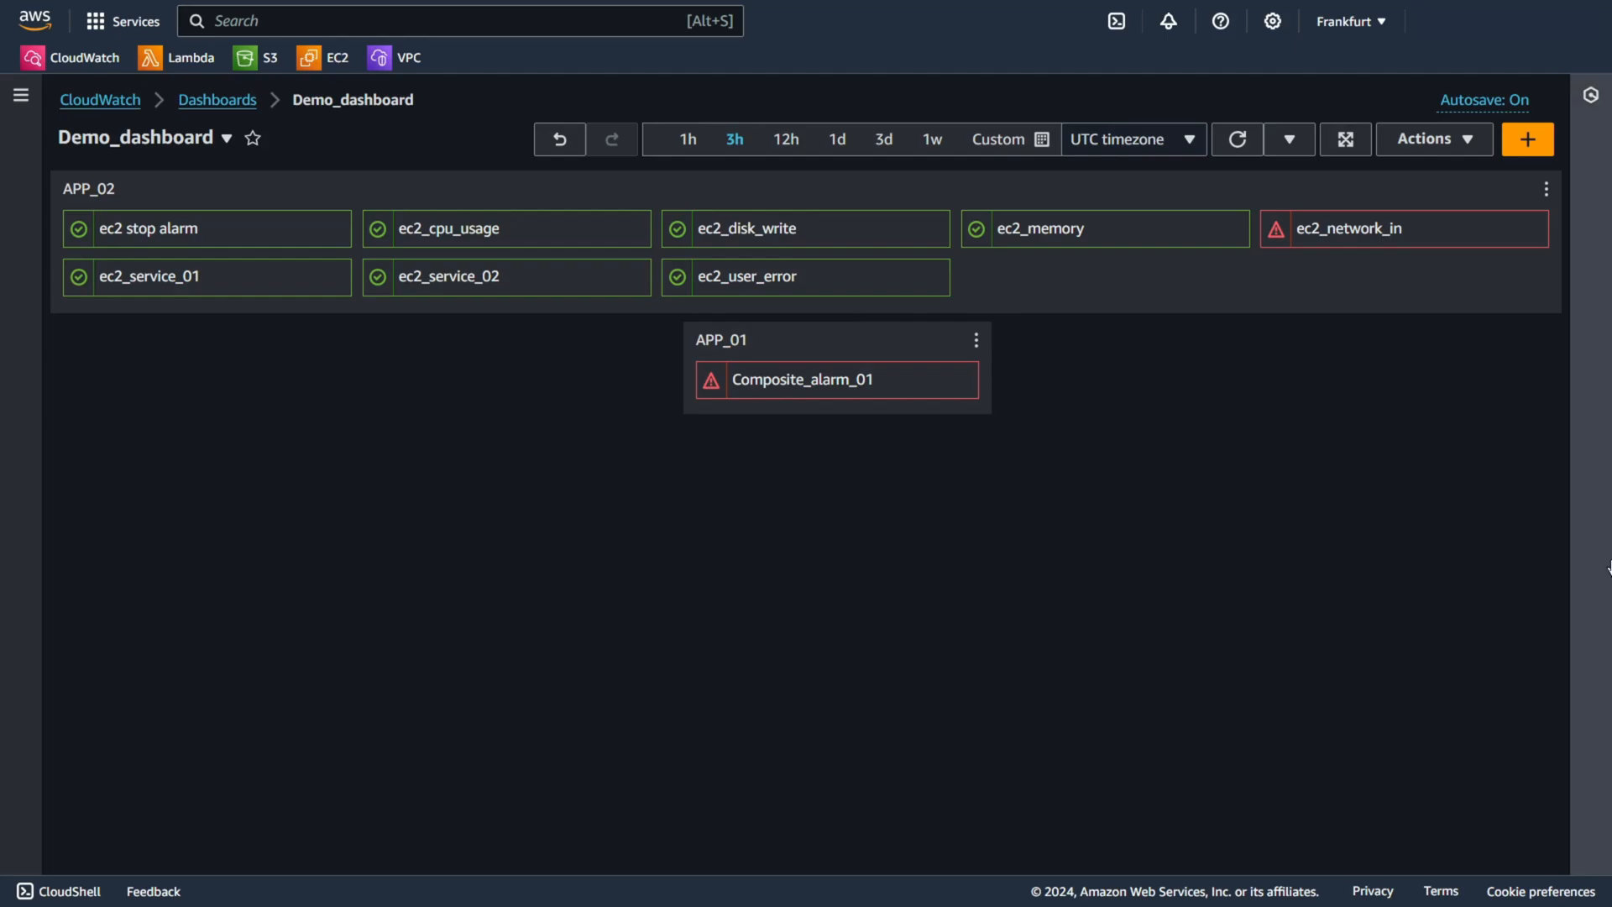
Step: Add a Number widget from Metrics and browse EC2 Per-Instance Metrics
left_click(1527, 139)
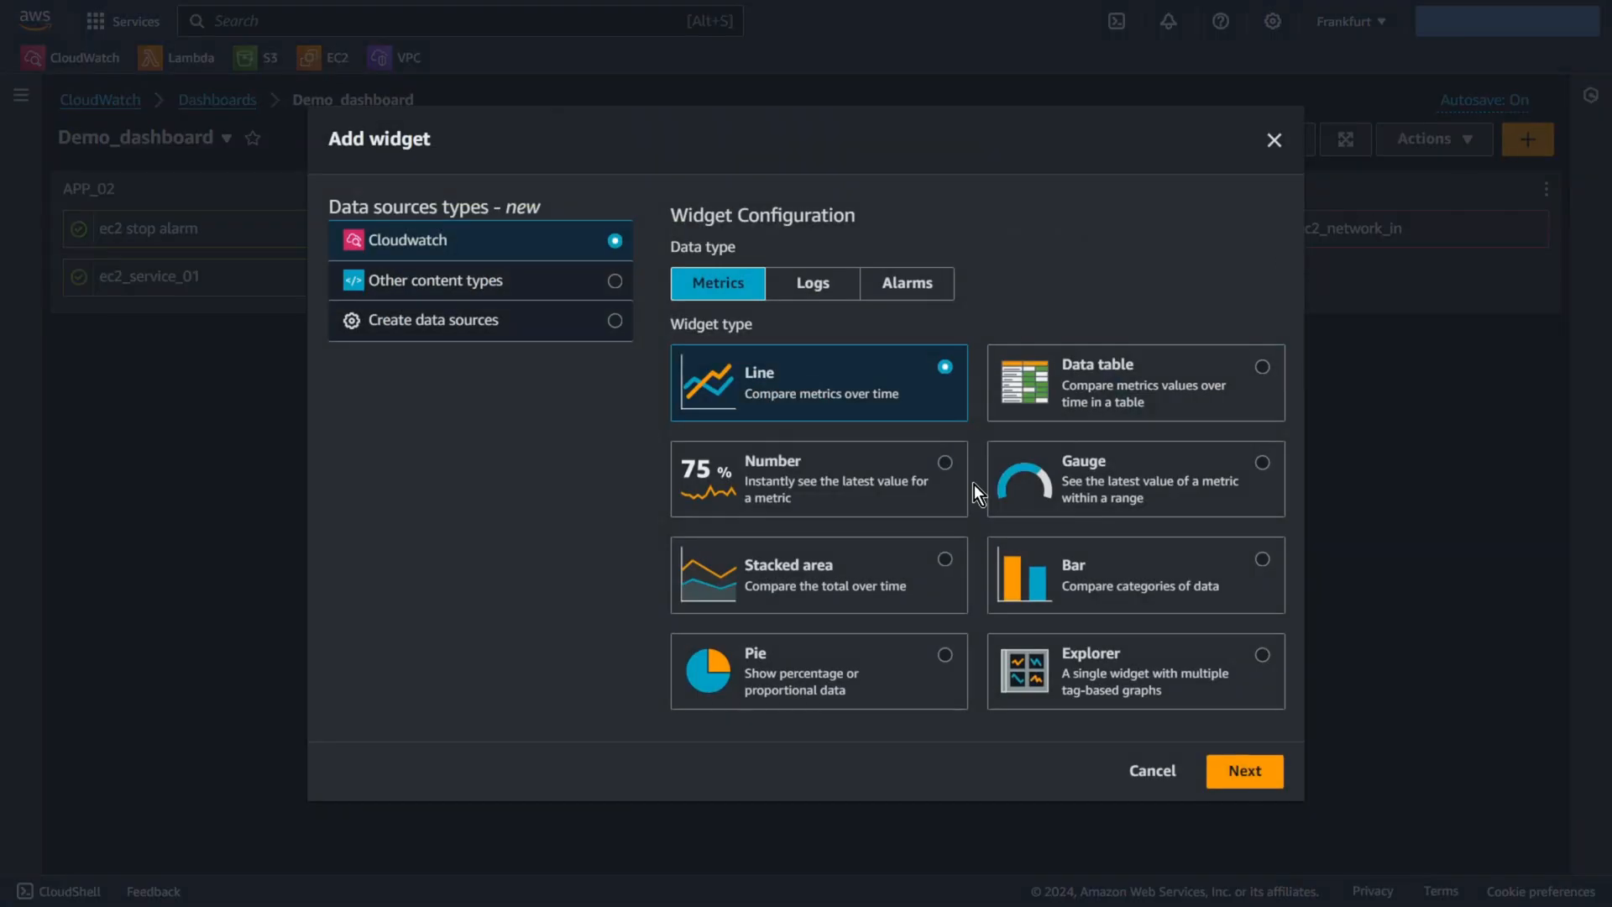
left_click(817, 477)
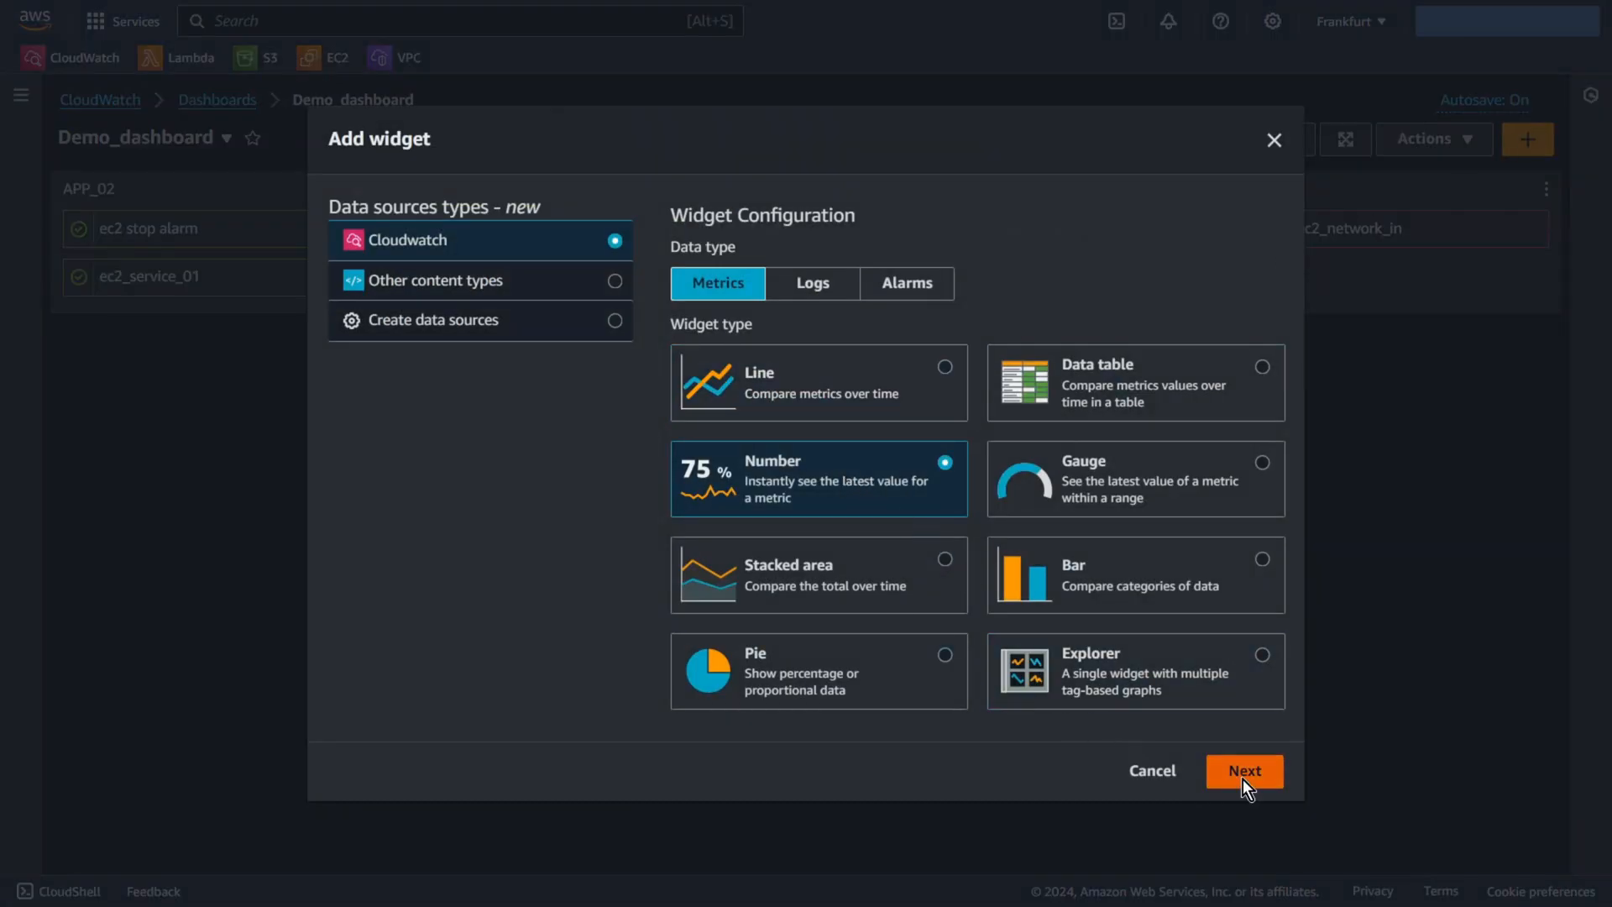
left_click(1244, 770)
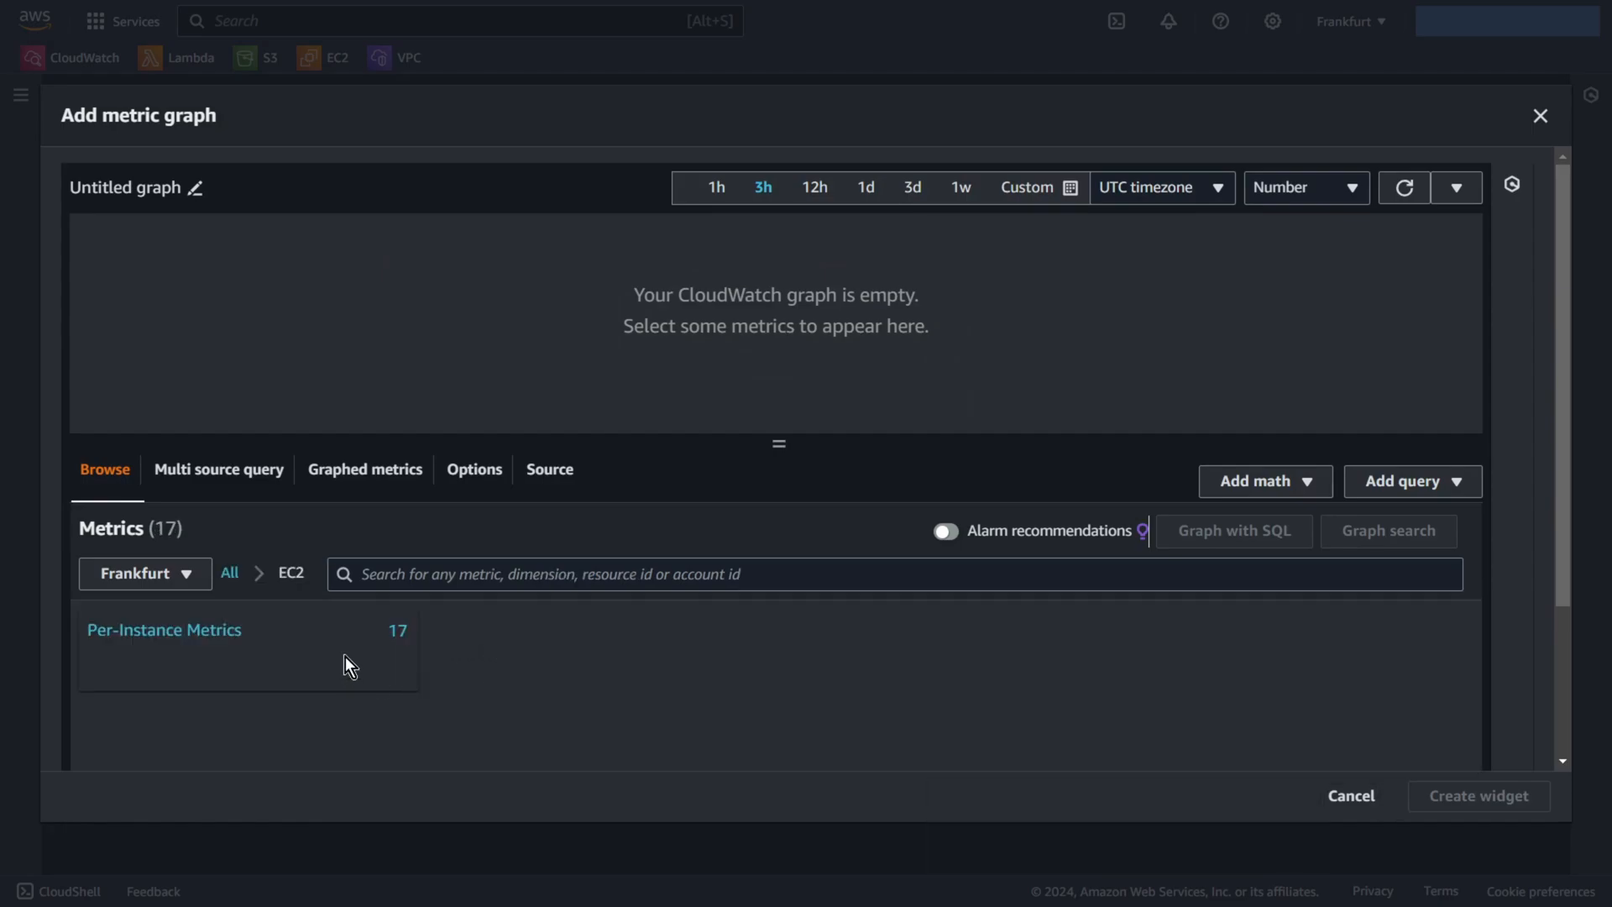
left_click(164, 629)
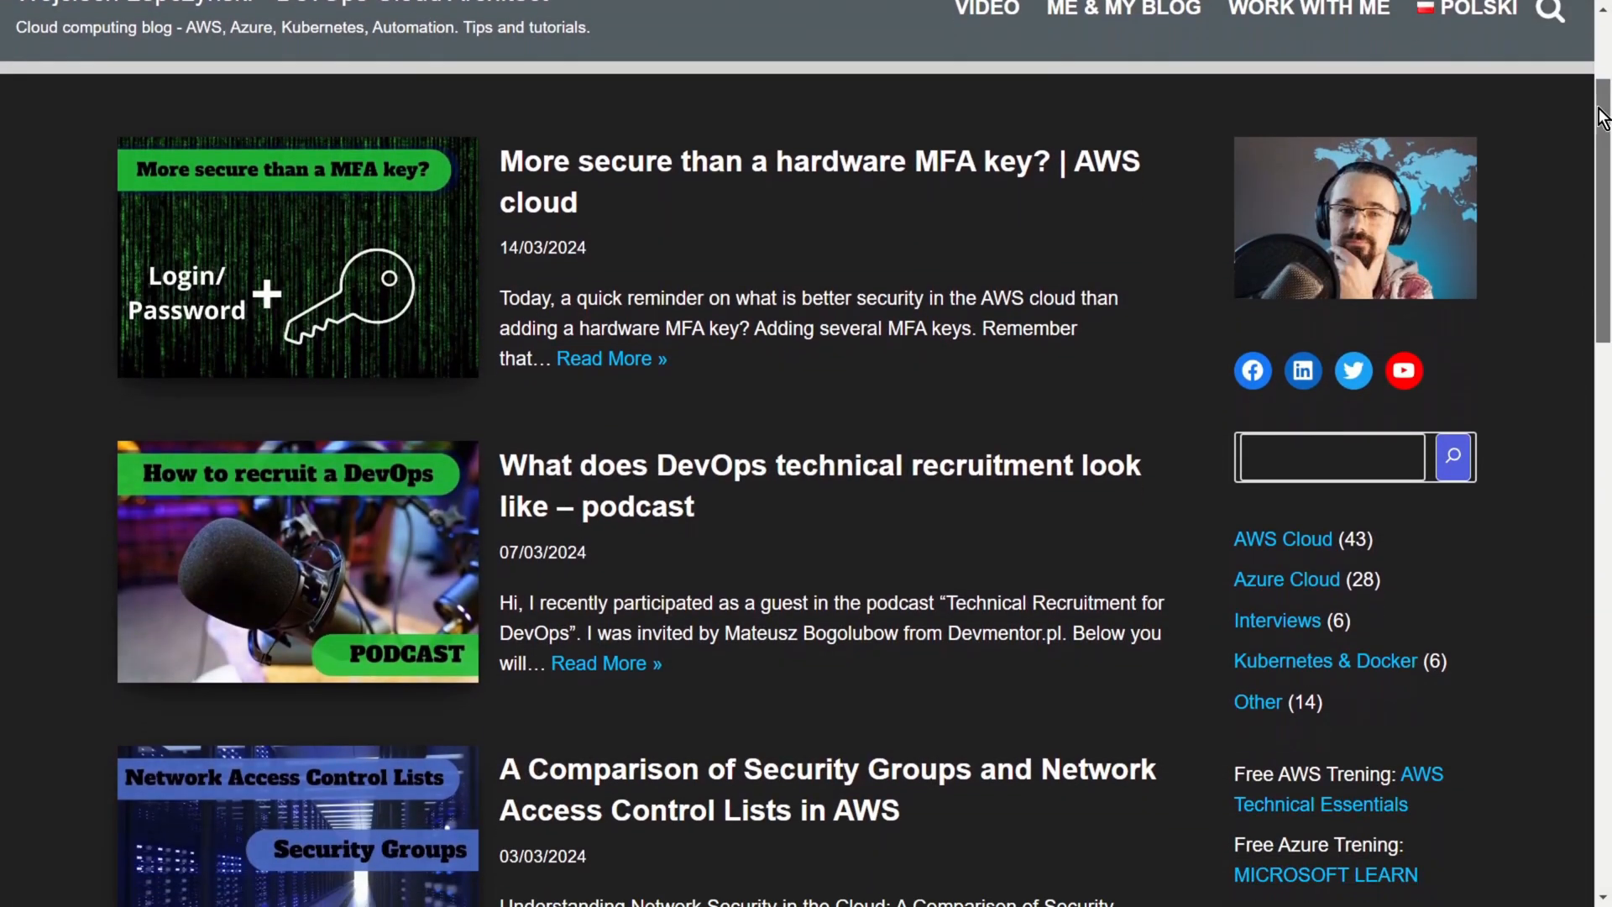
Step: Scroll down the LepczynskiIT blog to older Lambda and Terraform posts
scroll("down", 3)
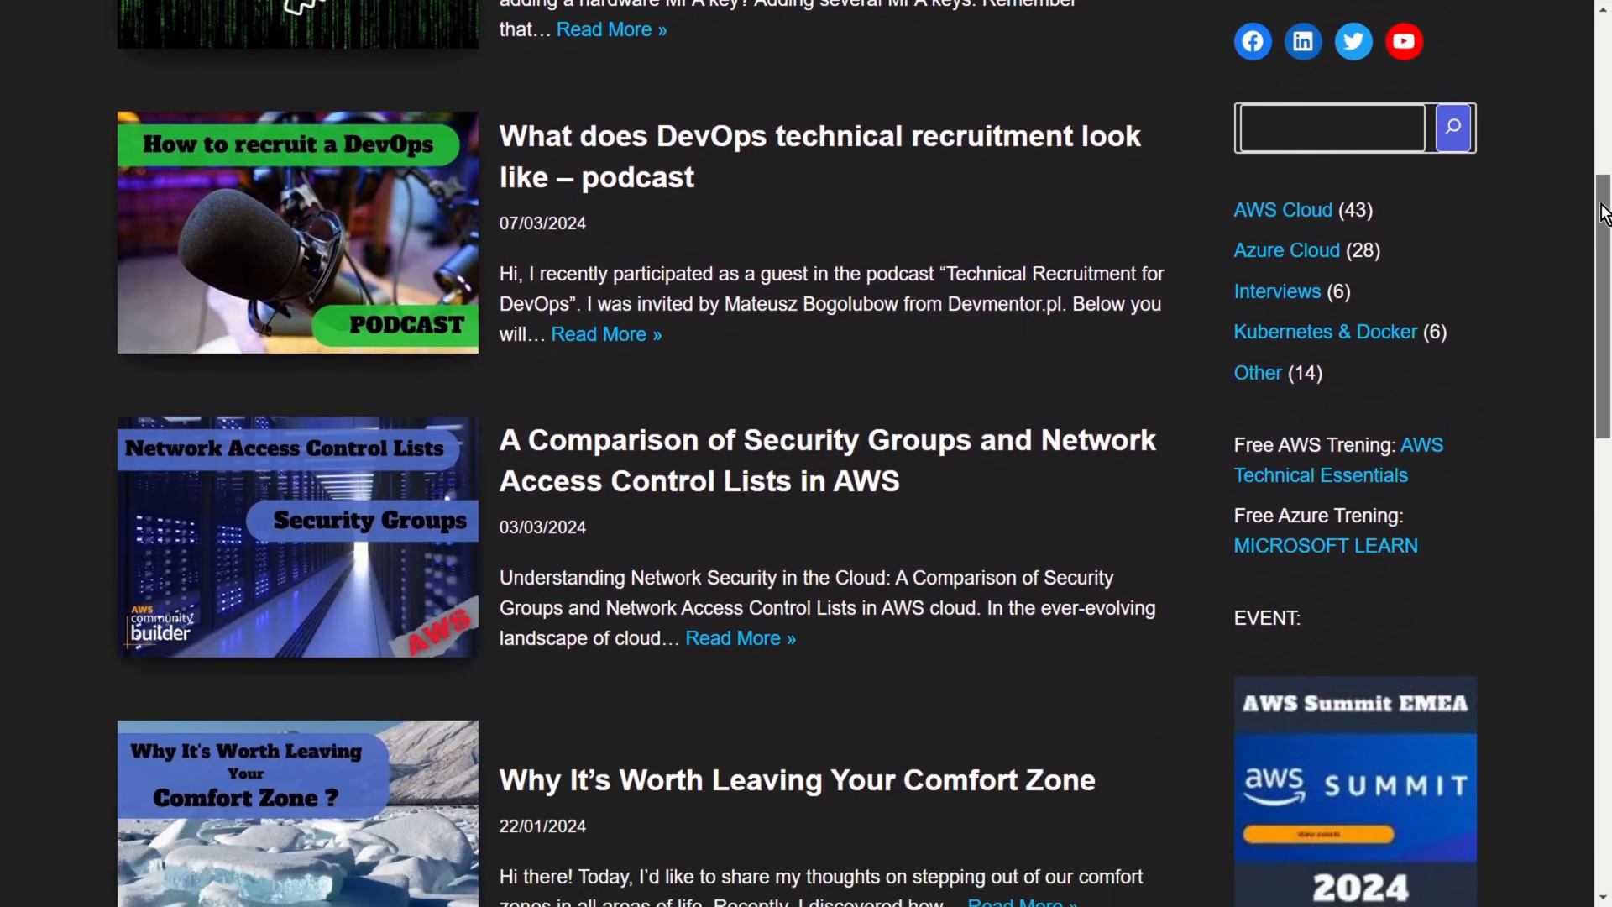
scroll("down", 3)
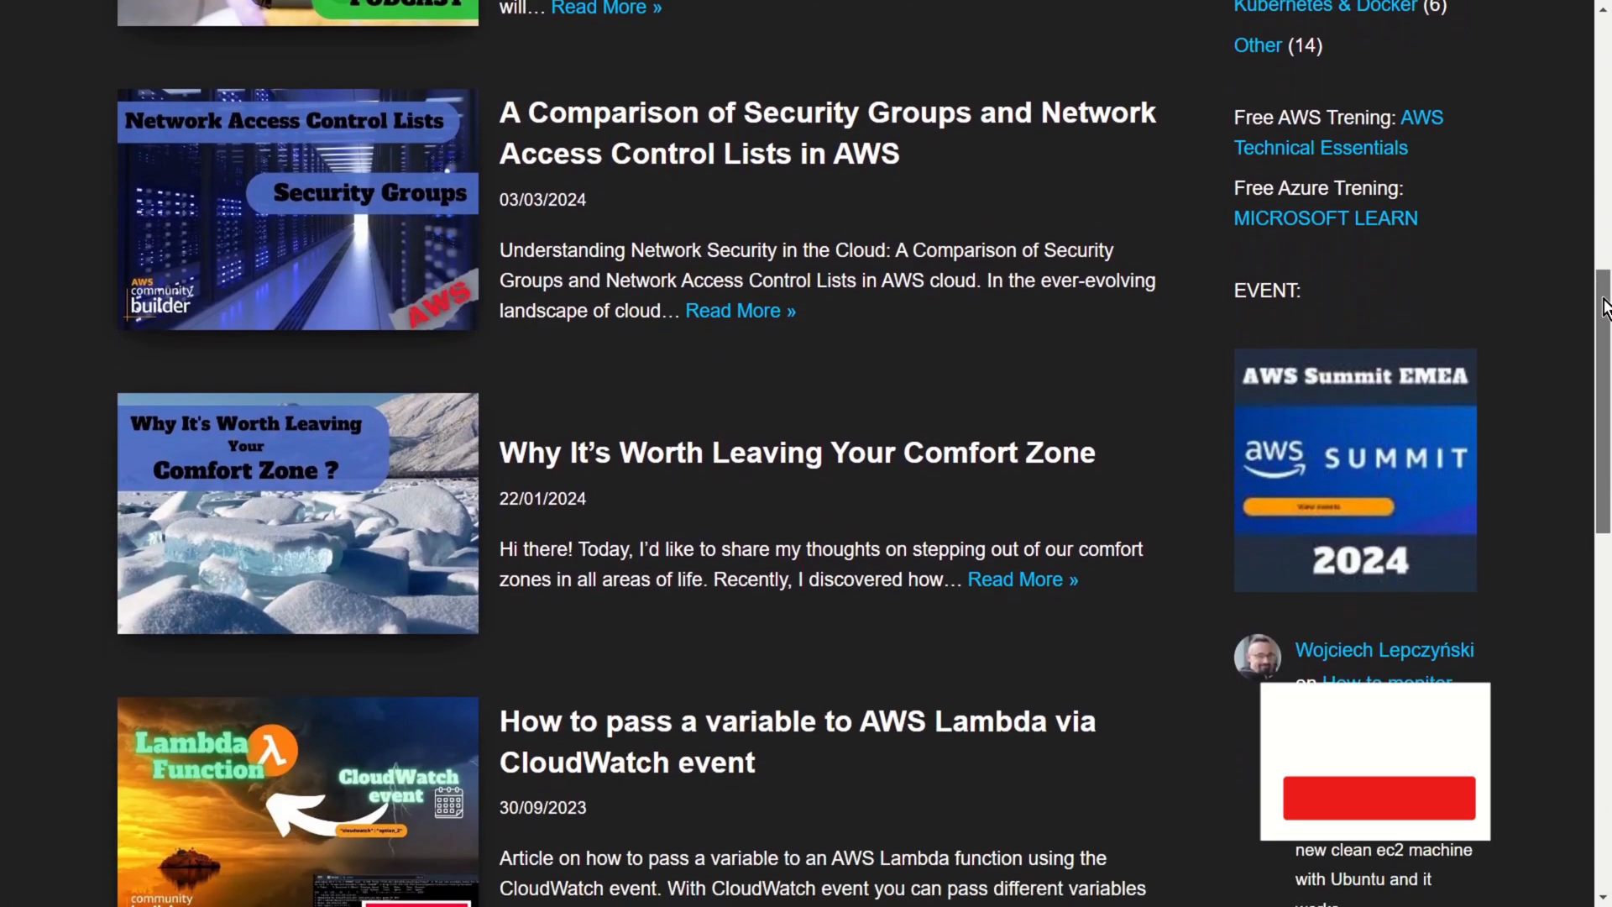
scroll("down", 3)
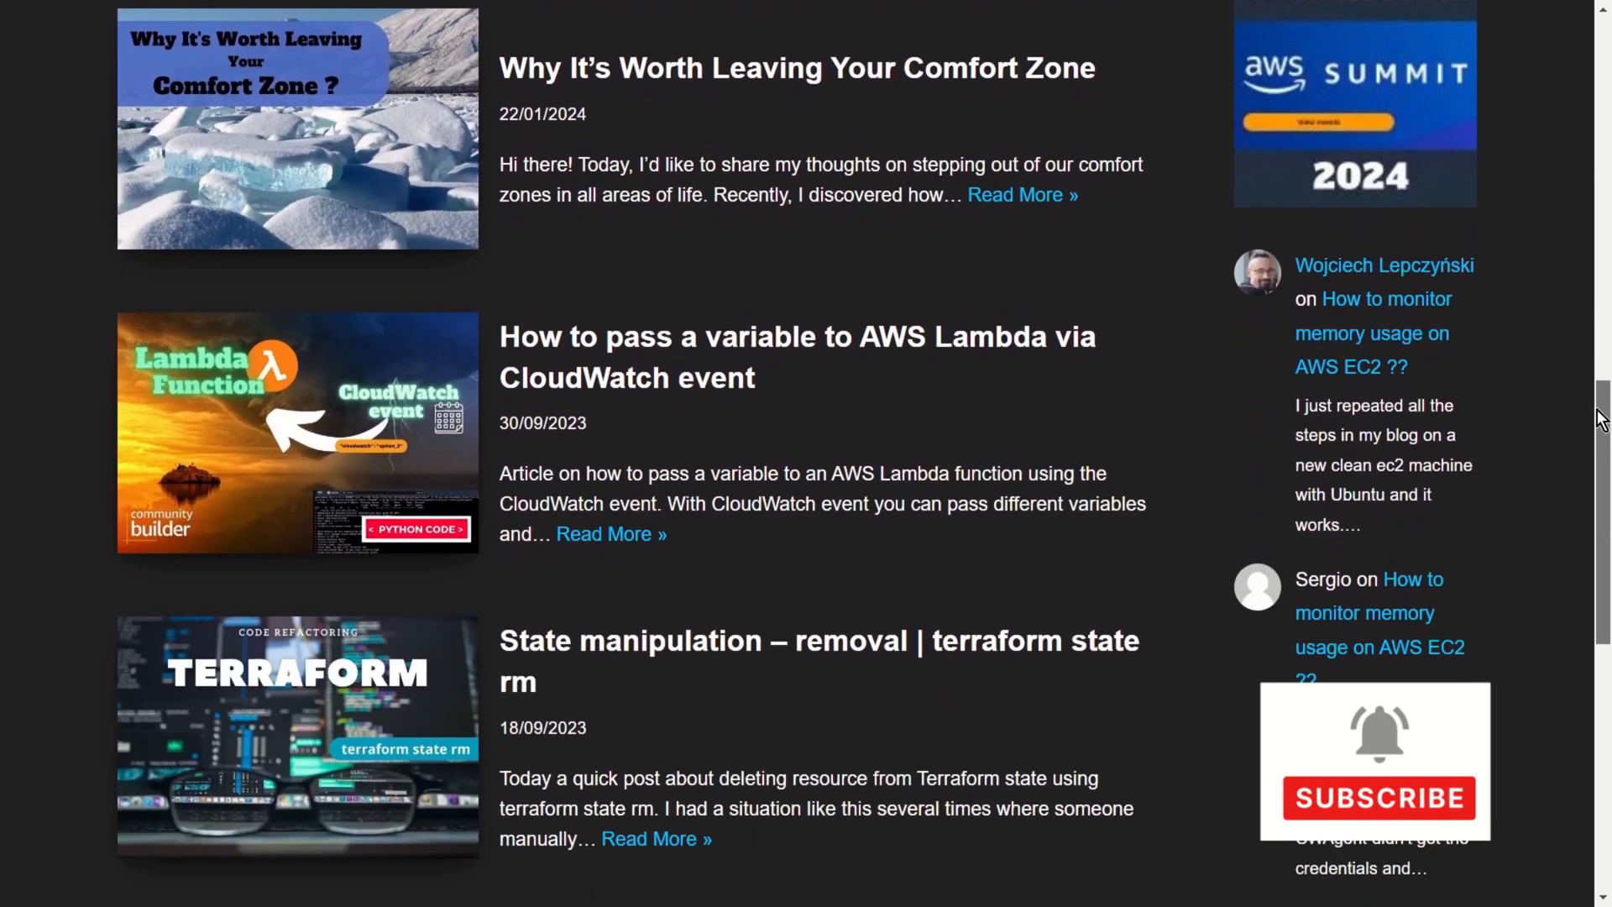